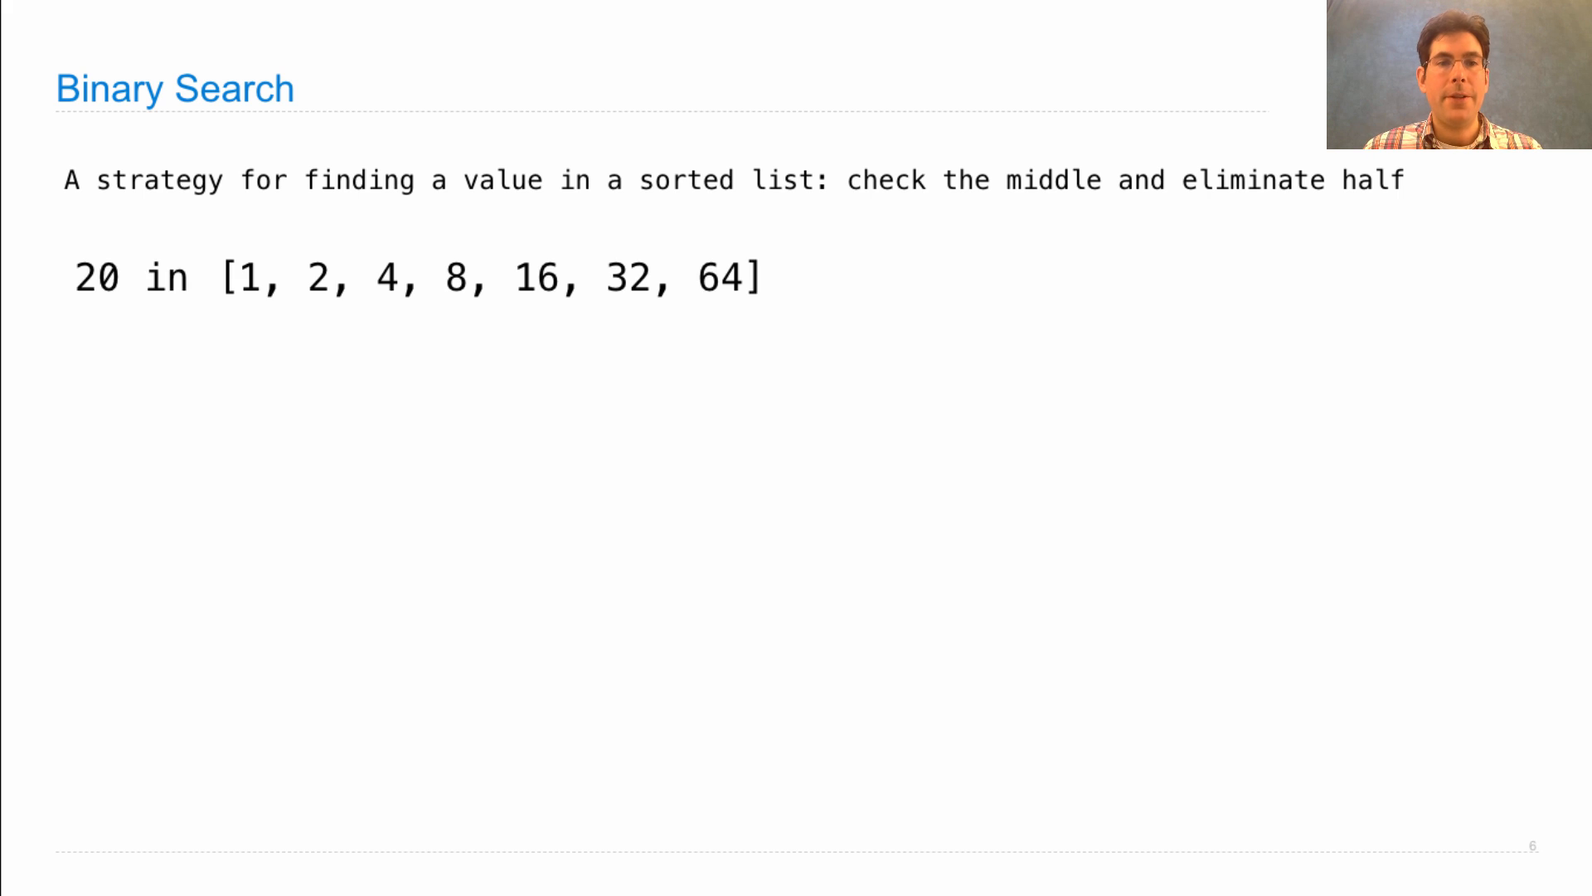
mouse_move(424, 333)
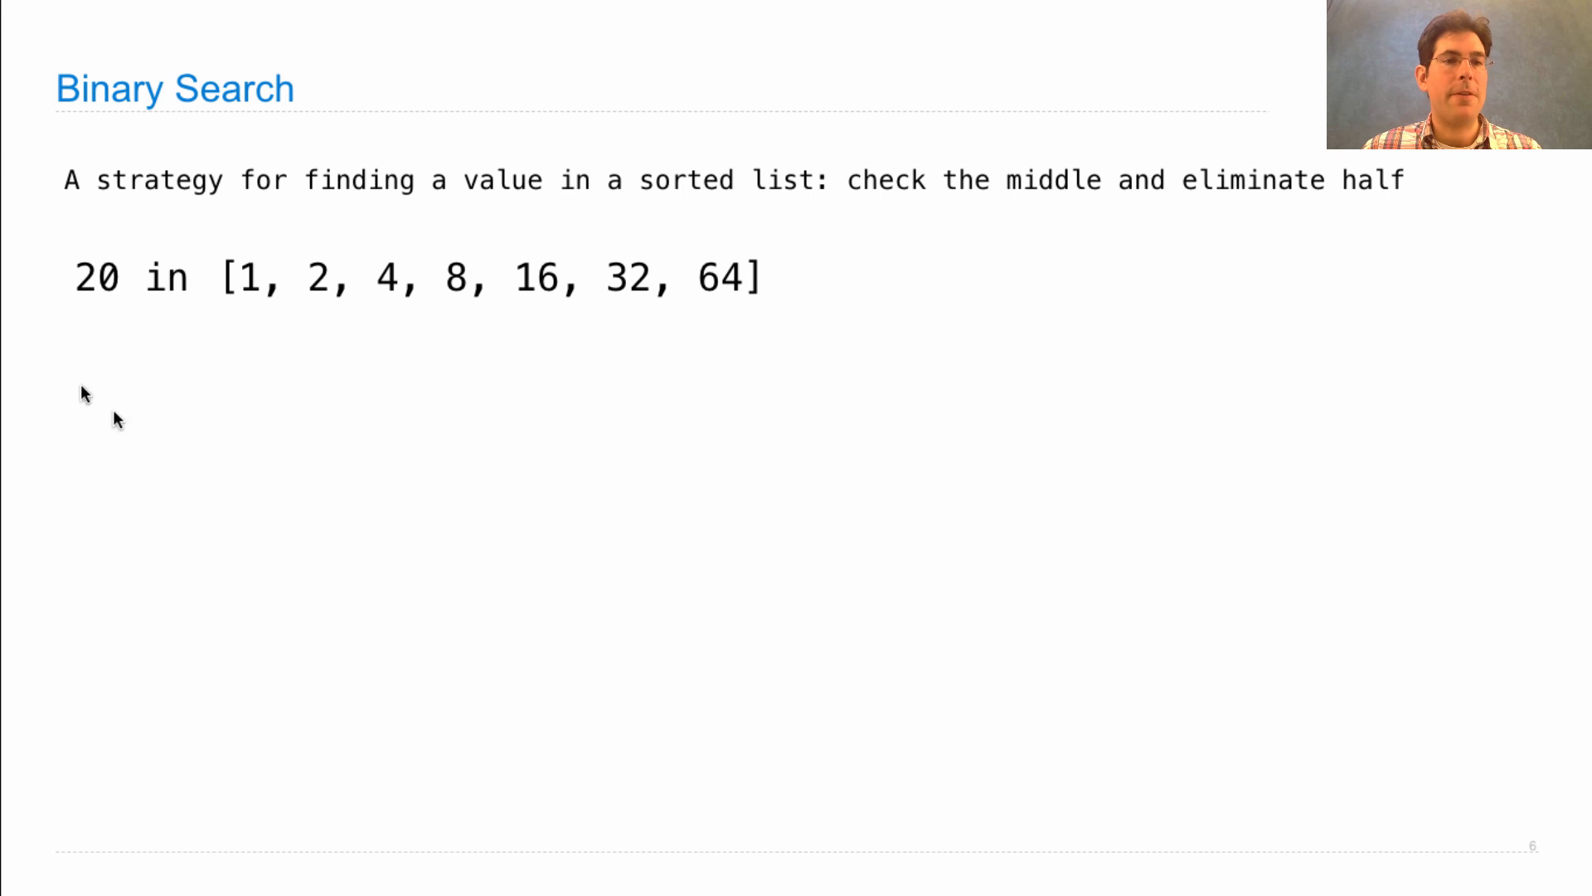
mouse_move(71, 310)
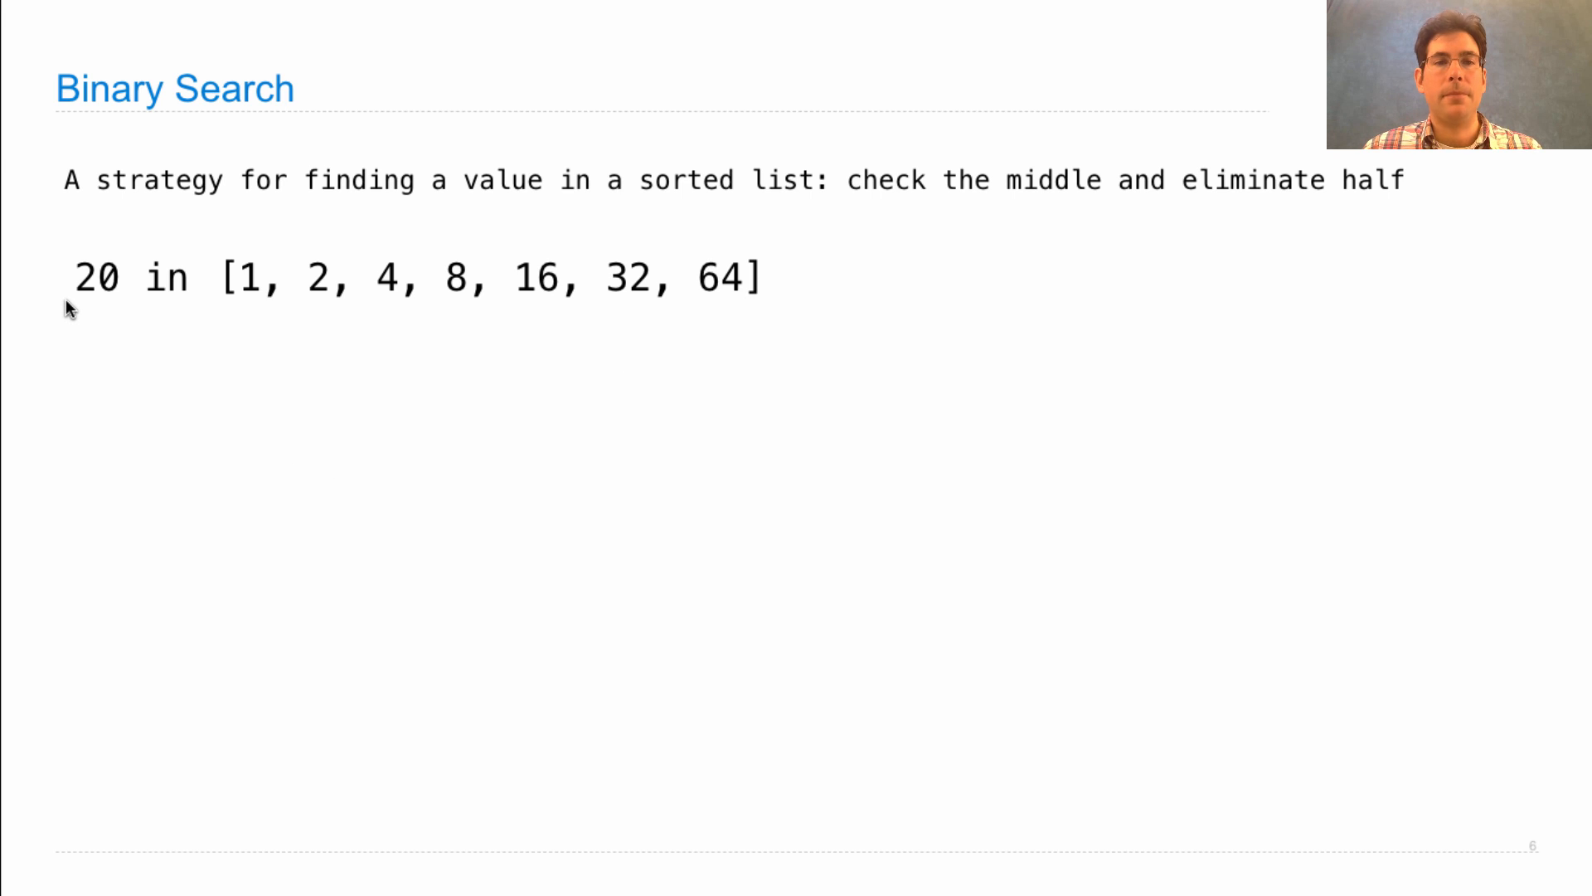
mouse_move(318, 288)
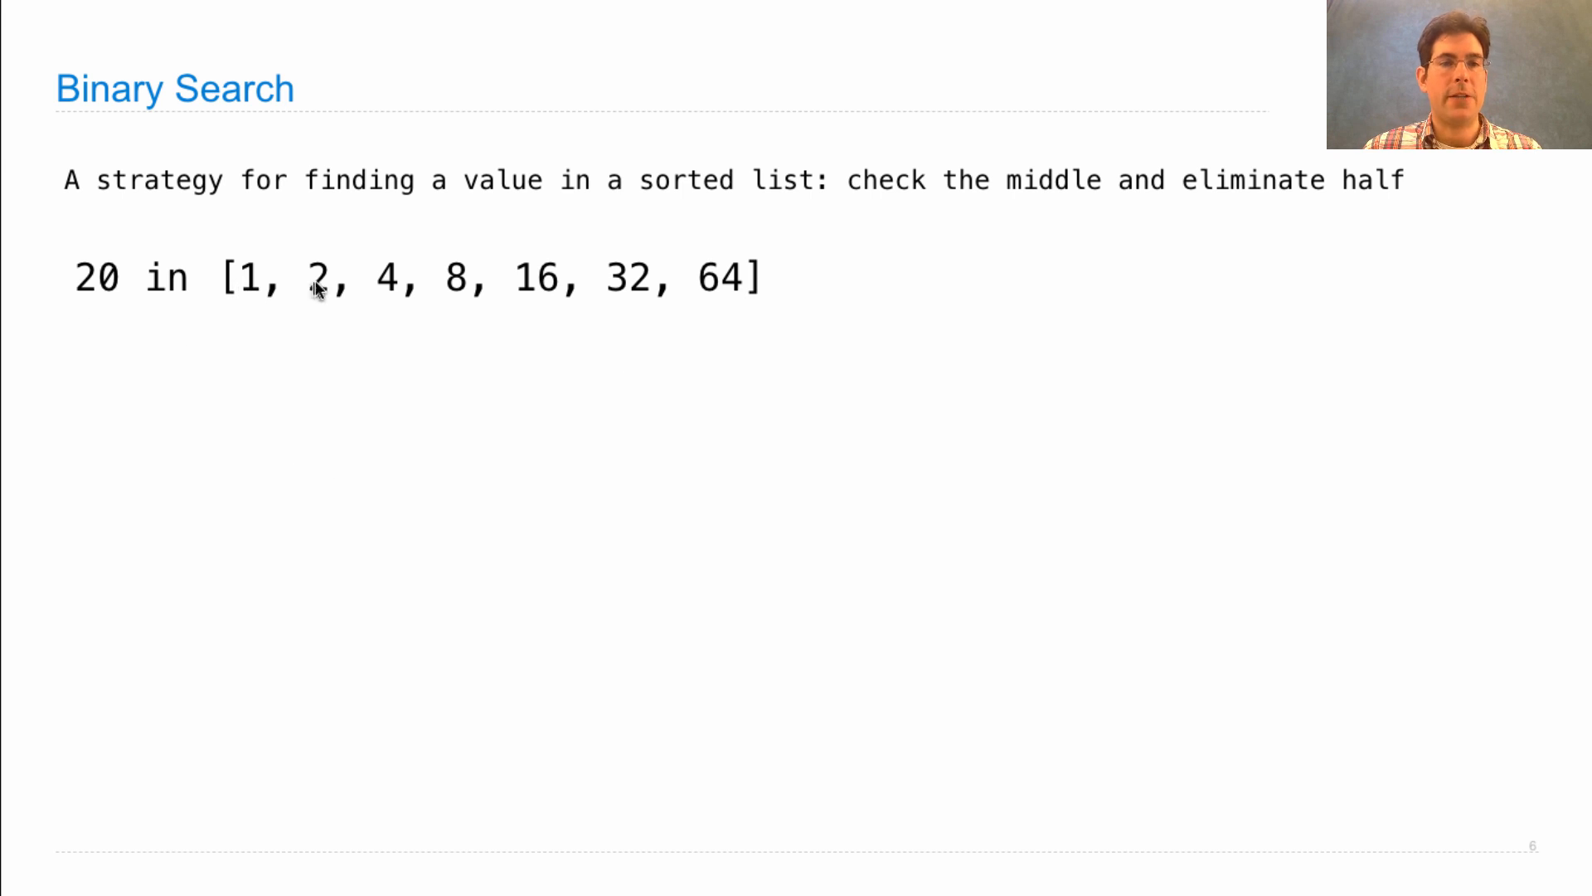
mouse_move(733, 307)
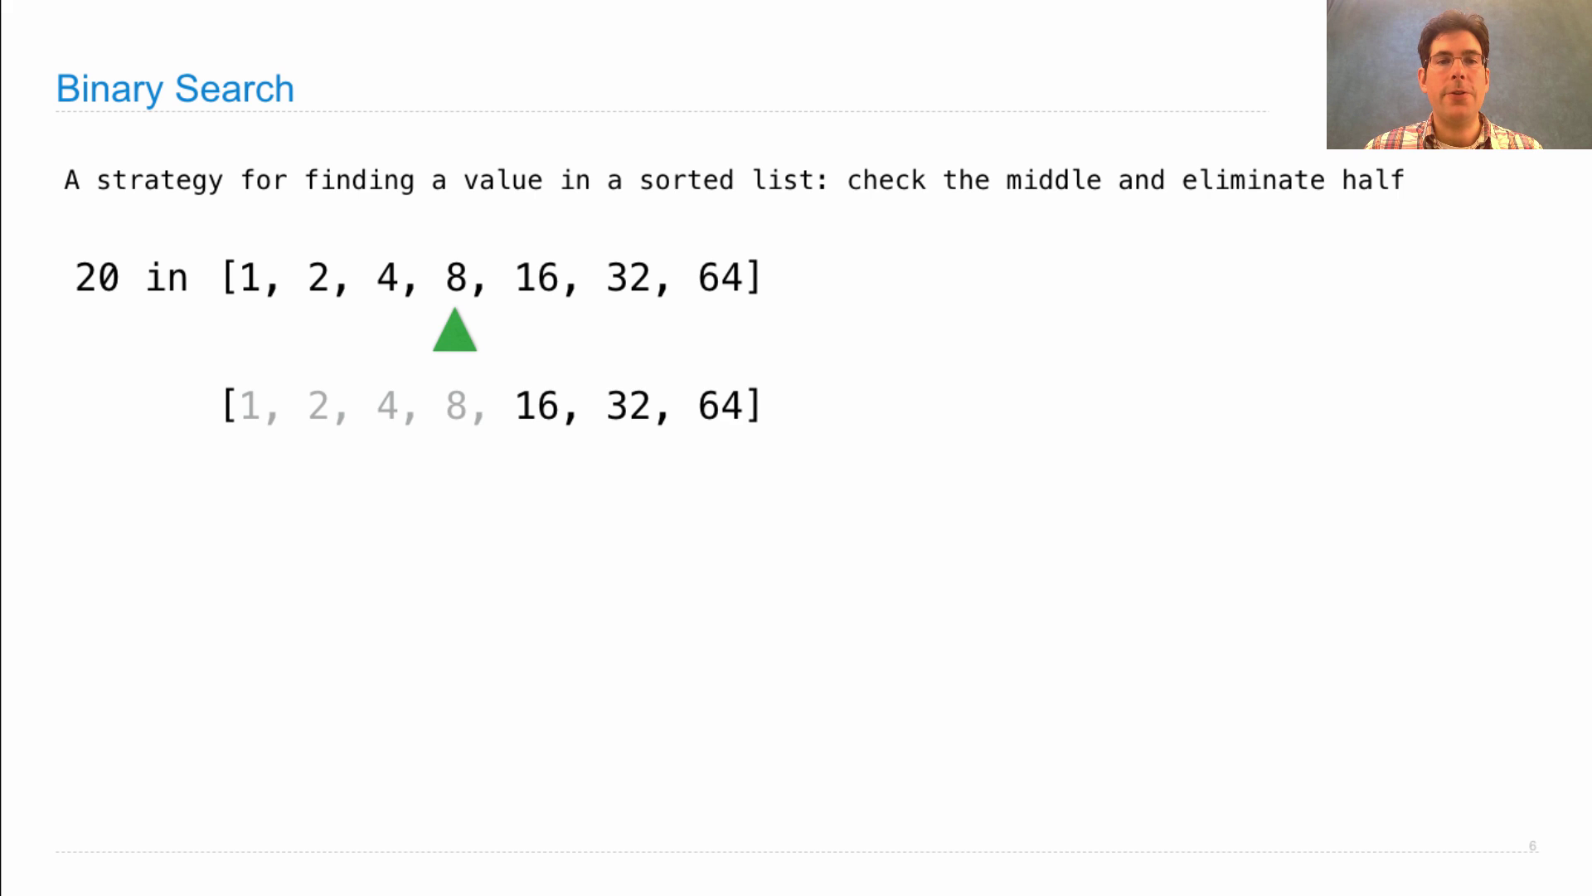
mouse_move(306, 476)
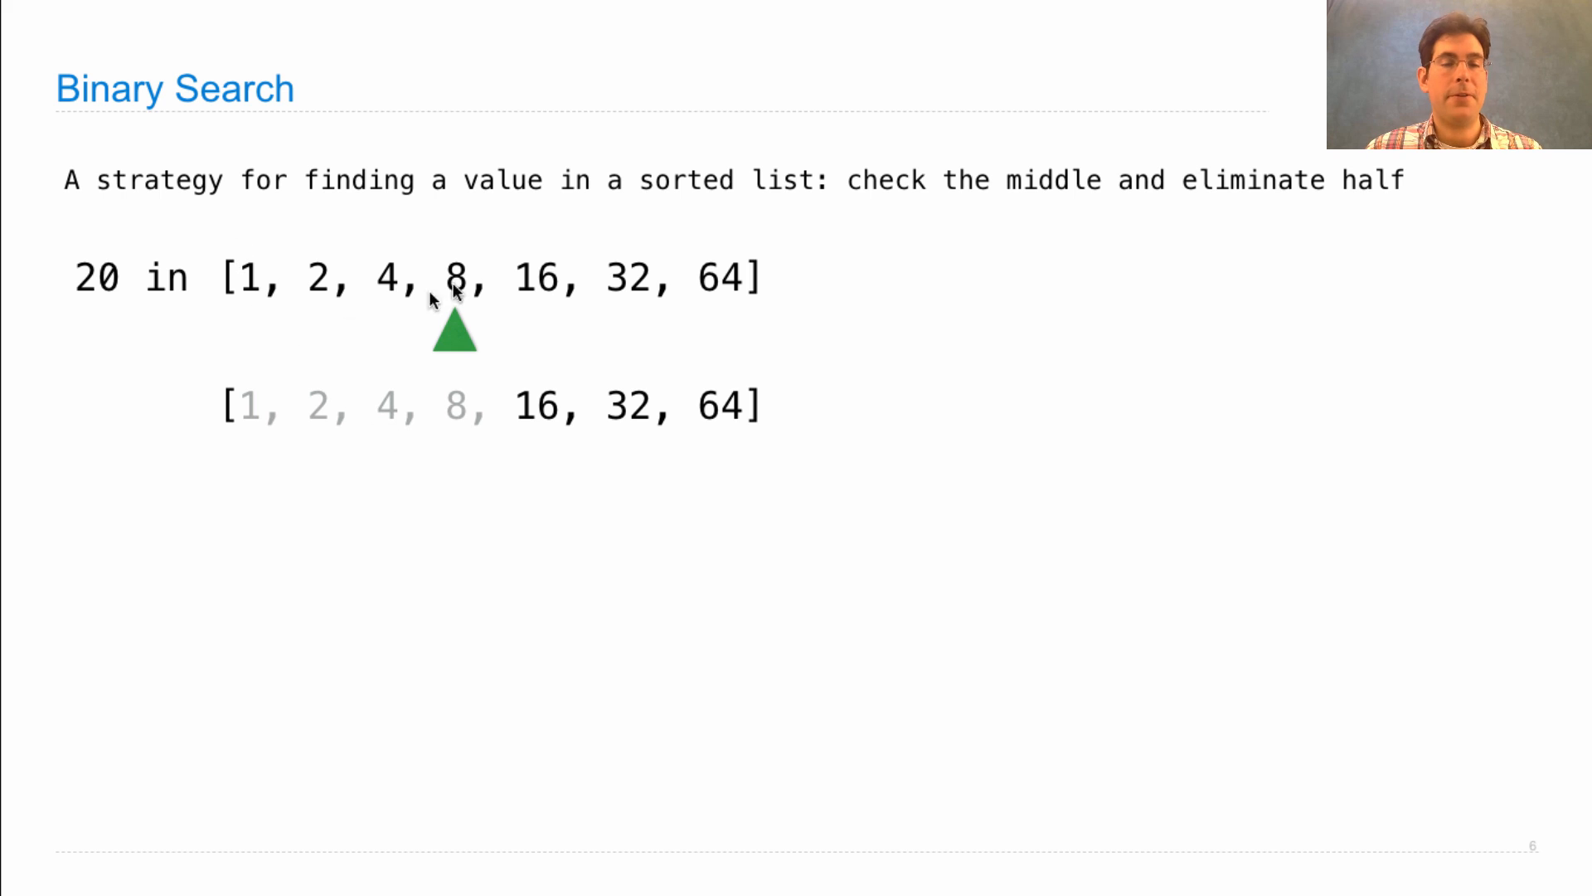
mouse_move(553, 502)
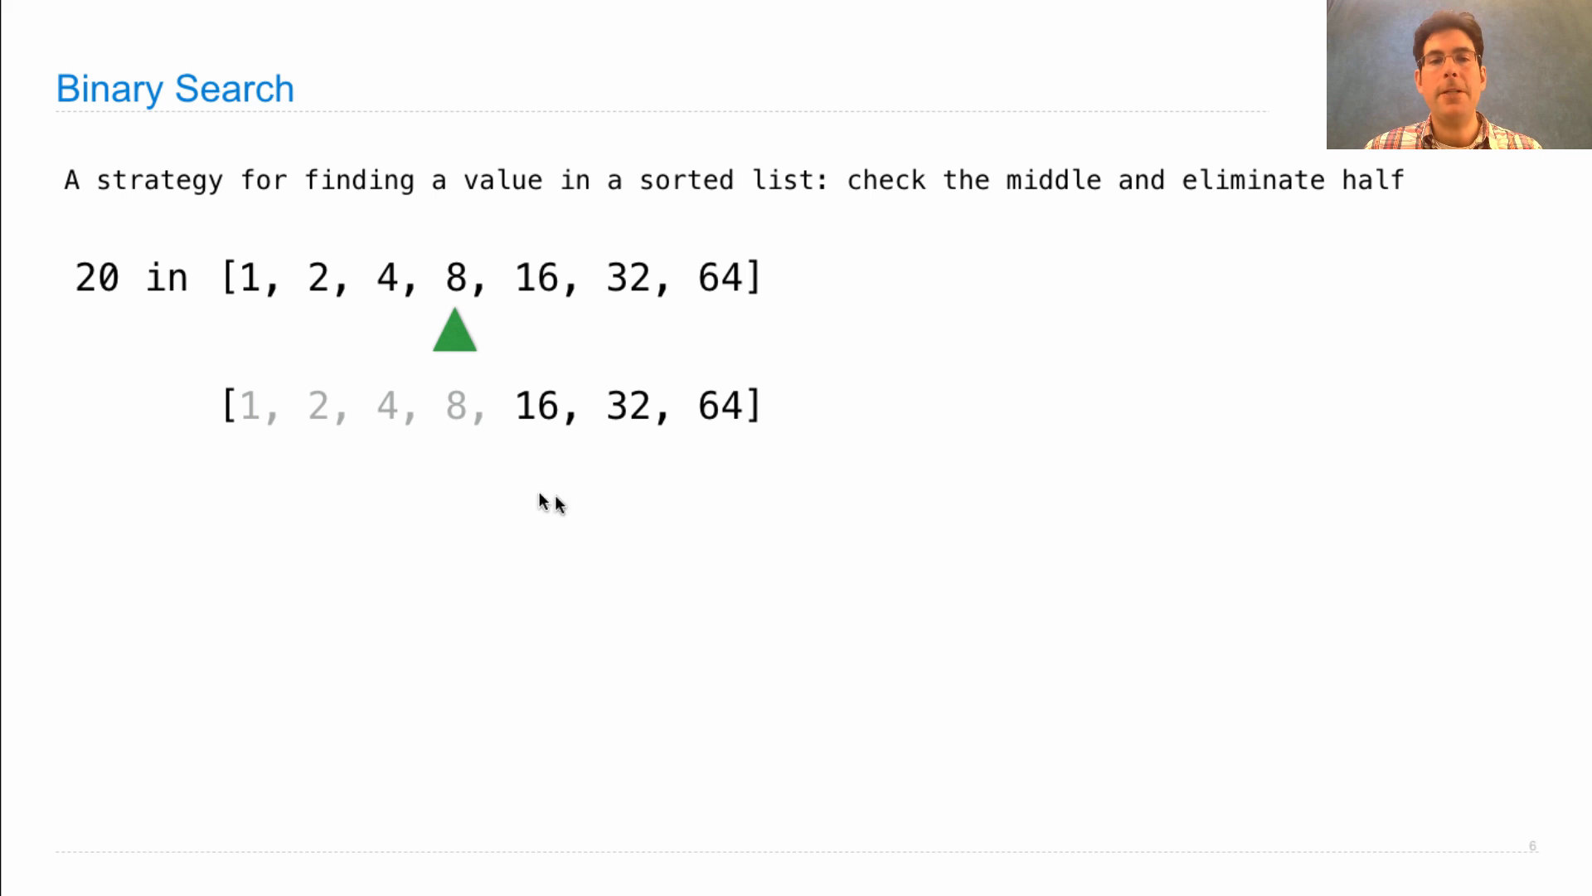
mouse_move(607, 501)
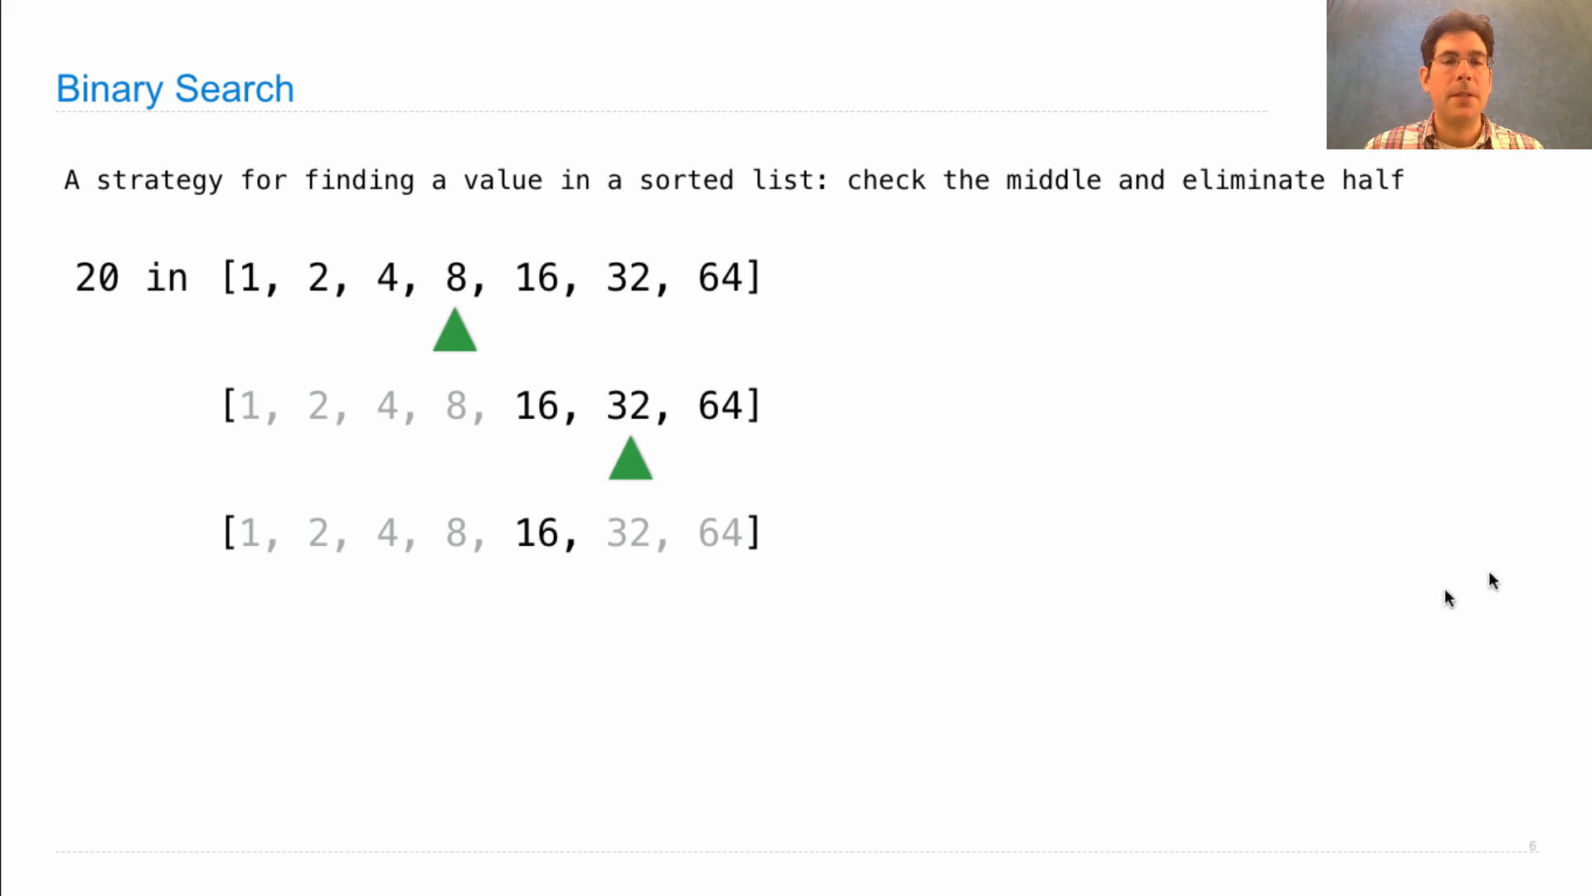
mouse_move(718, 557)
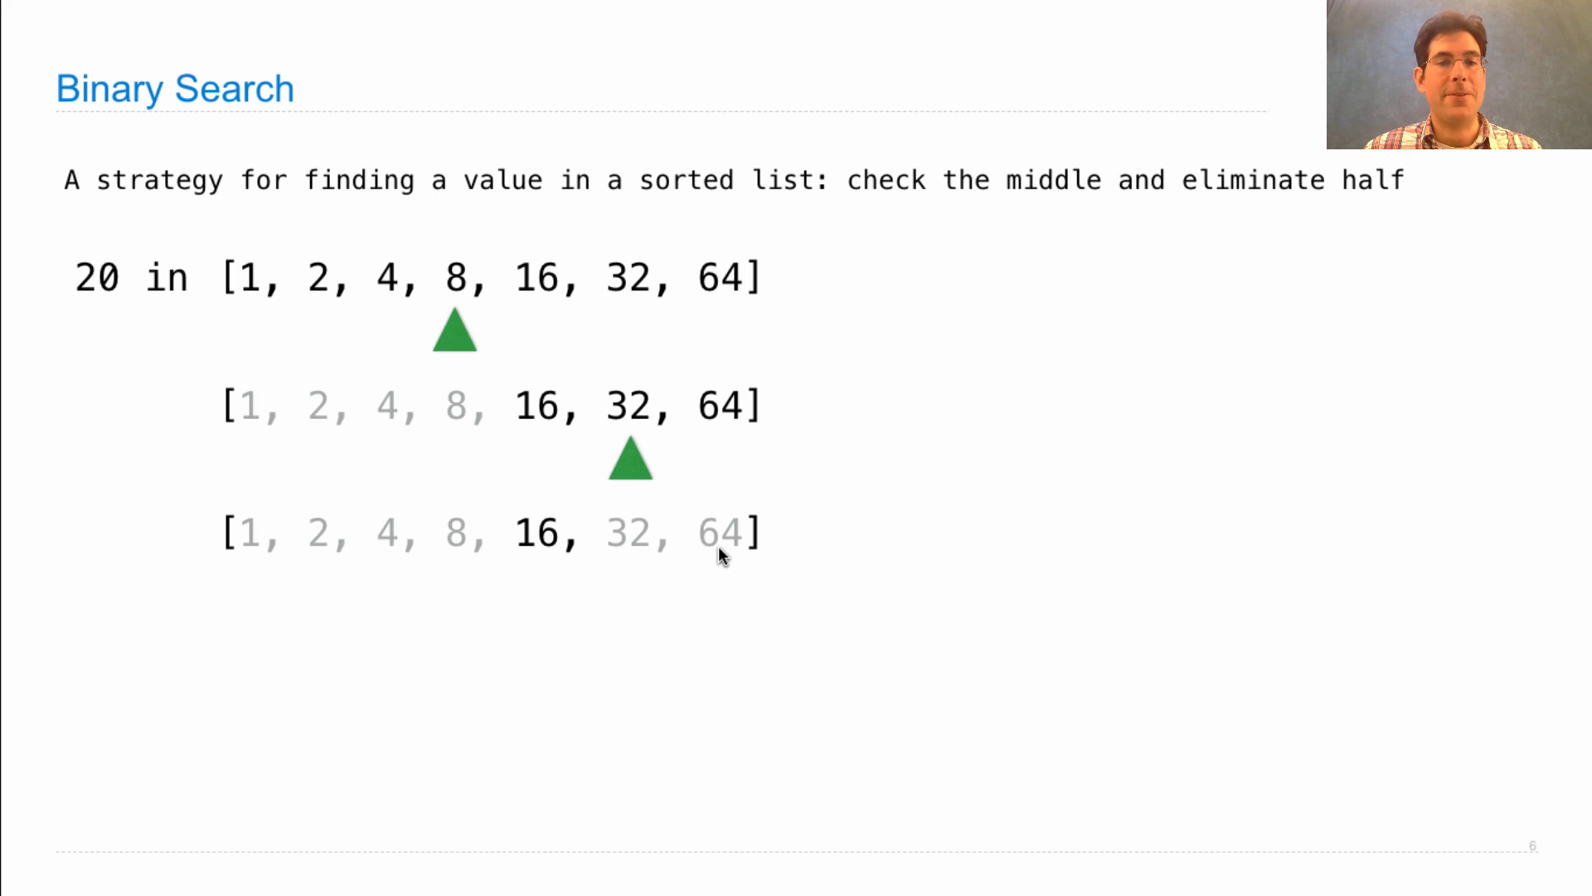
mouse_move(713, 603)
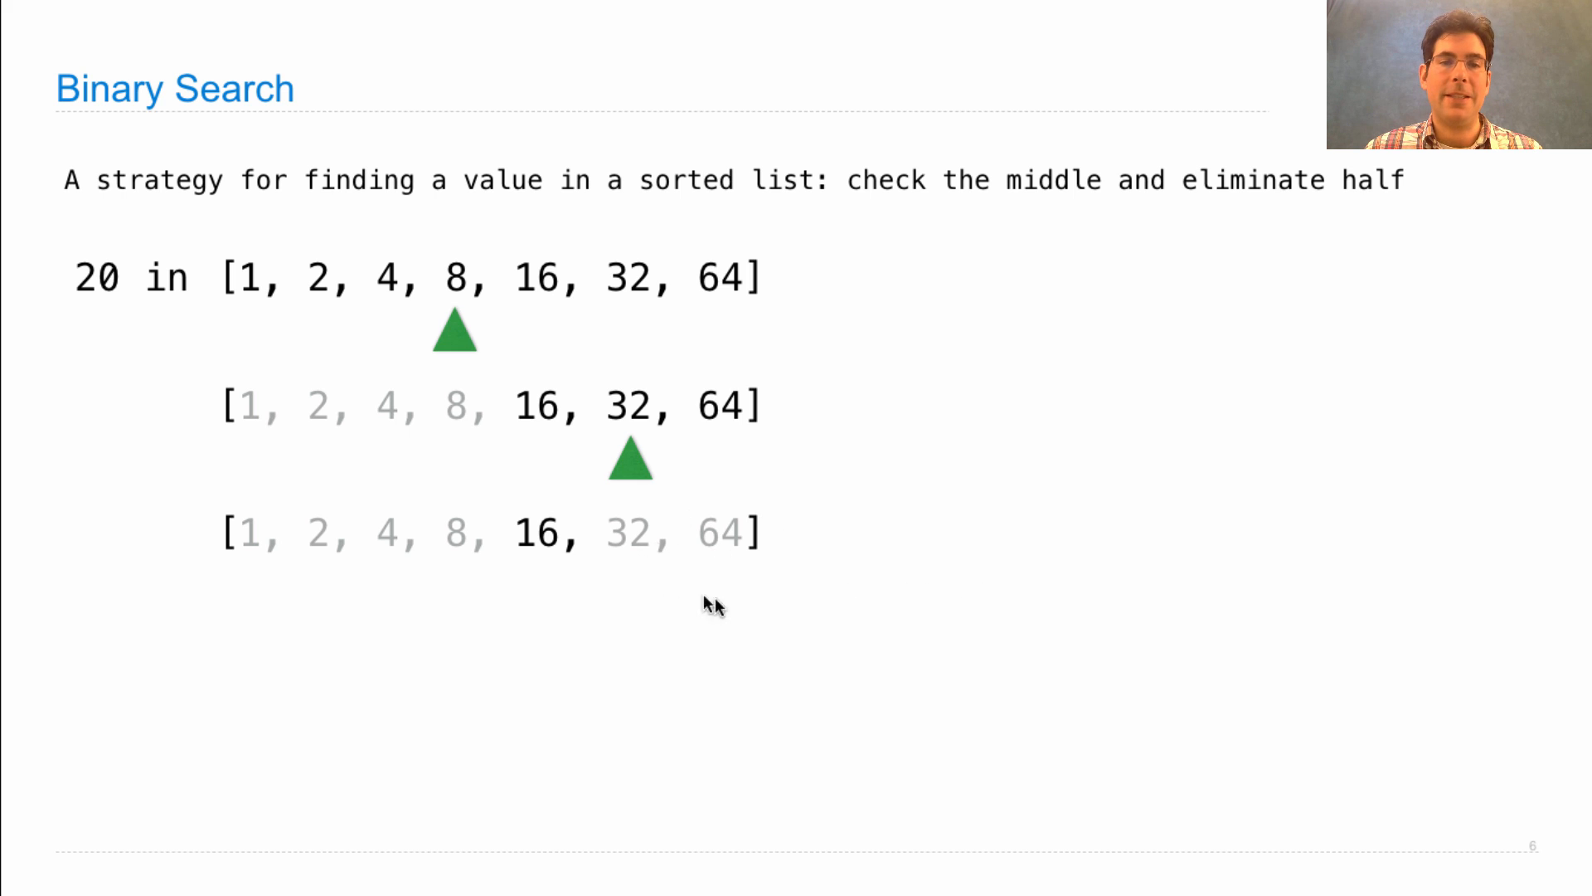
mouse_move(756, 577)
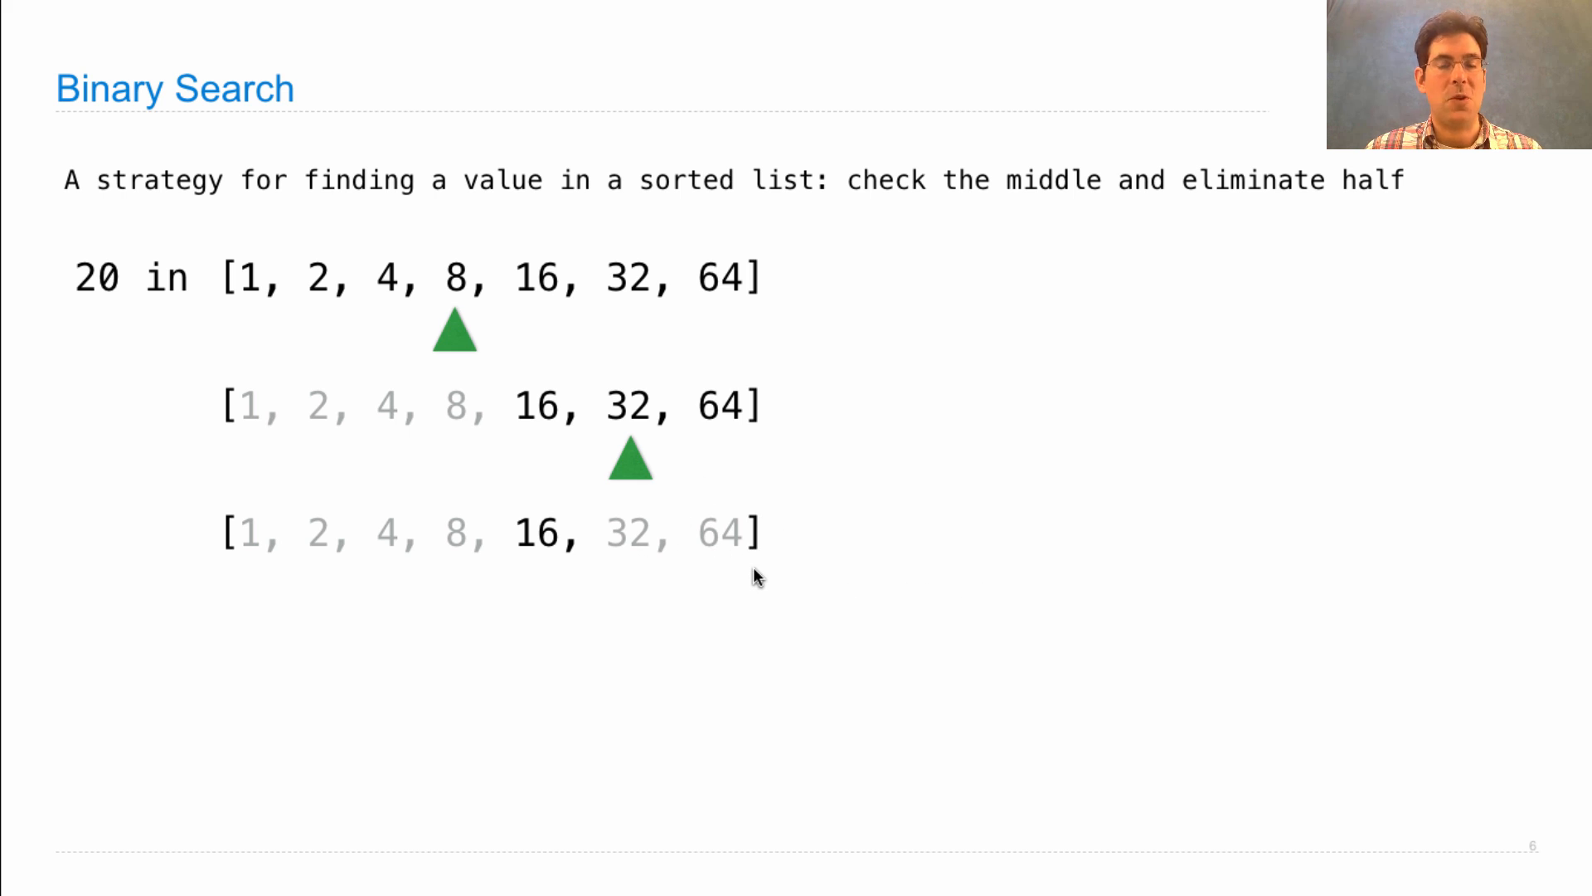
mouse_move(741, 569)
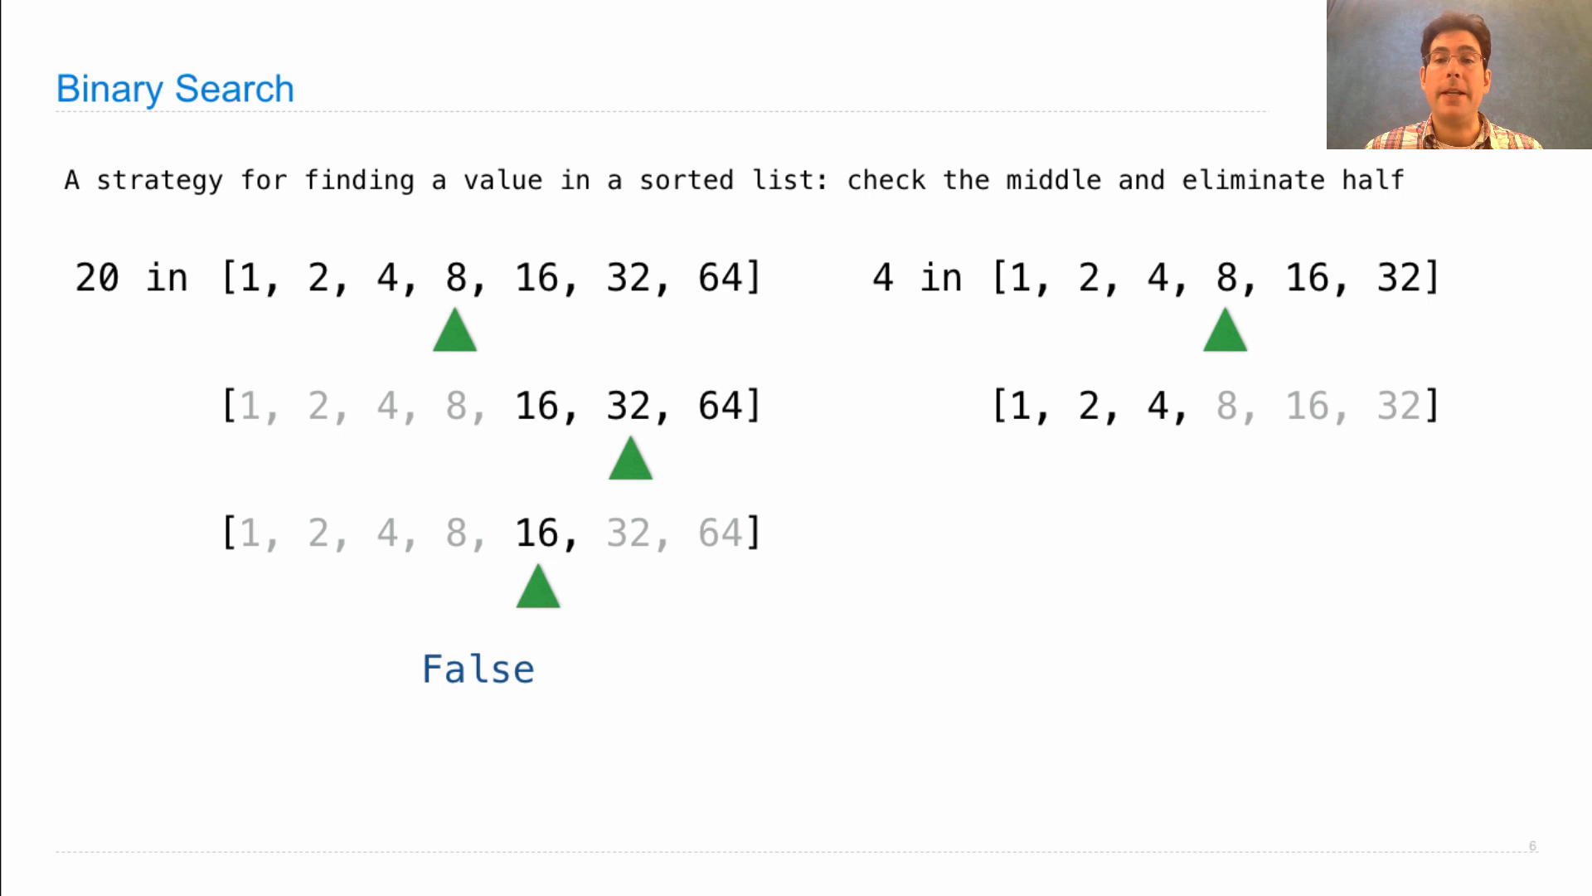
mouse_move(1365, 431)
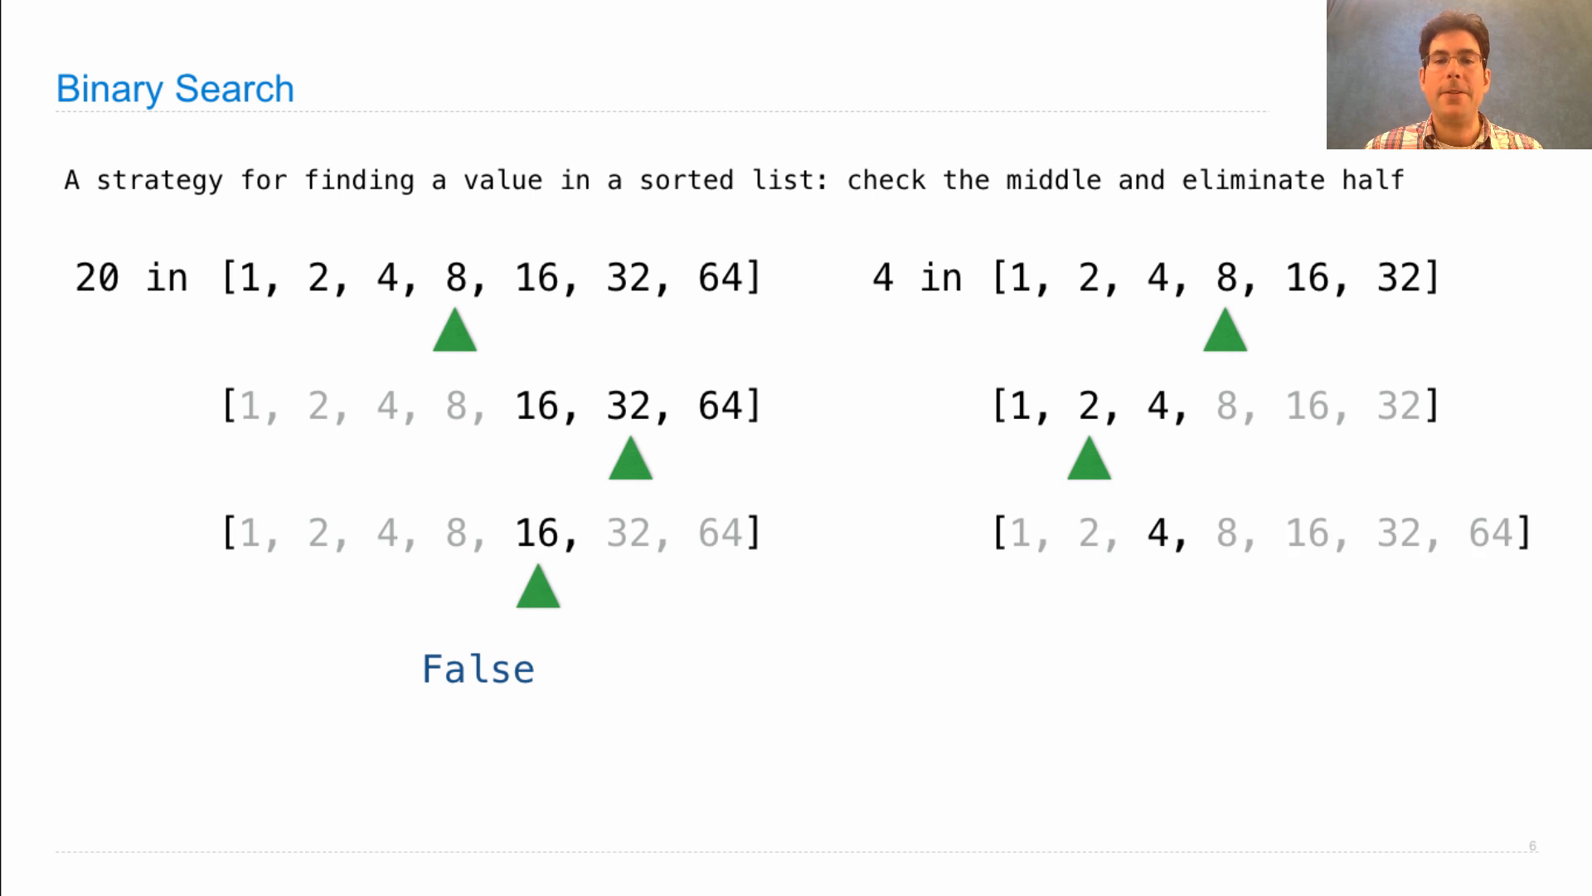
mouse_move(1010, 512)
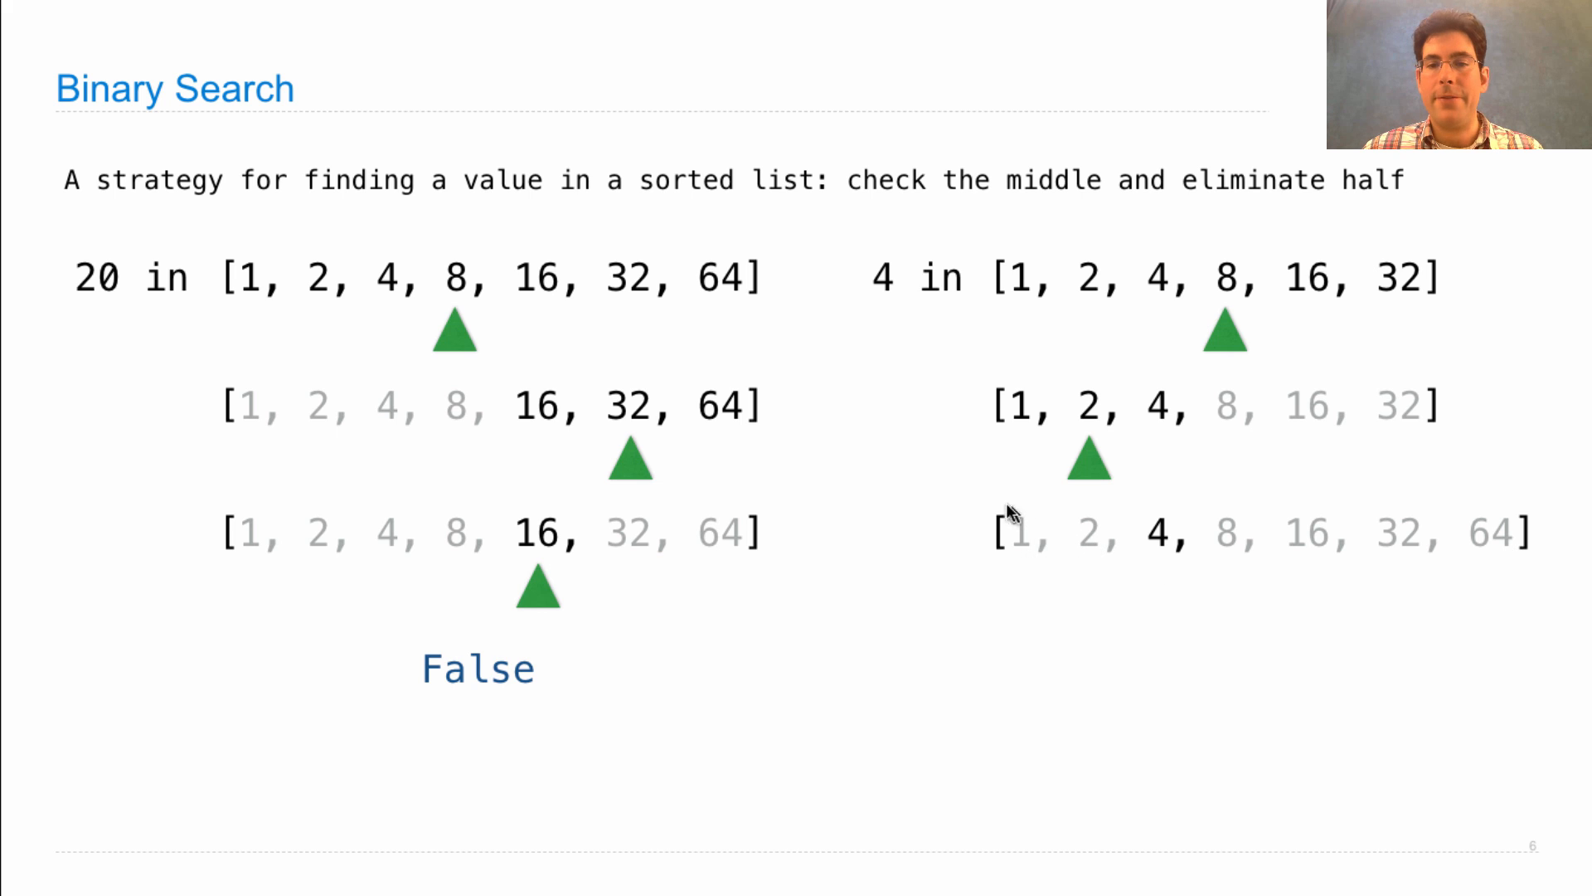
mouse_move(1025, 554)
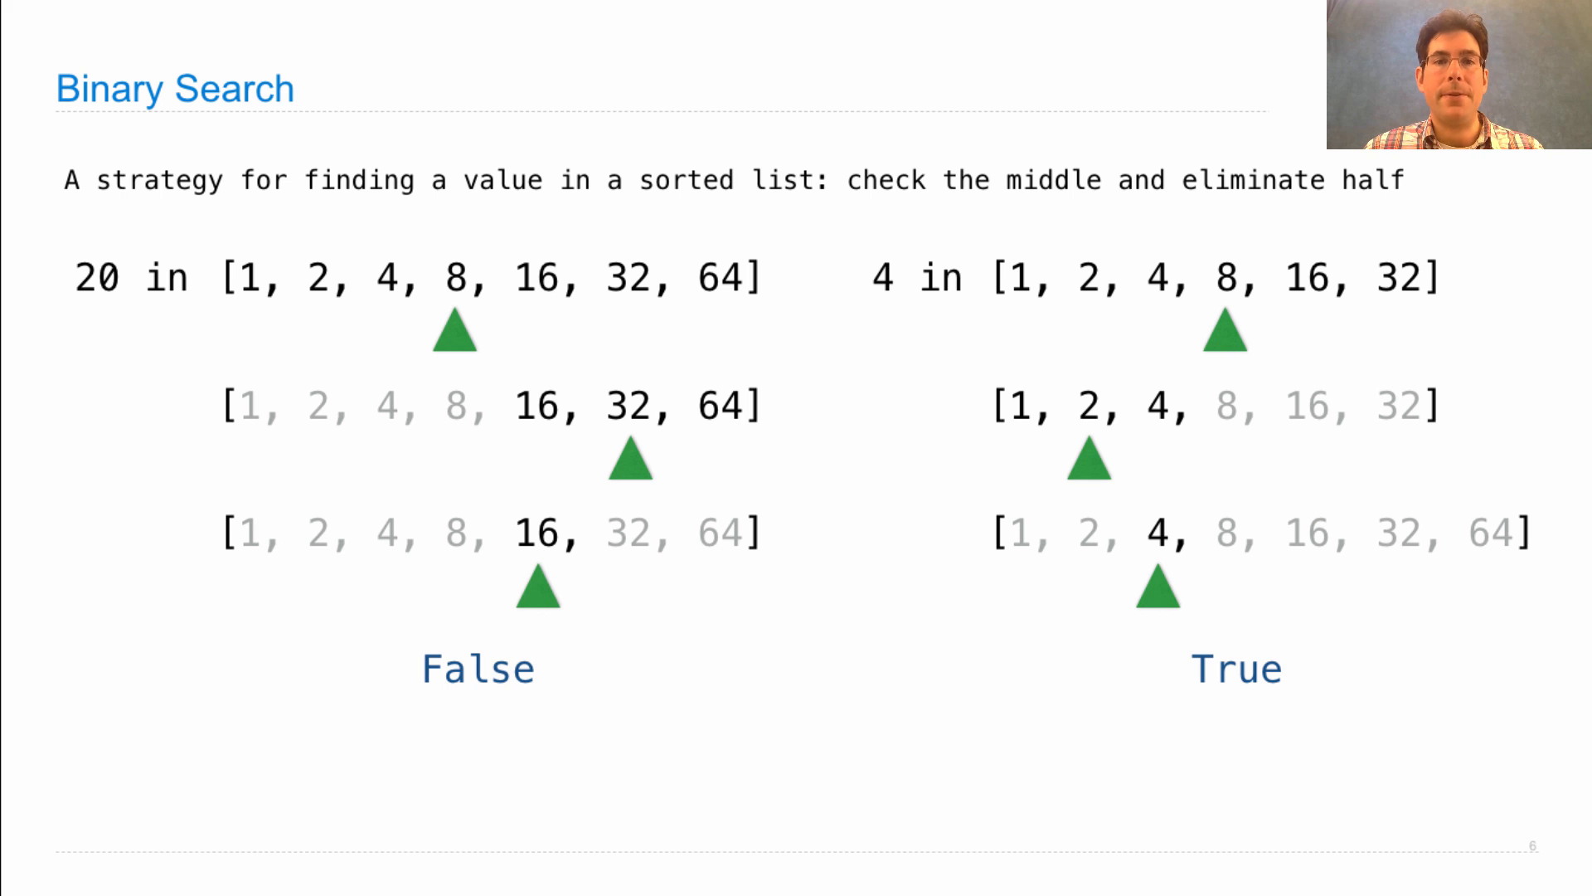
mouse_move(206, 400)
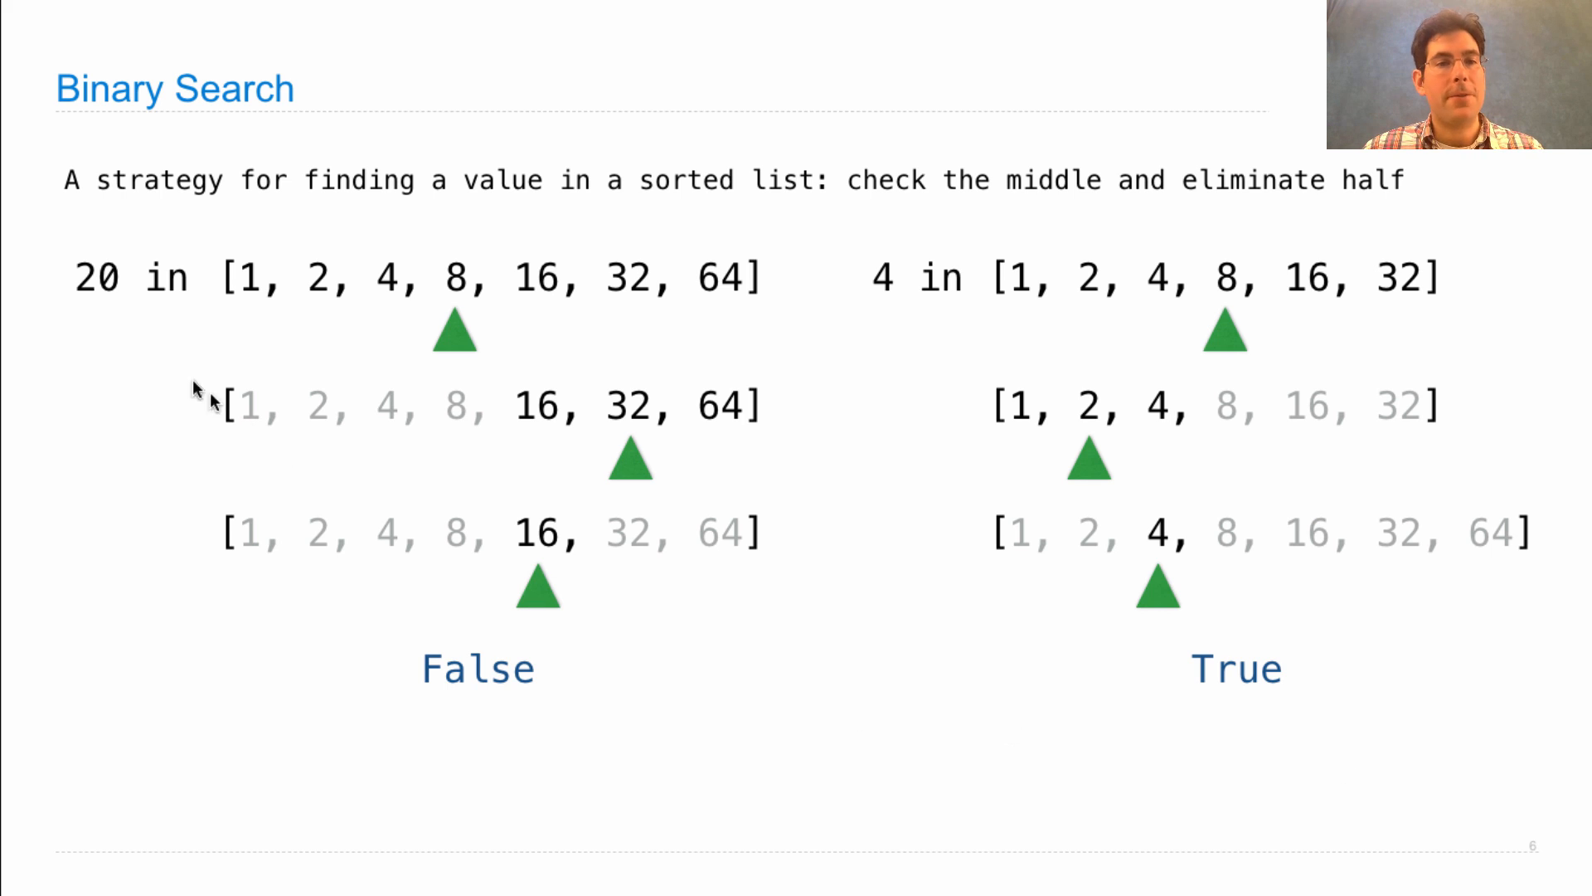
mouse_move(832, 335)
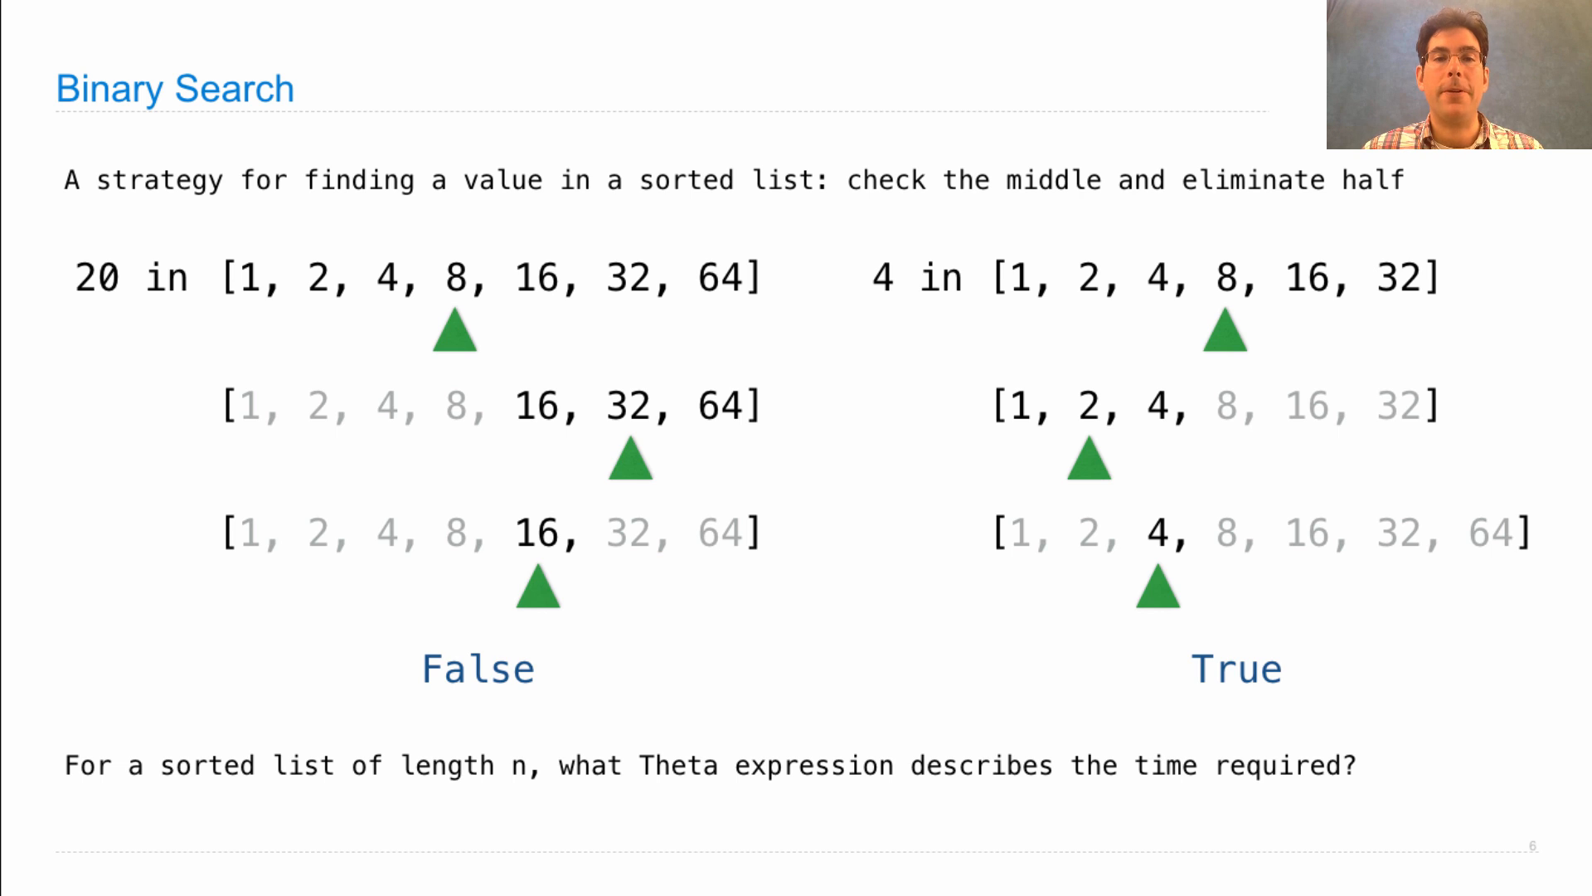
mouse_move(1131, 671)
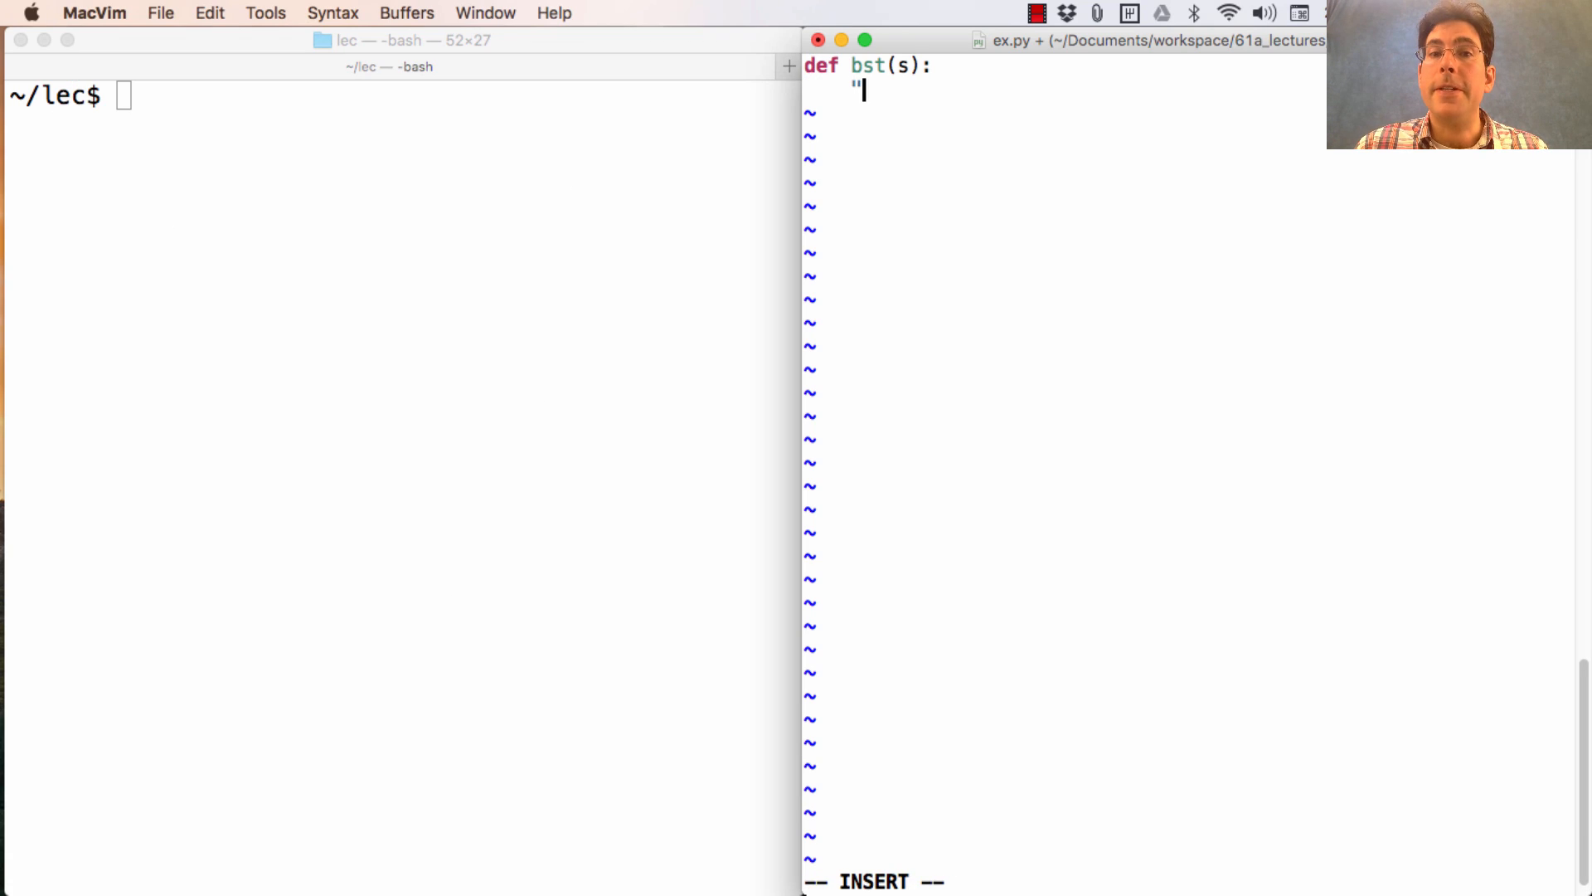
Write the bst docstring with doctest bst([1, 2, 3]) expecting BTree(2, BTree(1), BTree(3))
type("\"\"Construct")
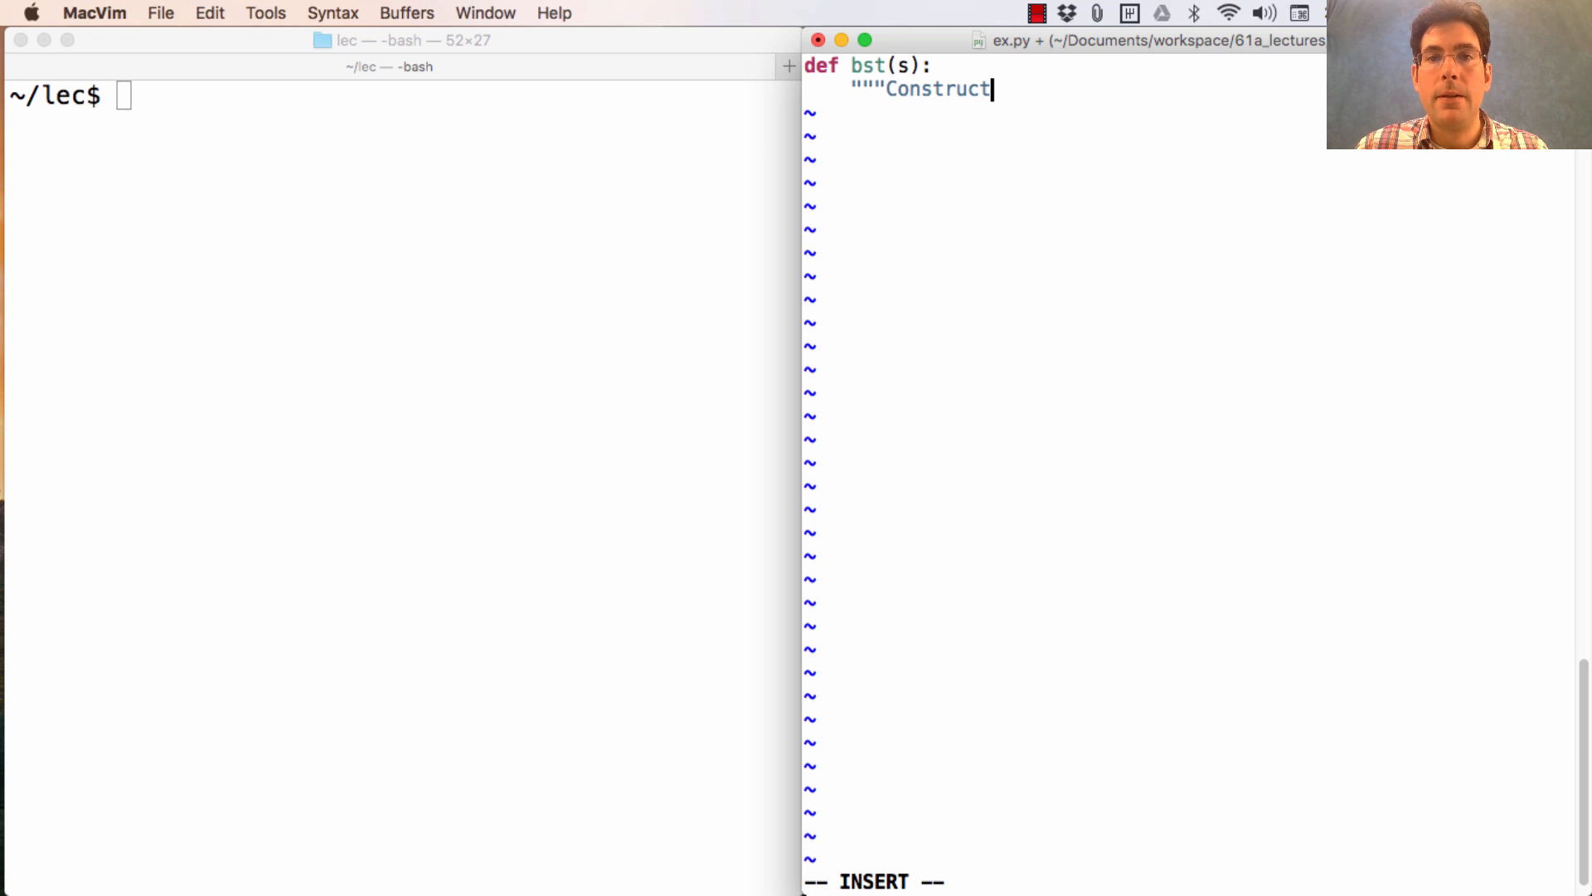
type("a binary search tr")
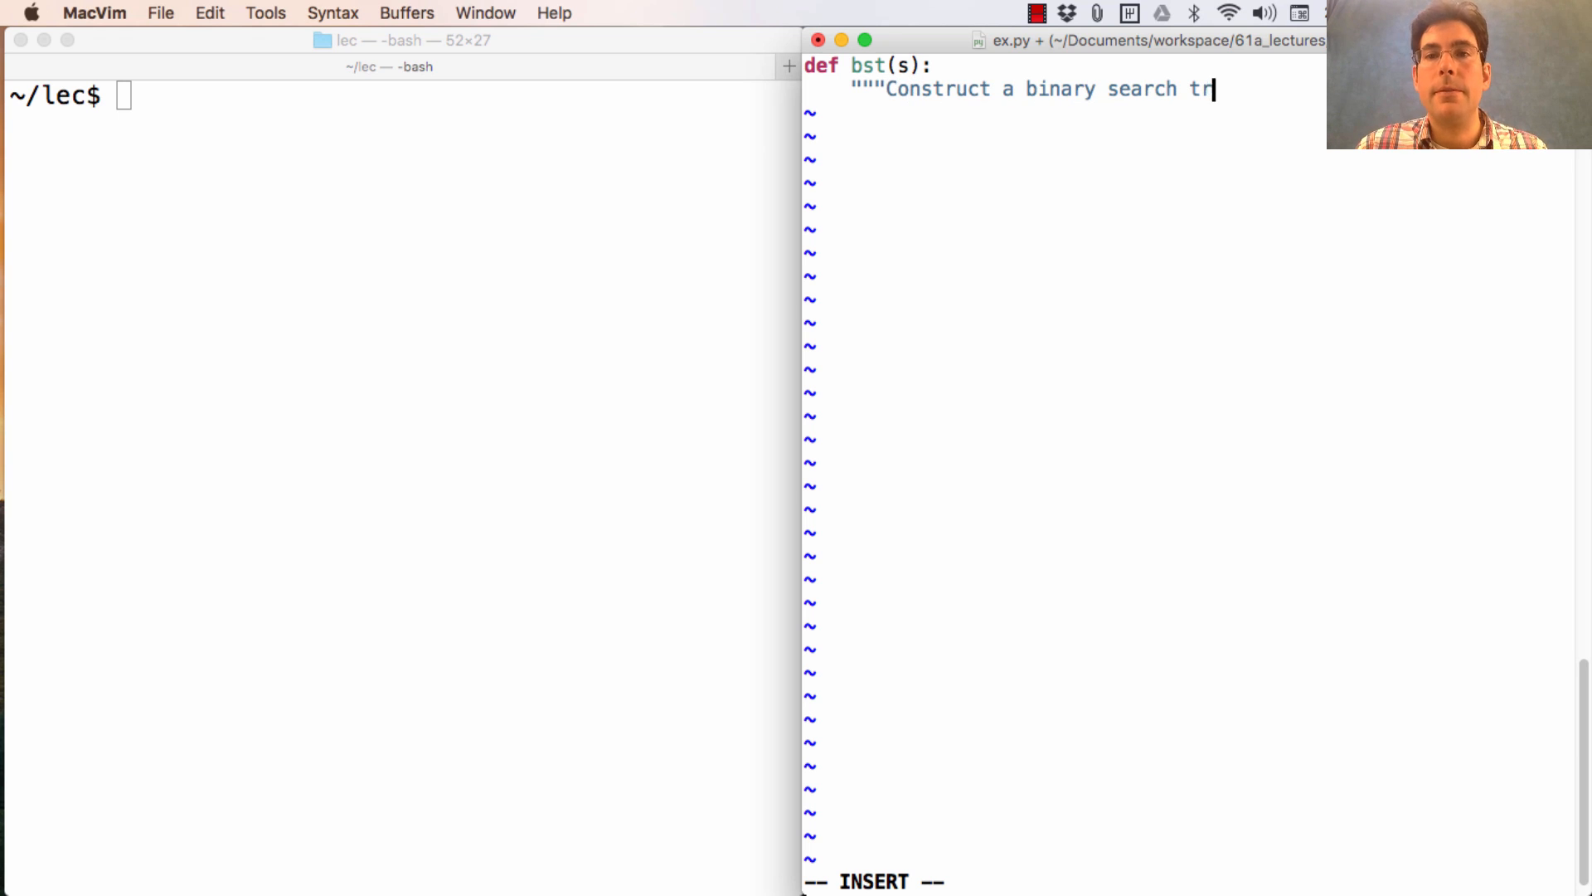
type("ee from a")
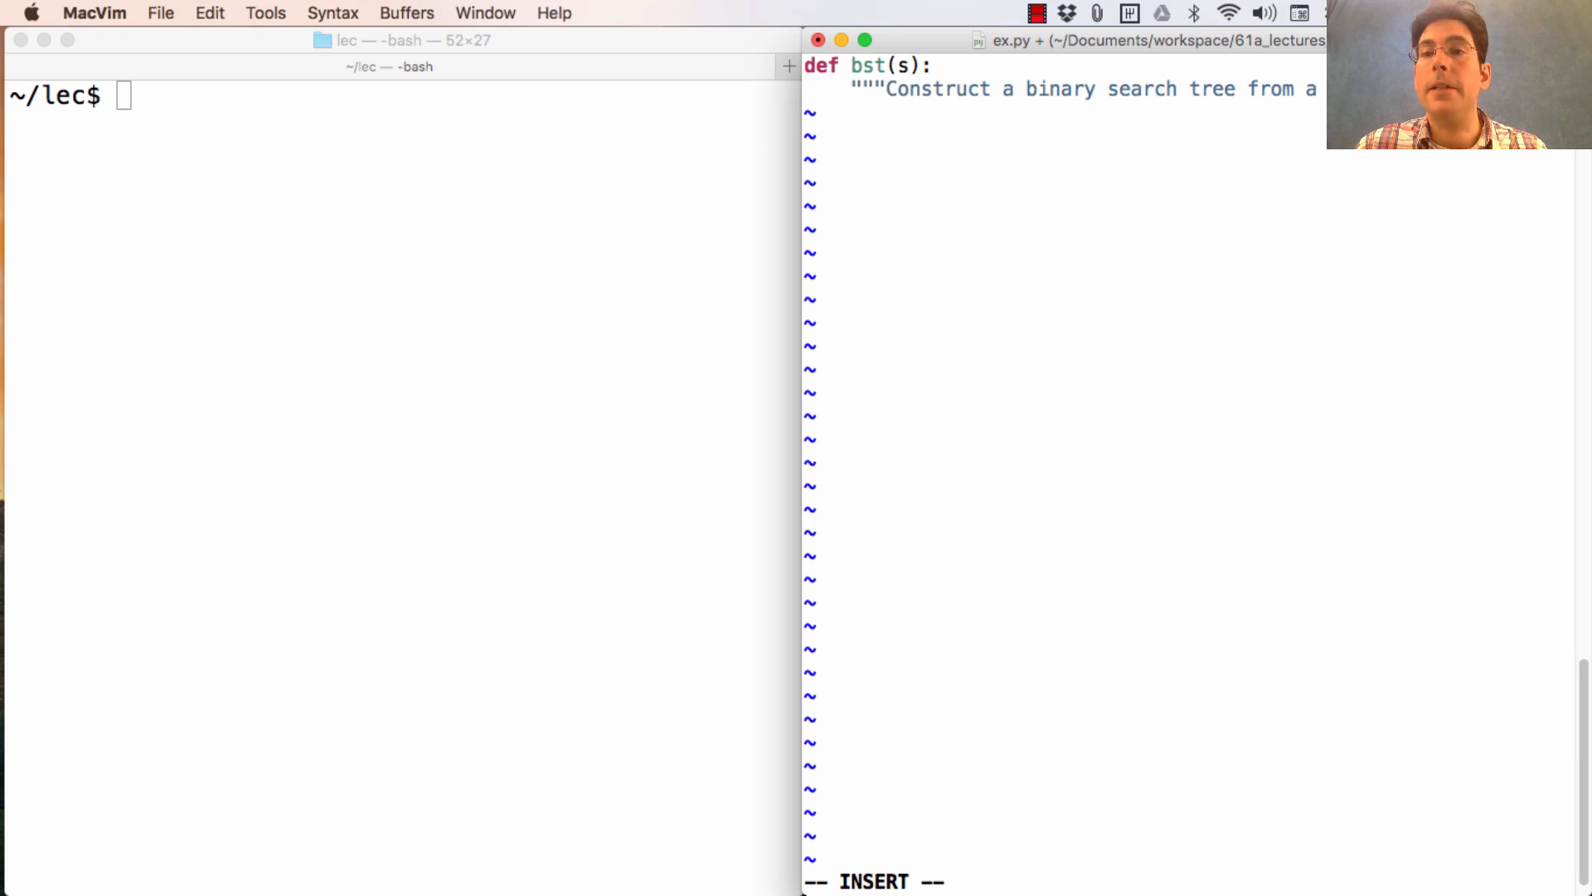
key("Return")
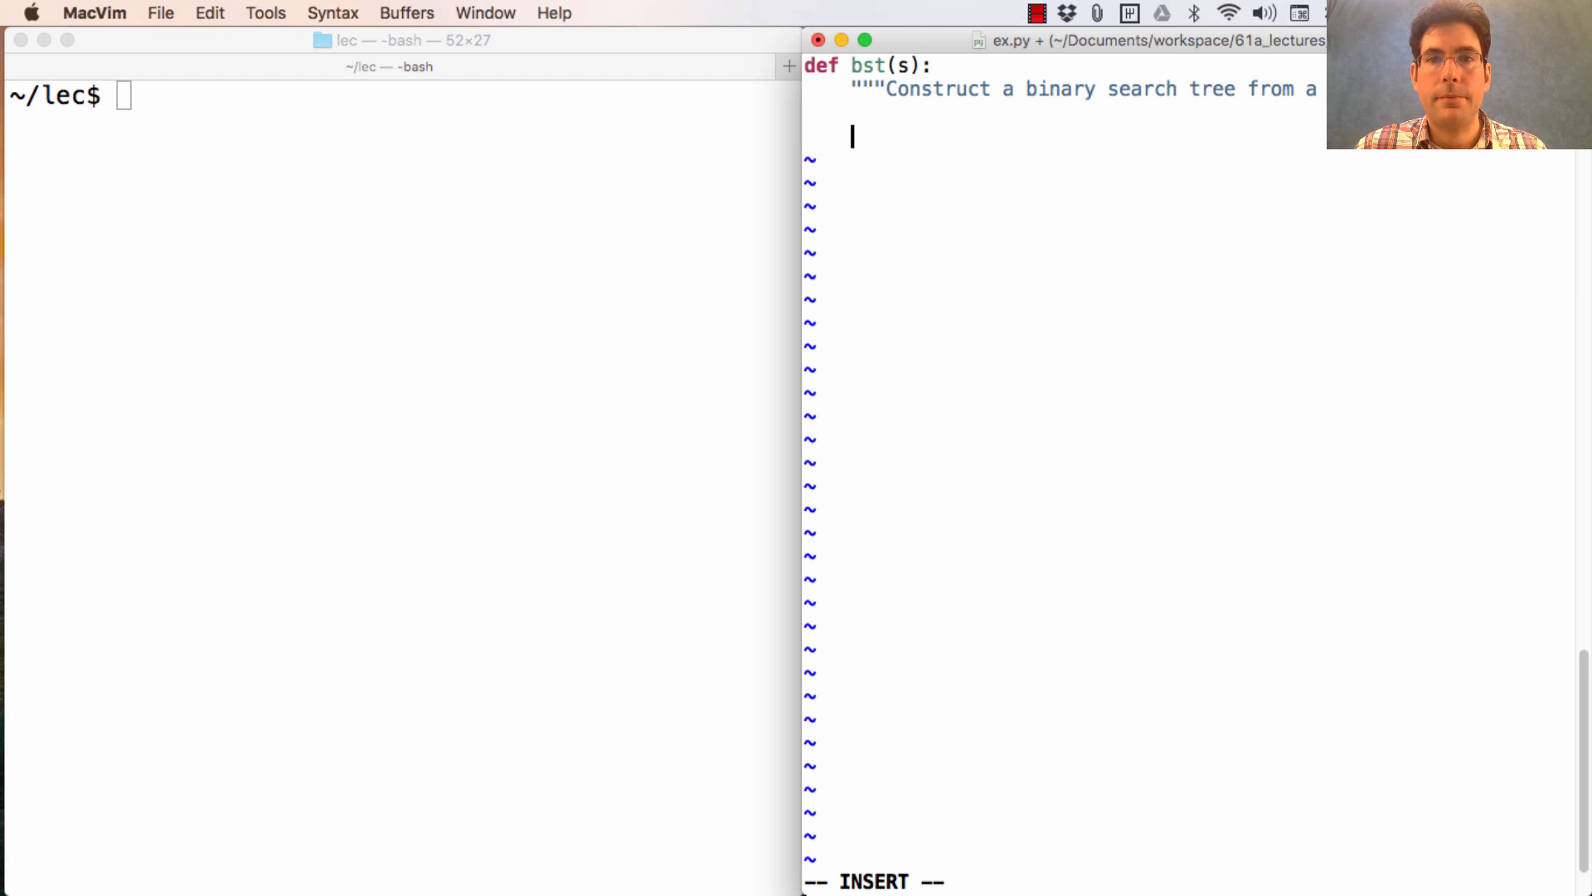
type(">>> b")
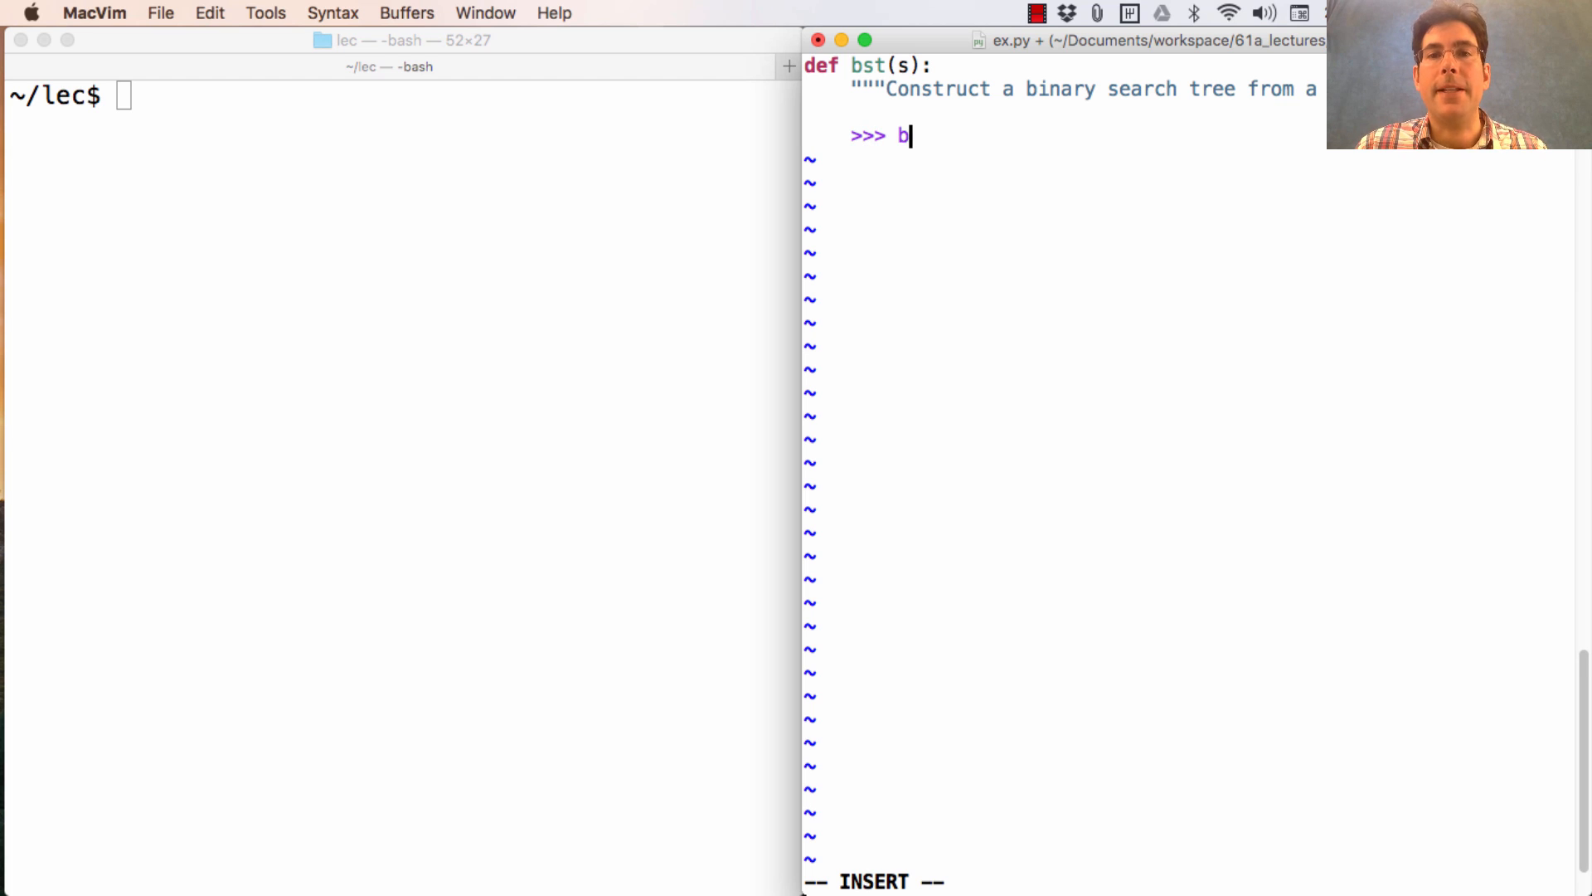
type("st([1, 2, 3")
type("BTree")
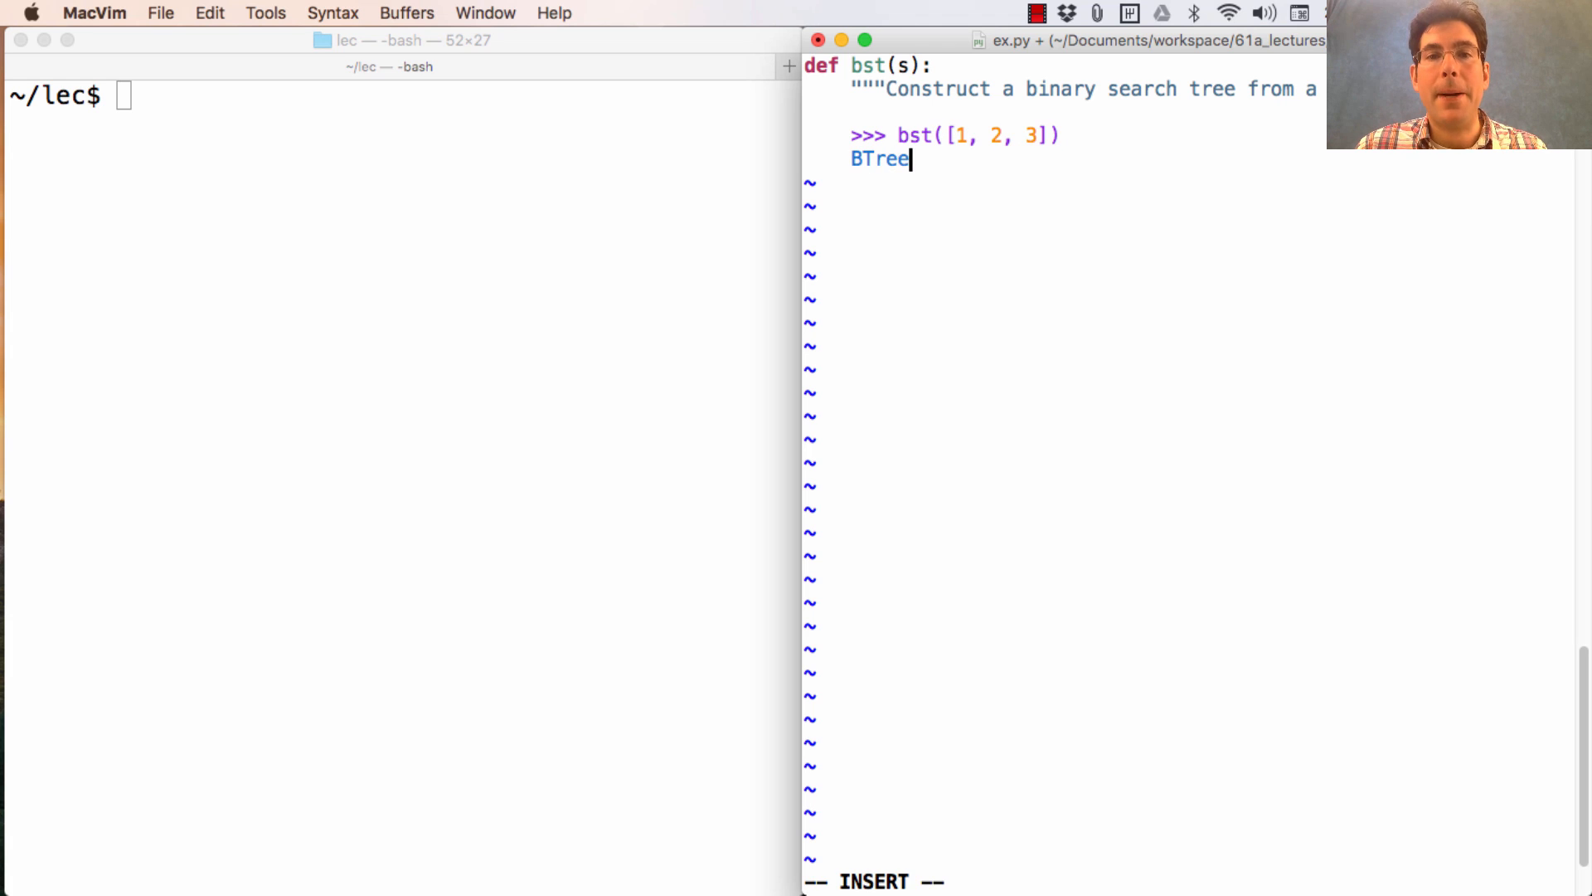
type("(2,")
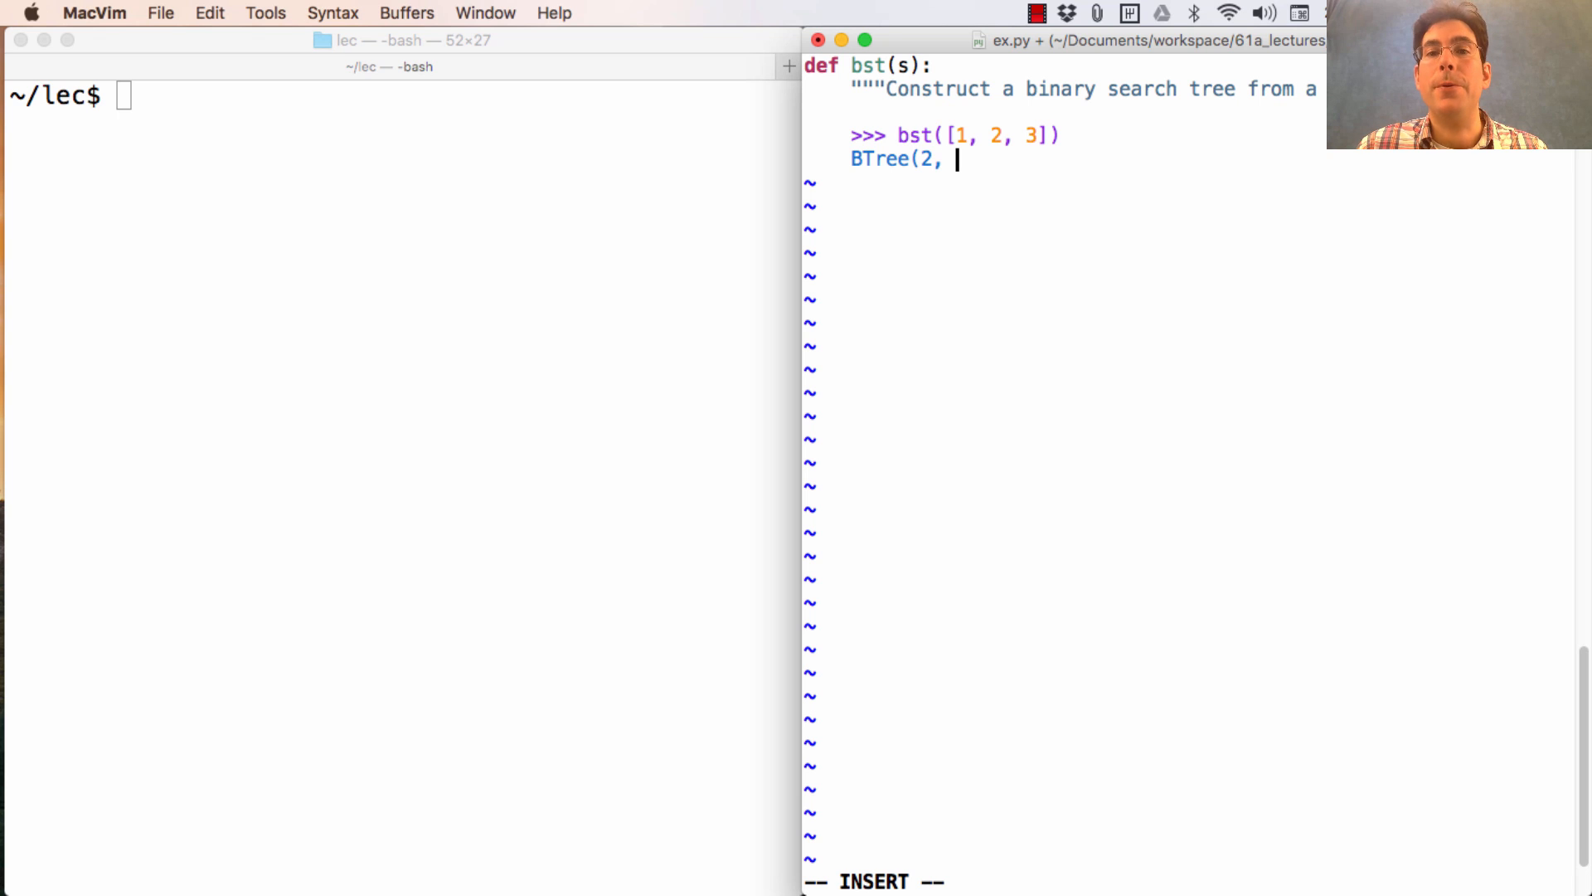
type("Tree(1),")
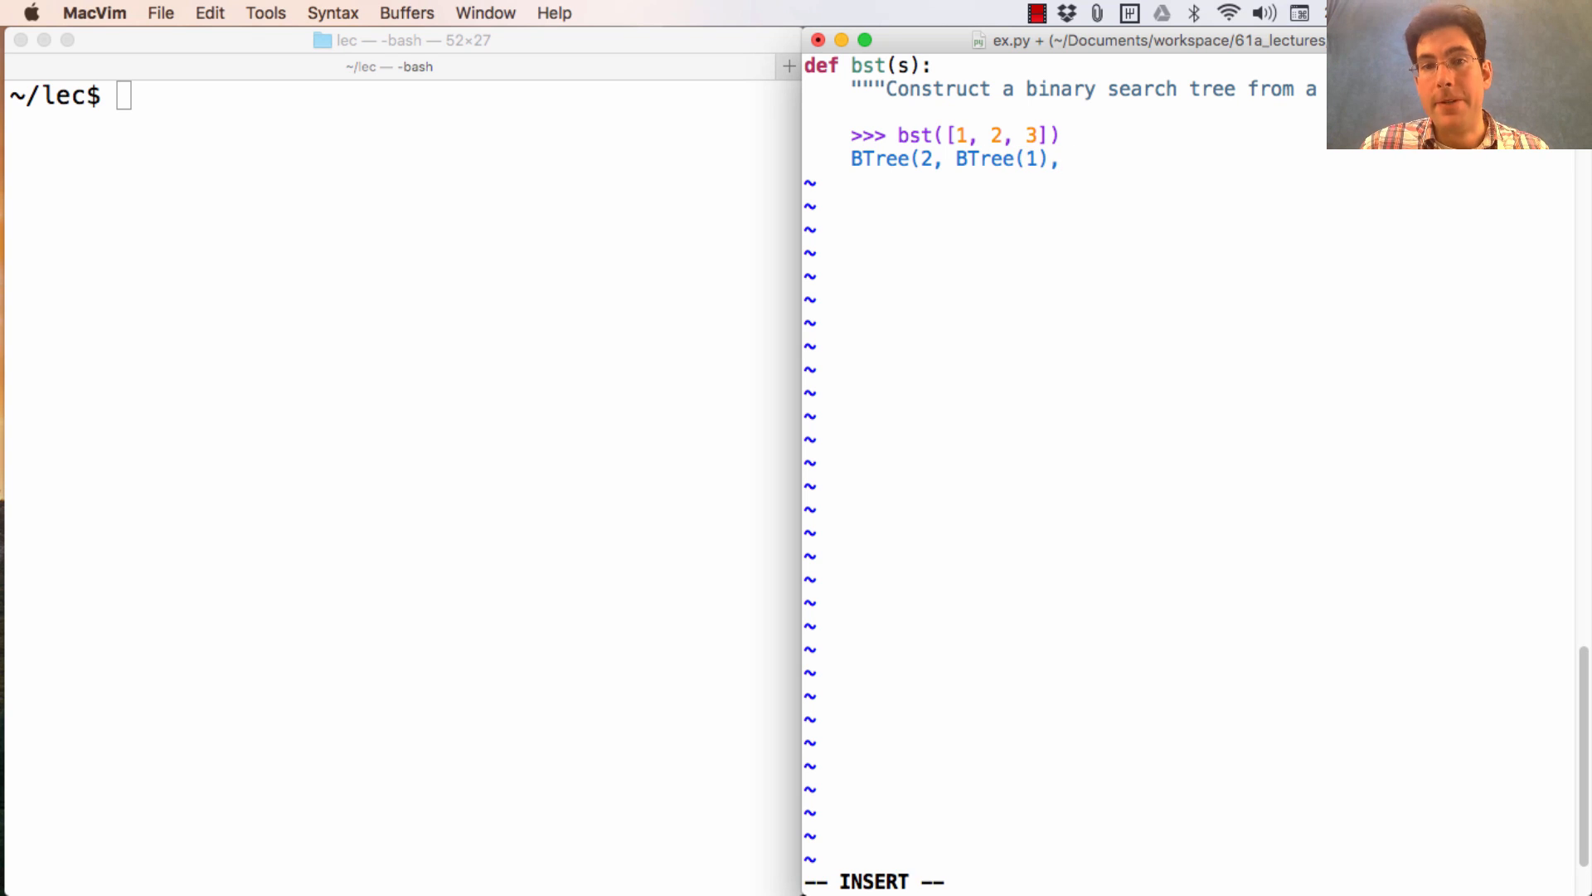
type("B")
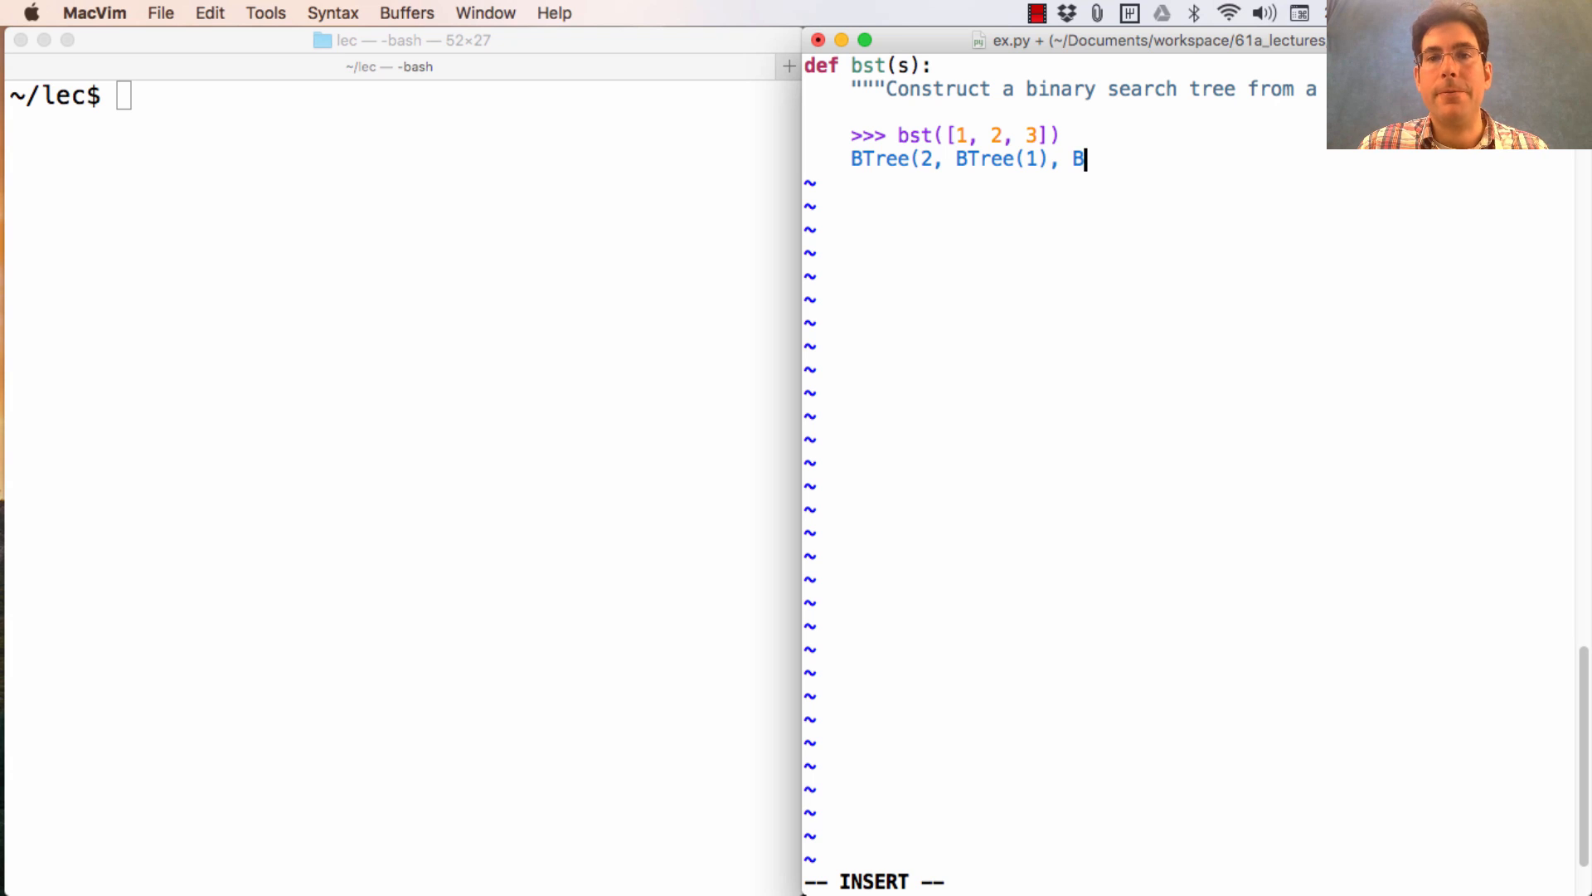
type("Tree")
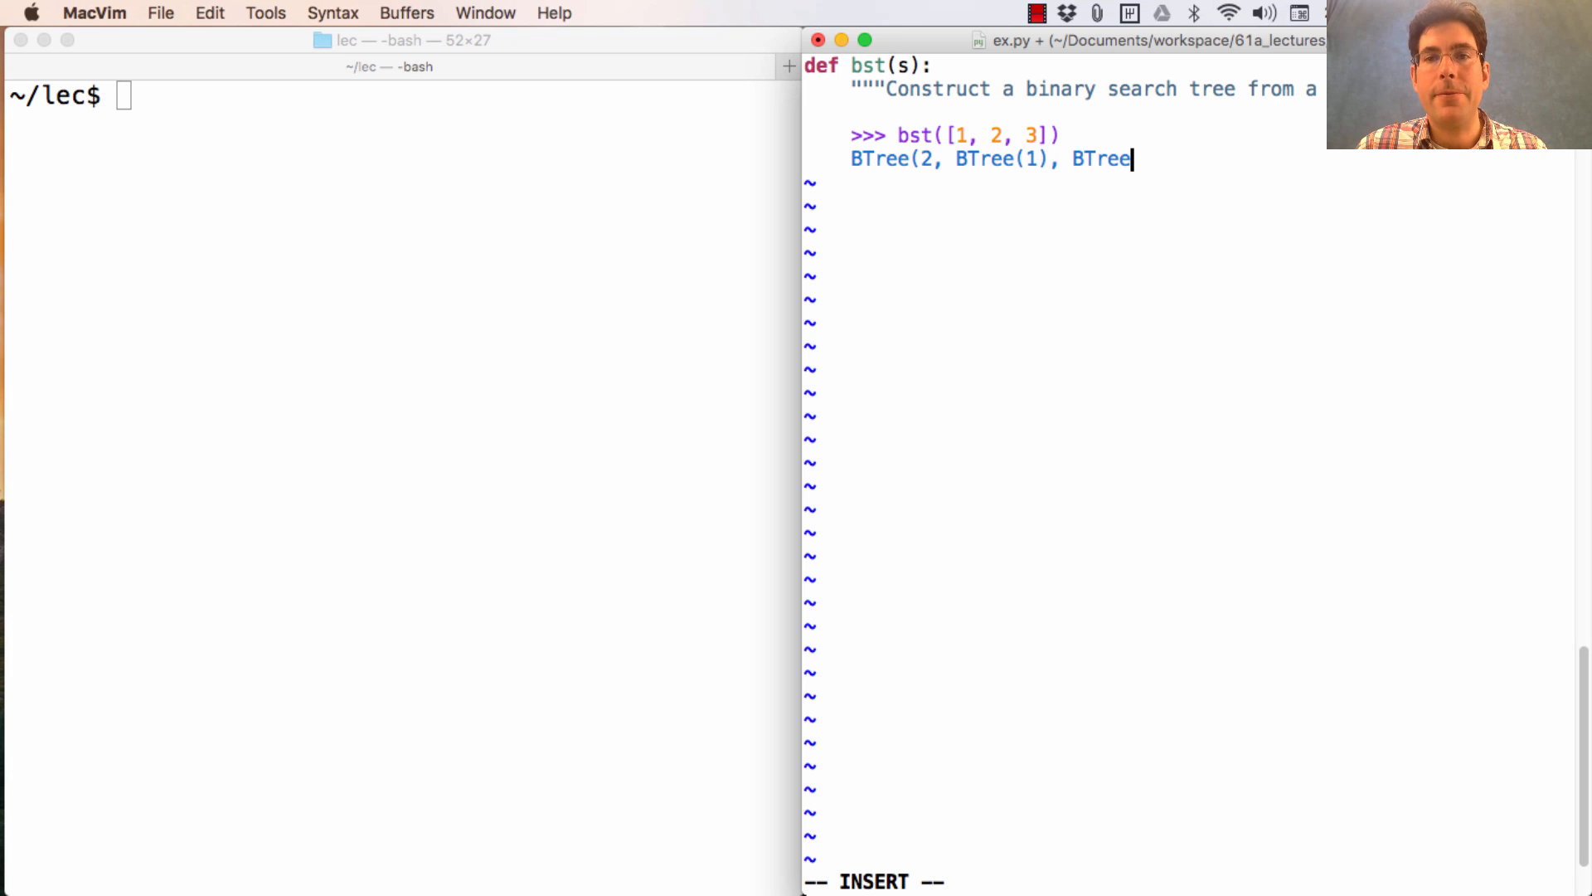
type("3")
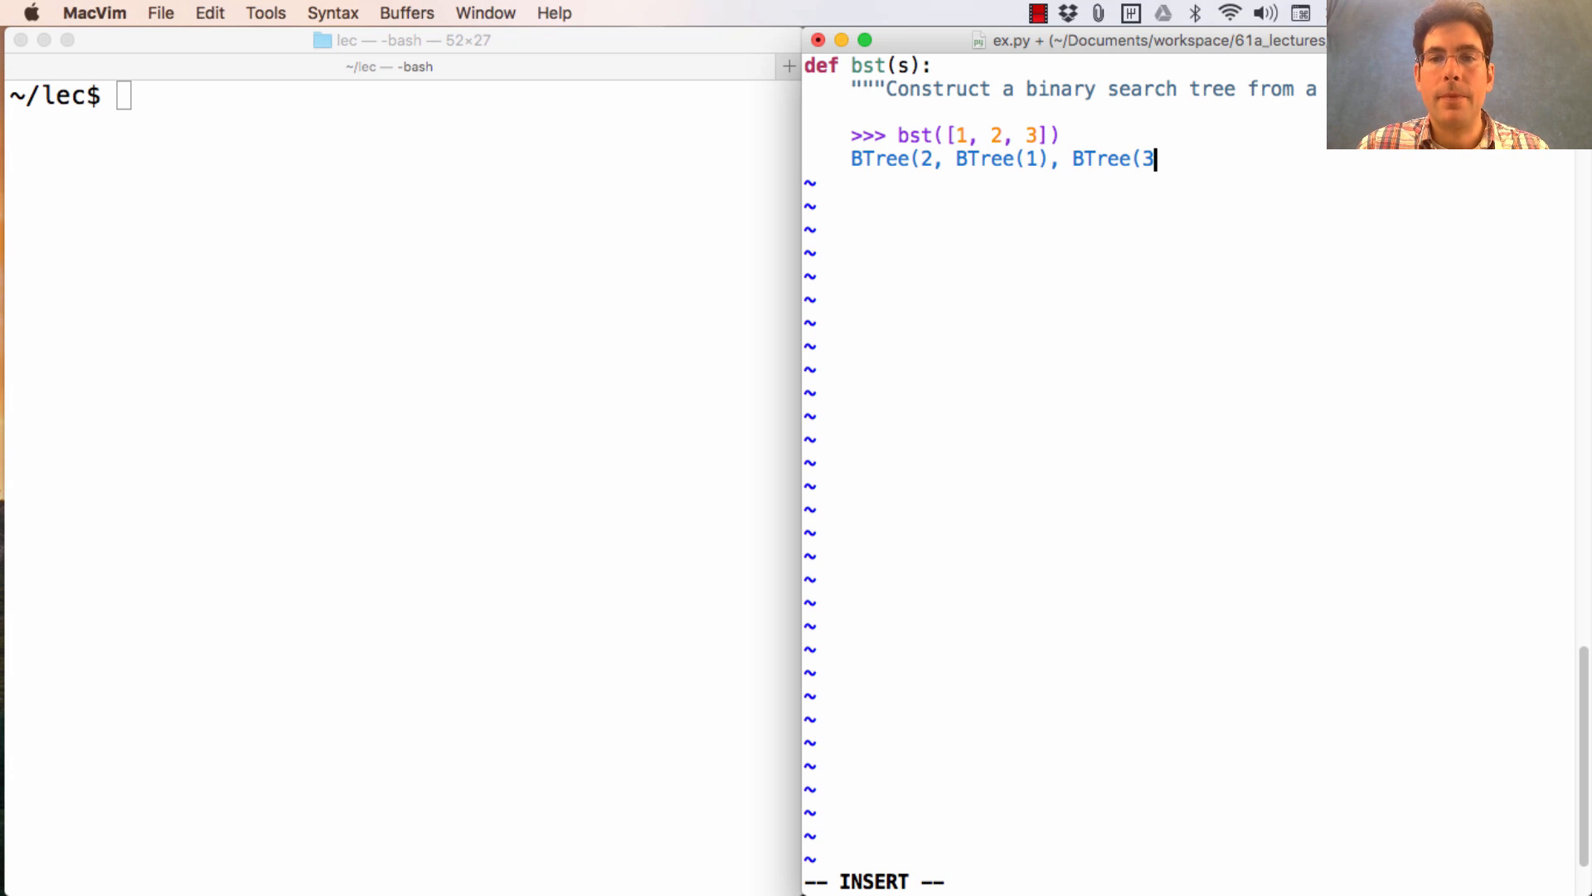
type(")")
type("mid = l")
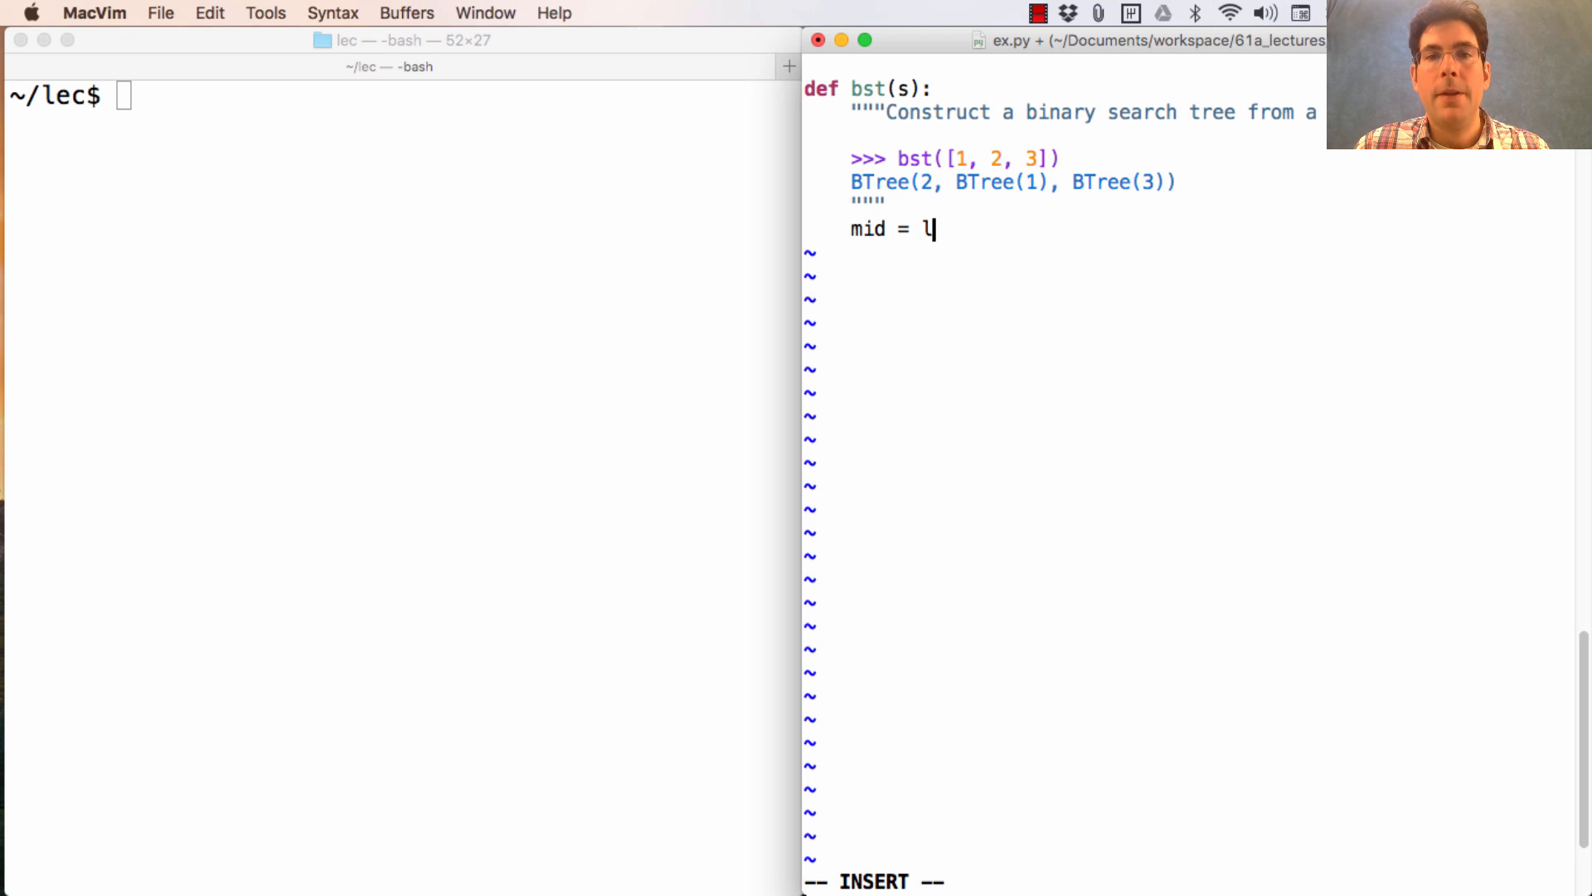
Compute mid = len(s) // 2 and return BTree(s[mid], left, right)
type("en(s) //")
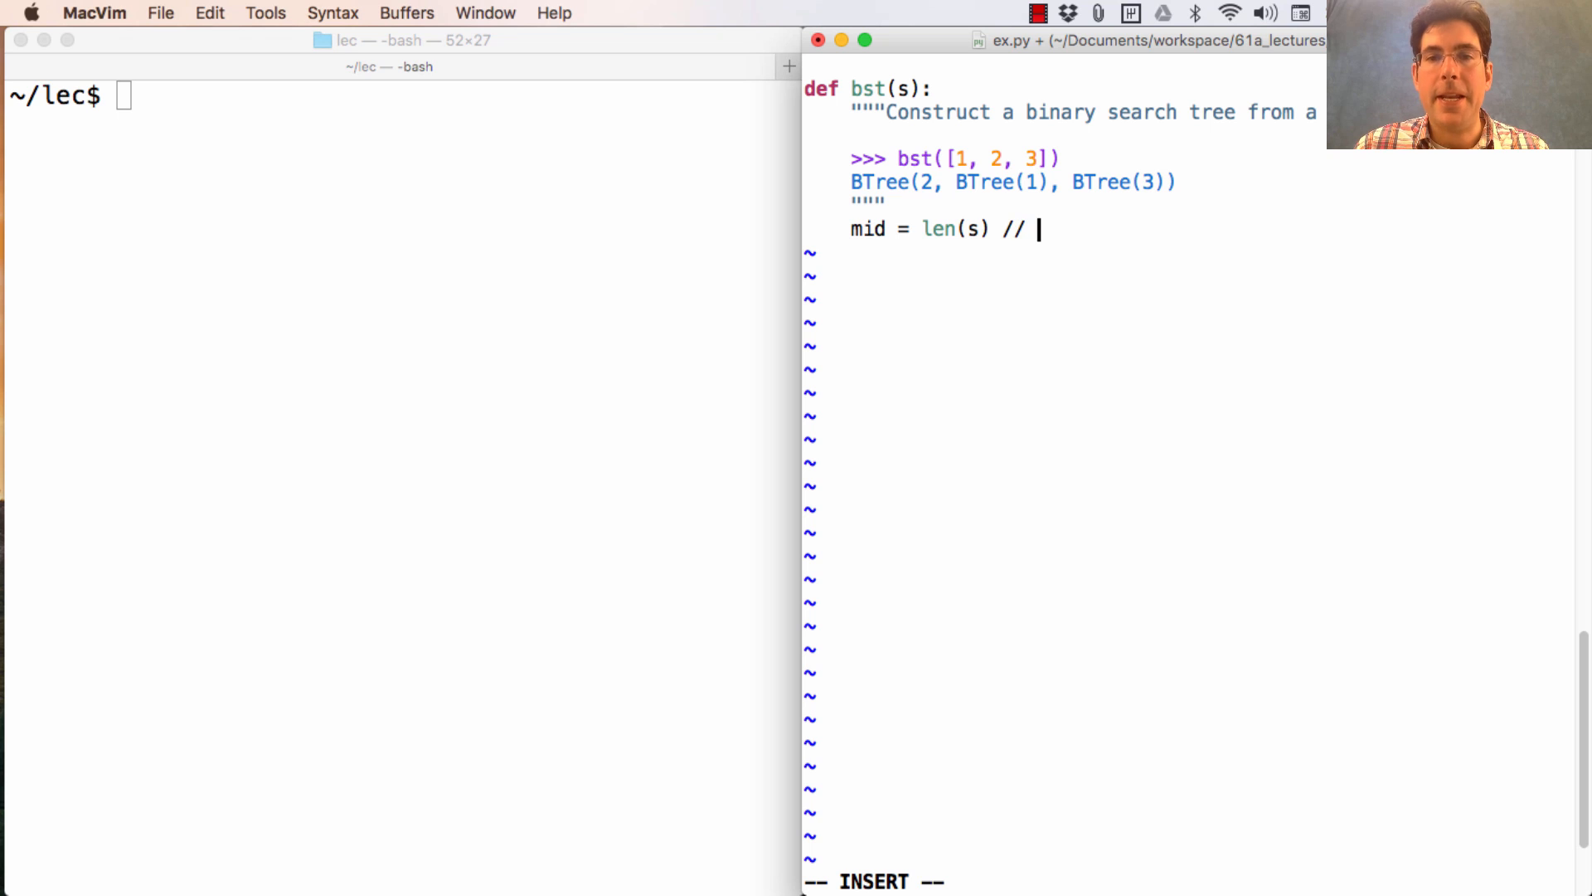
key("Return")
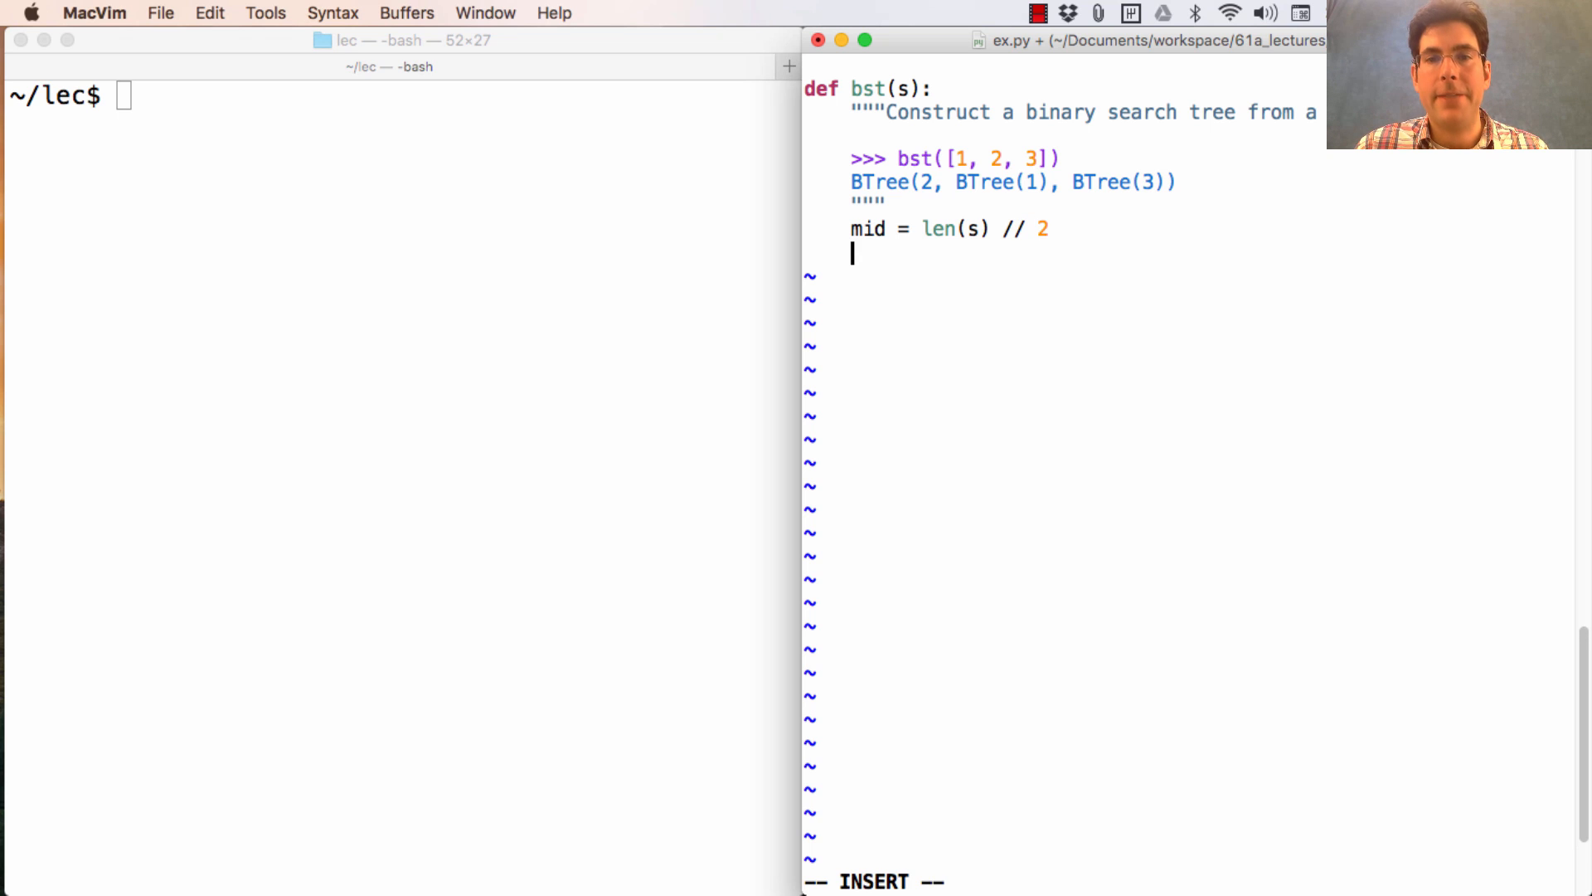
type("re")
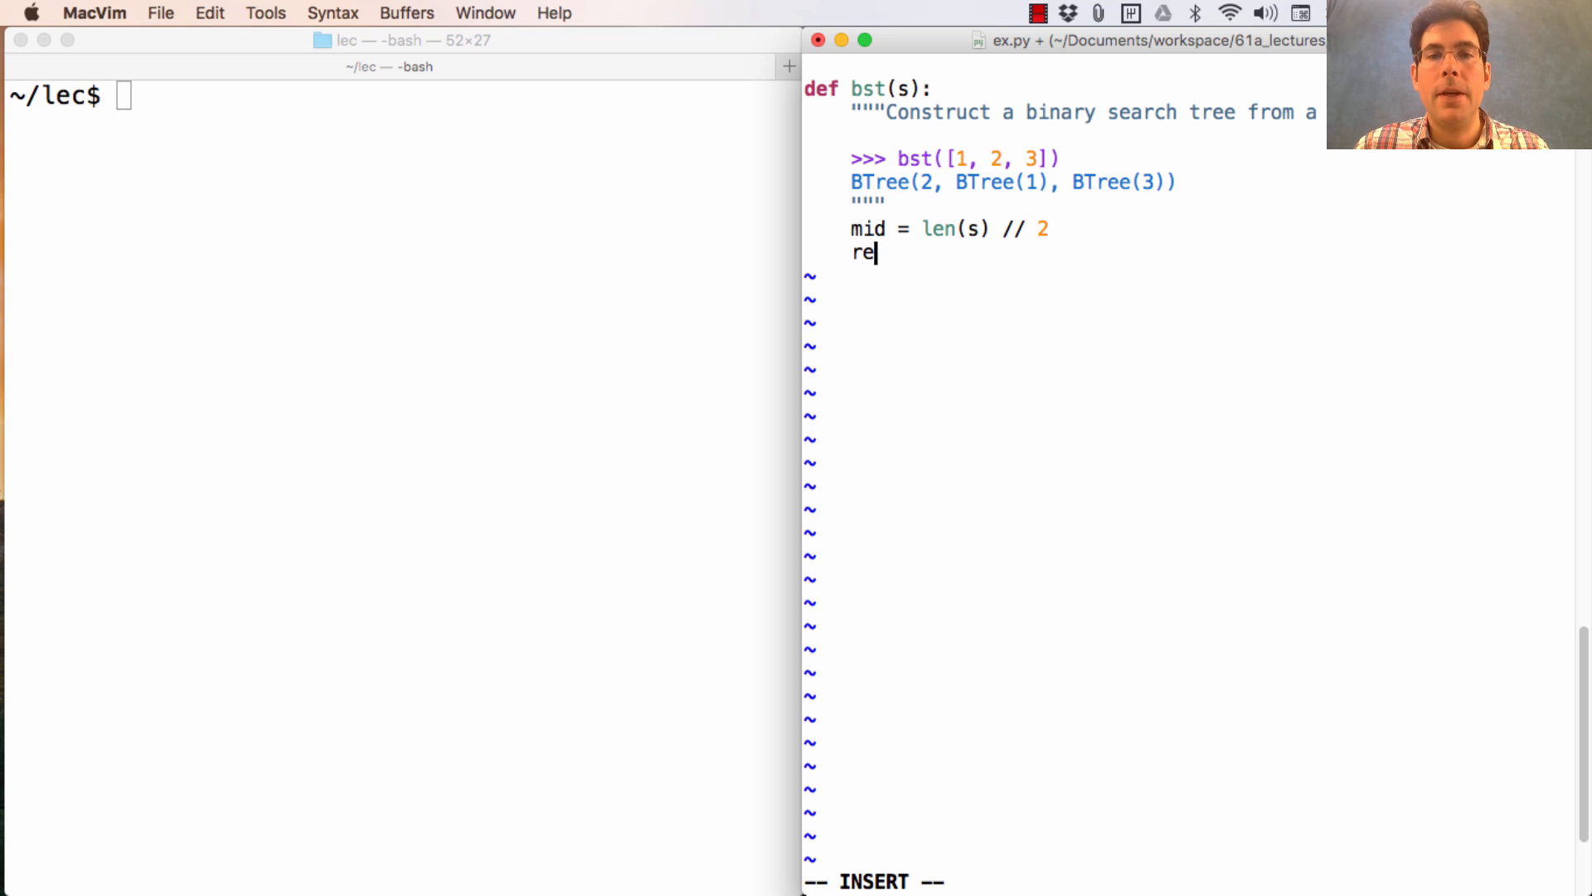
type("turn BTree(")
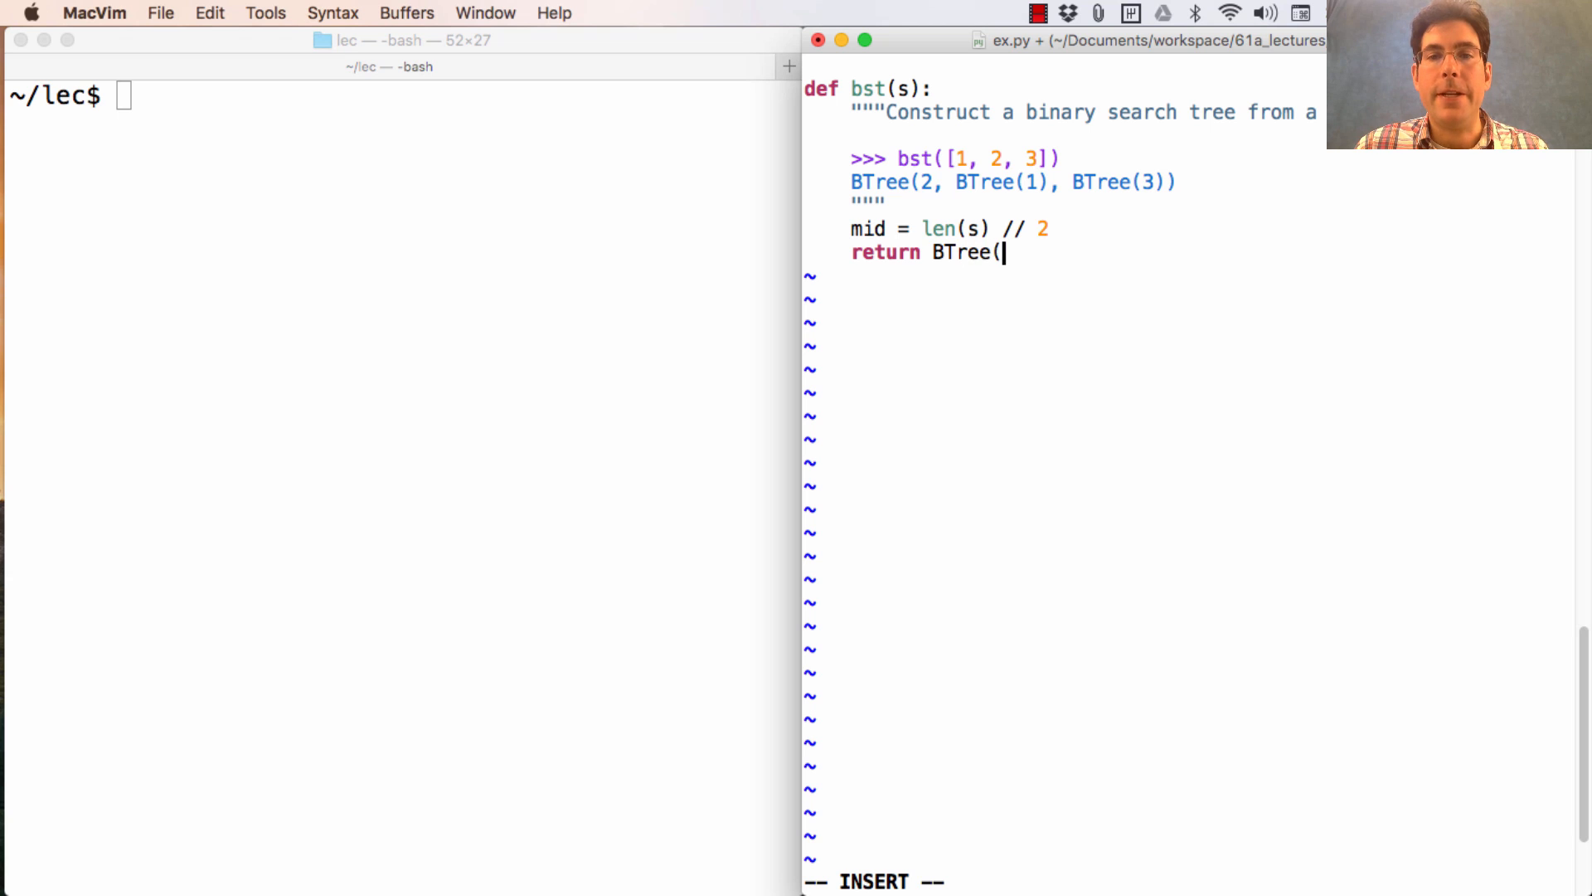
type("s[")
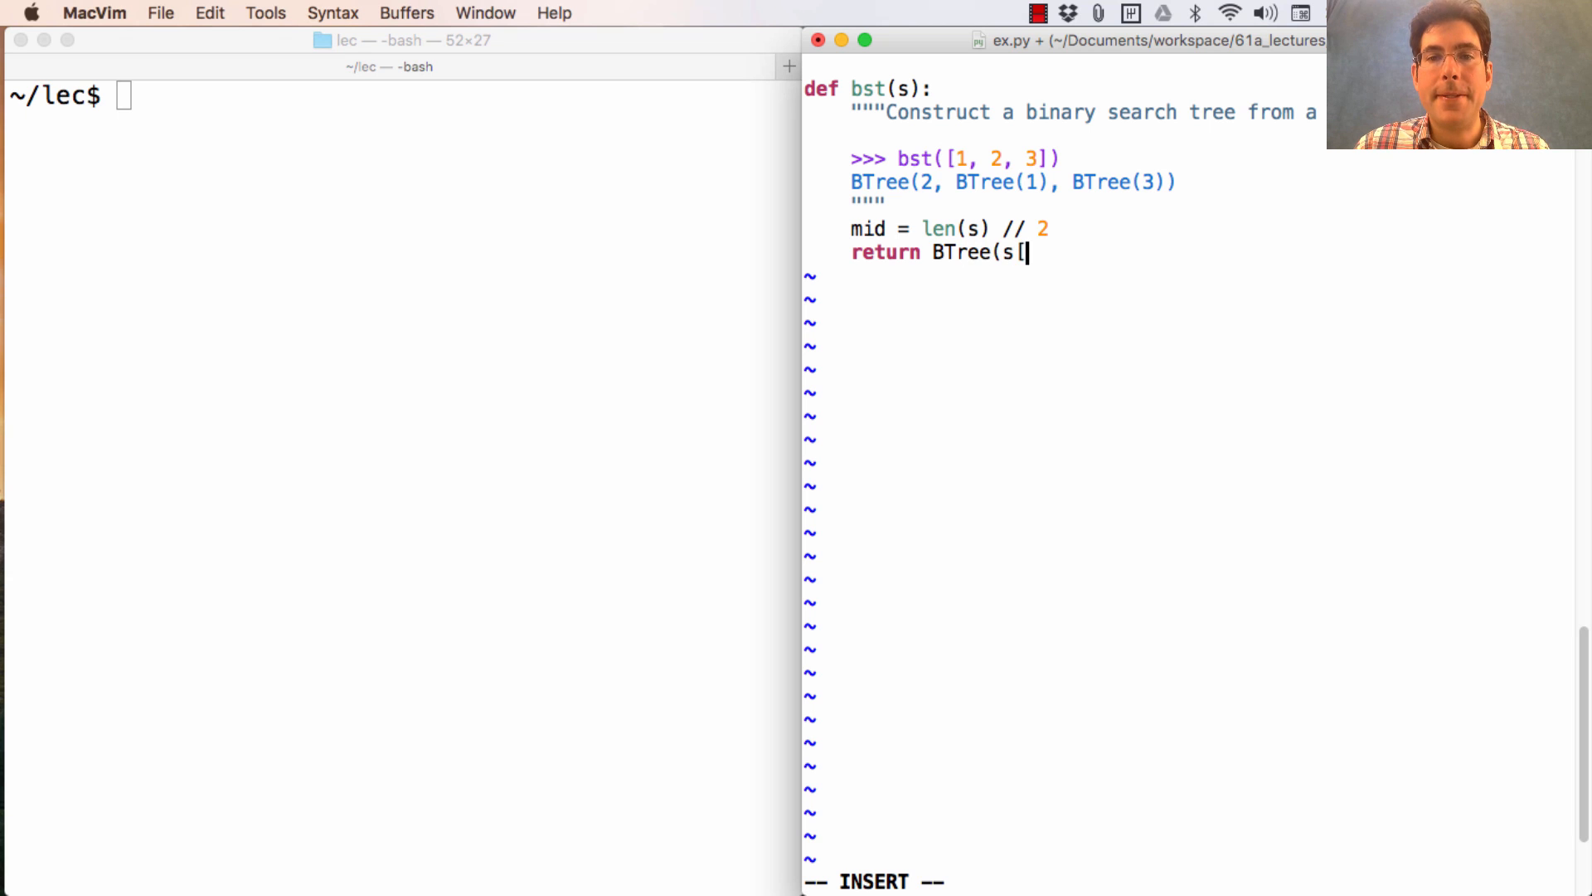
type("[mid]")
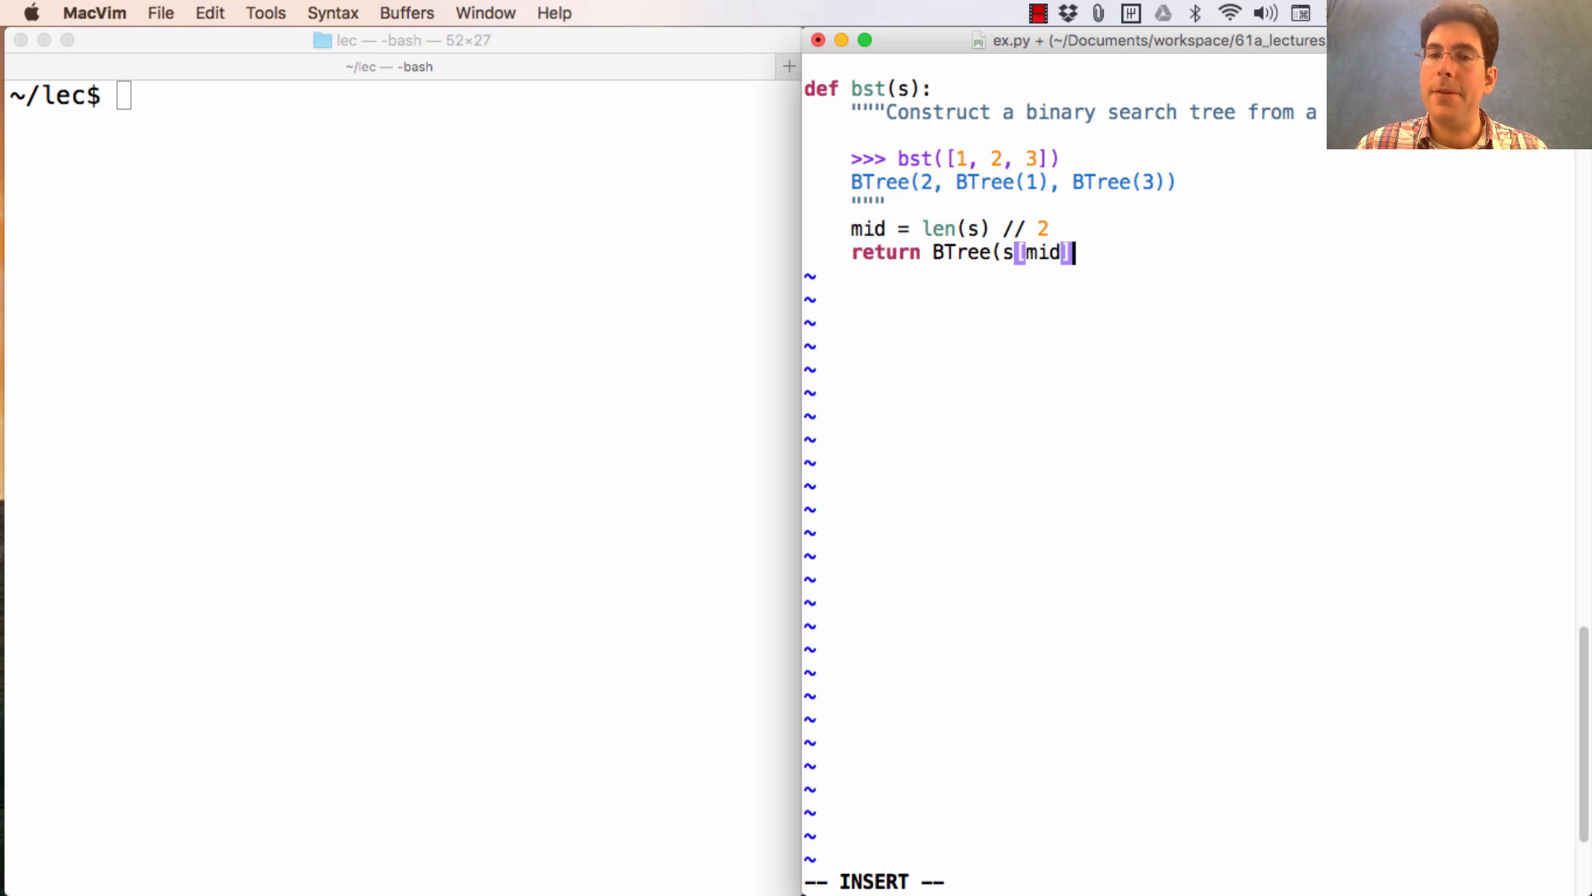
type("], le")
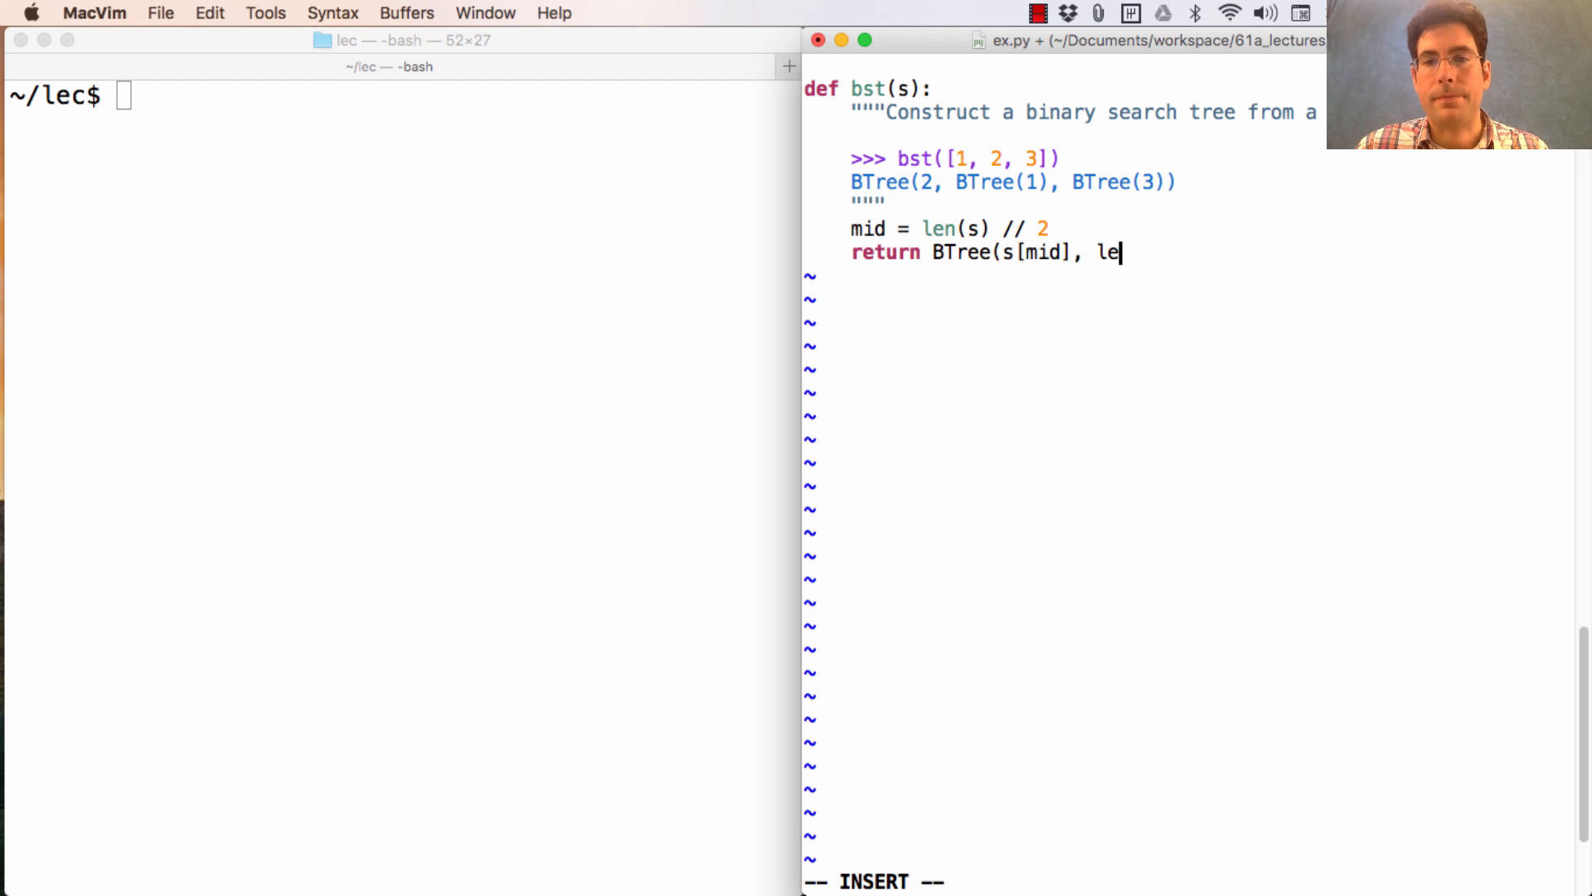
type("ft, right)")
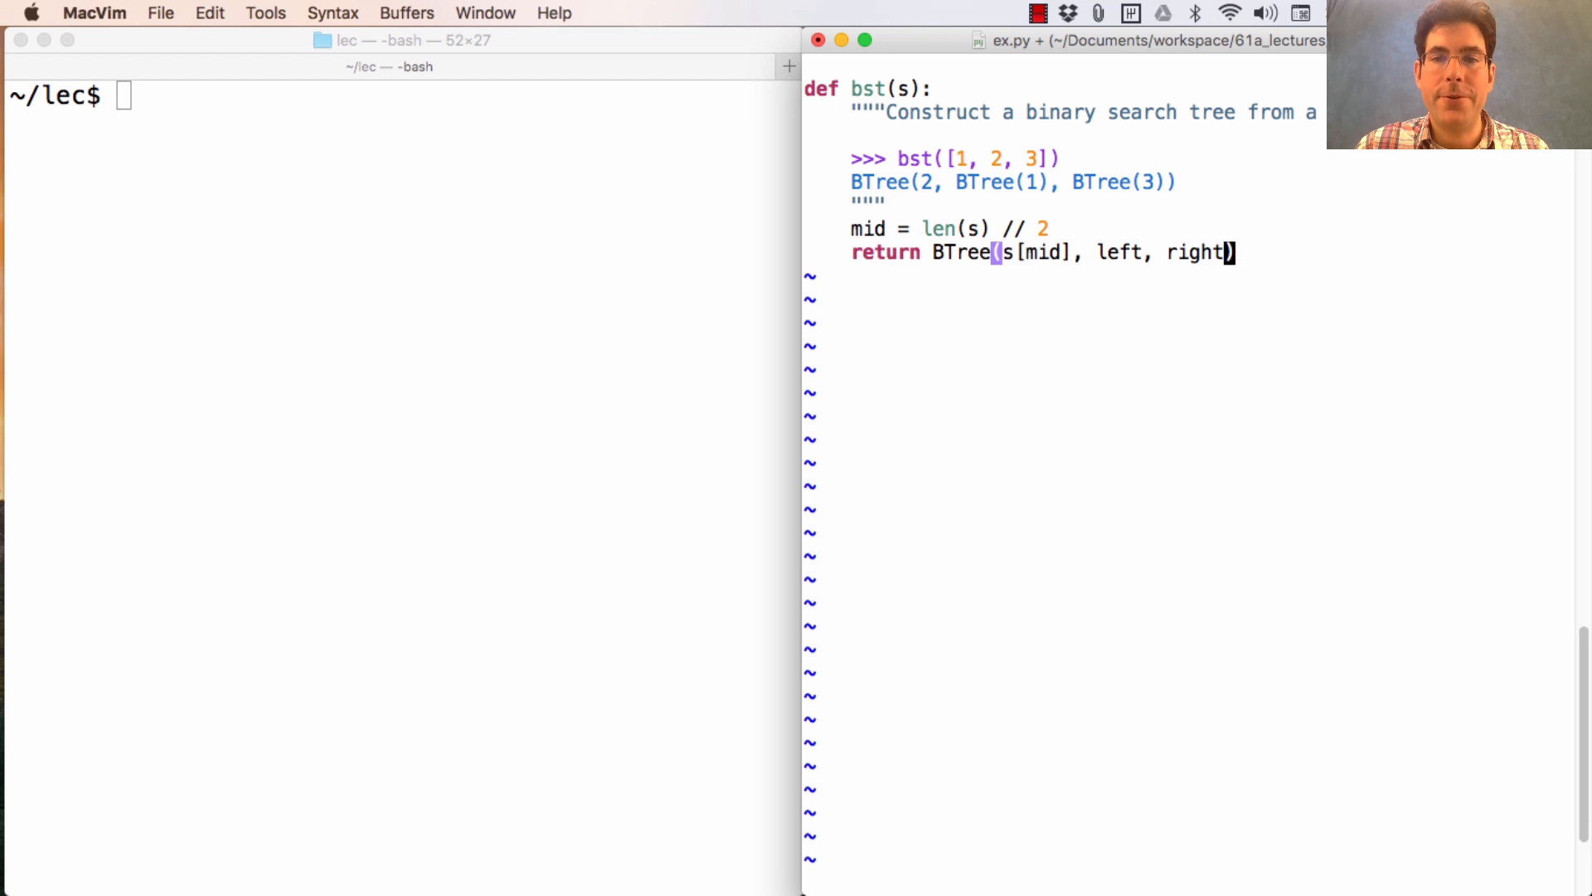
Build left, right recursively as bst(s[:mid]), bst(s[mid+1:])
type("left, br")
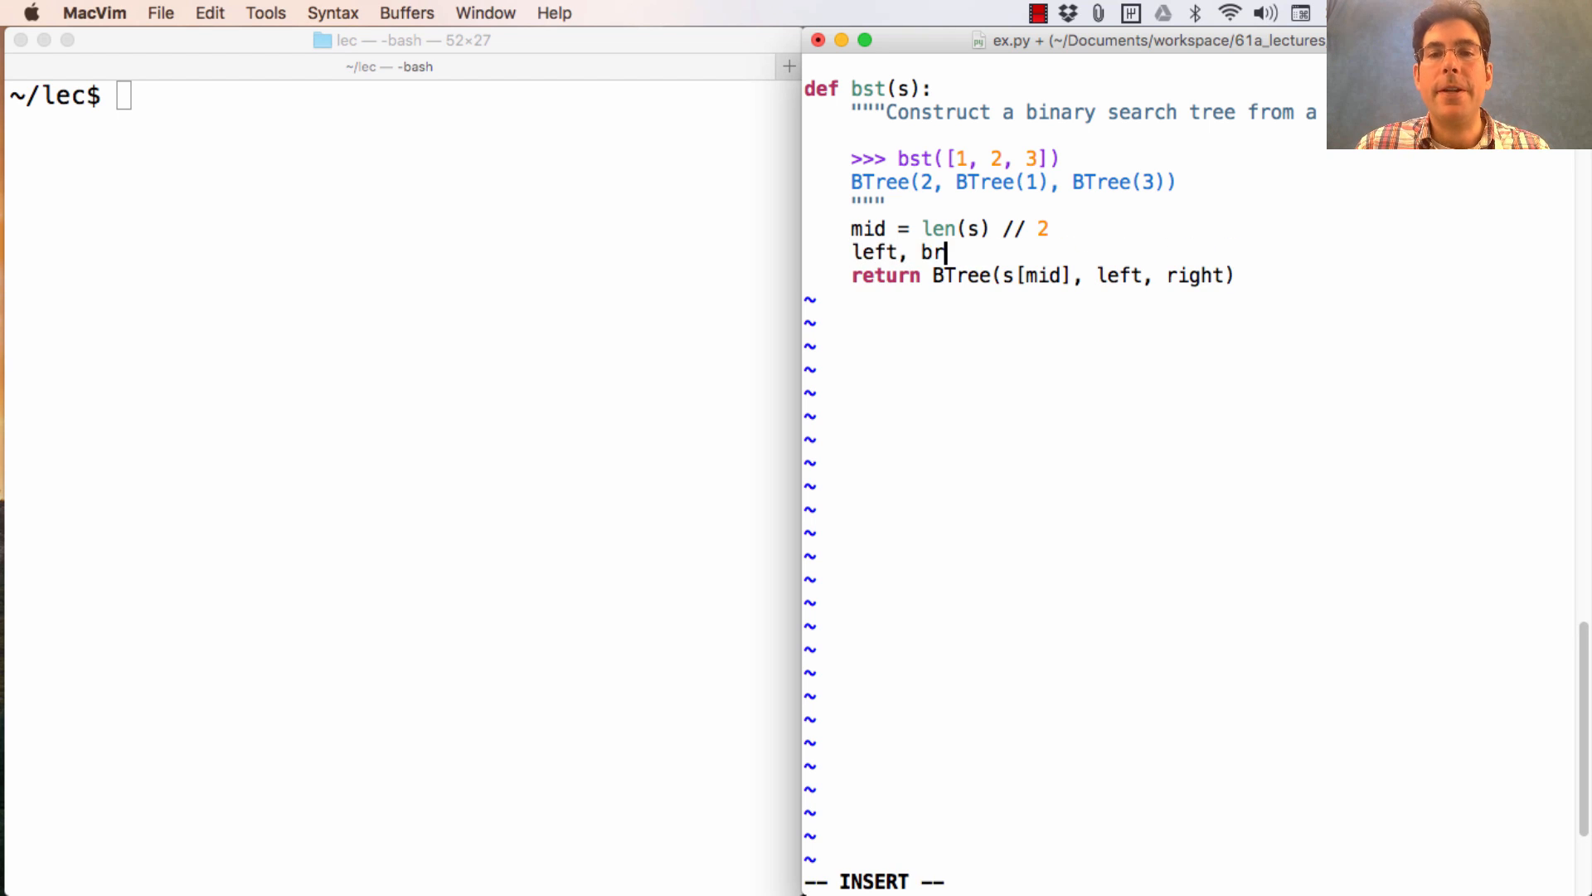
type("ight =")
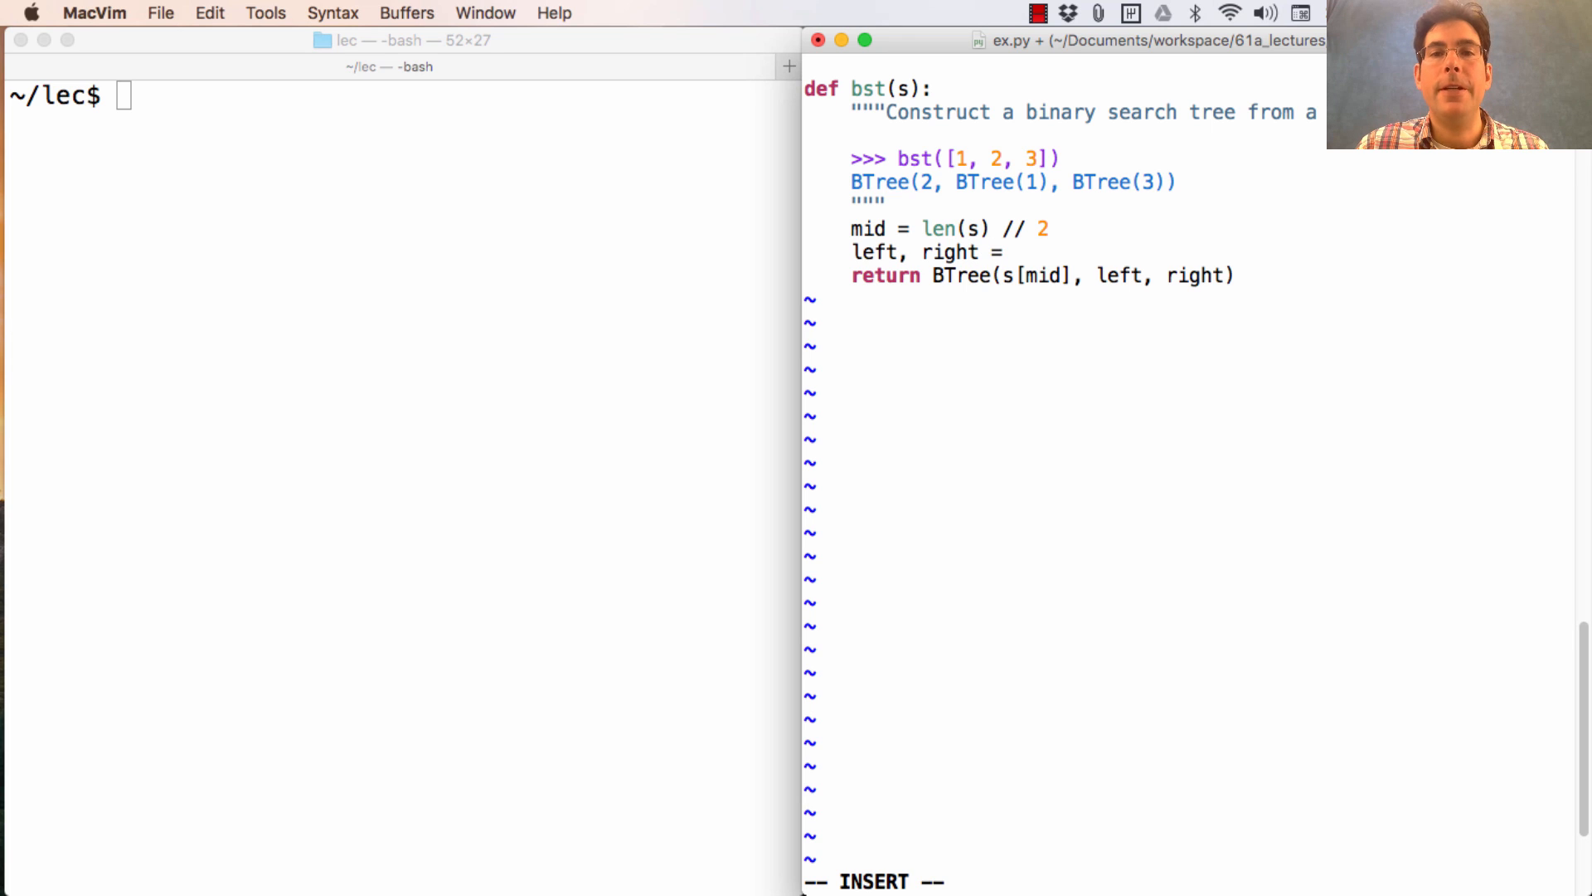
type("bst(")
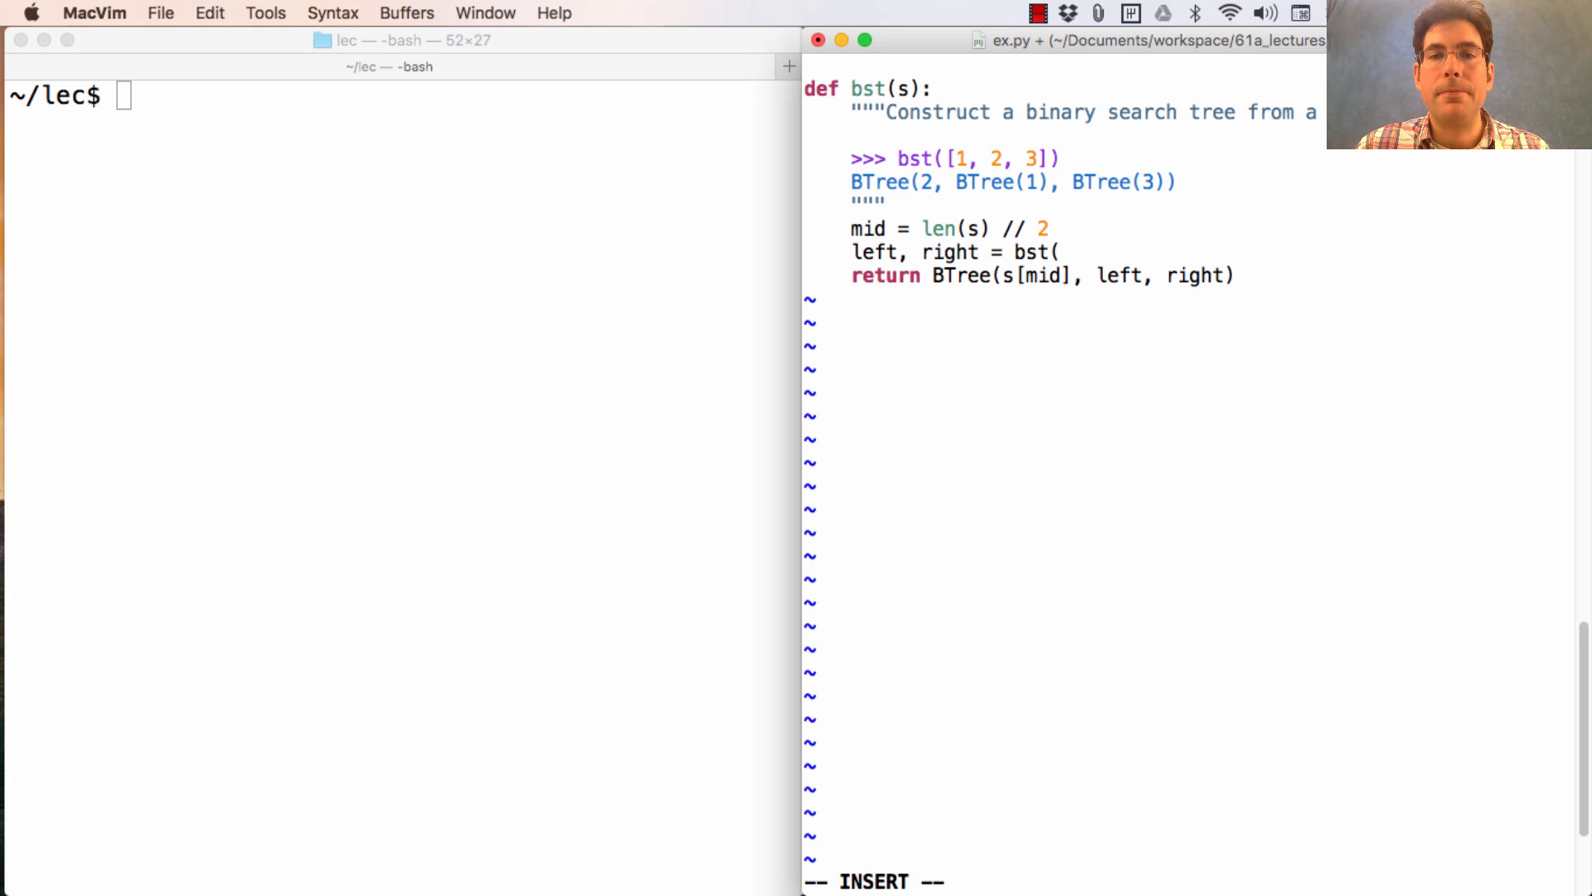
type("s[")
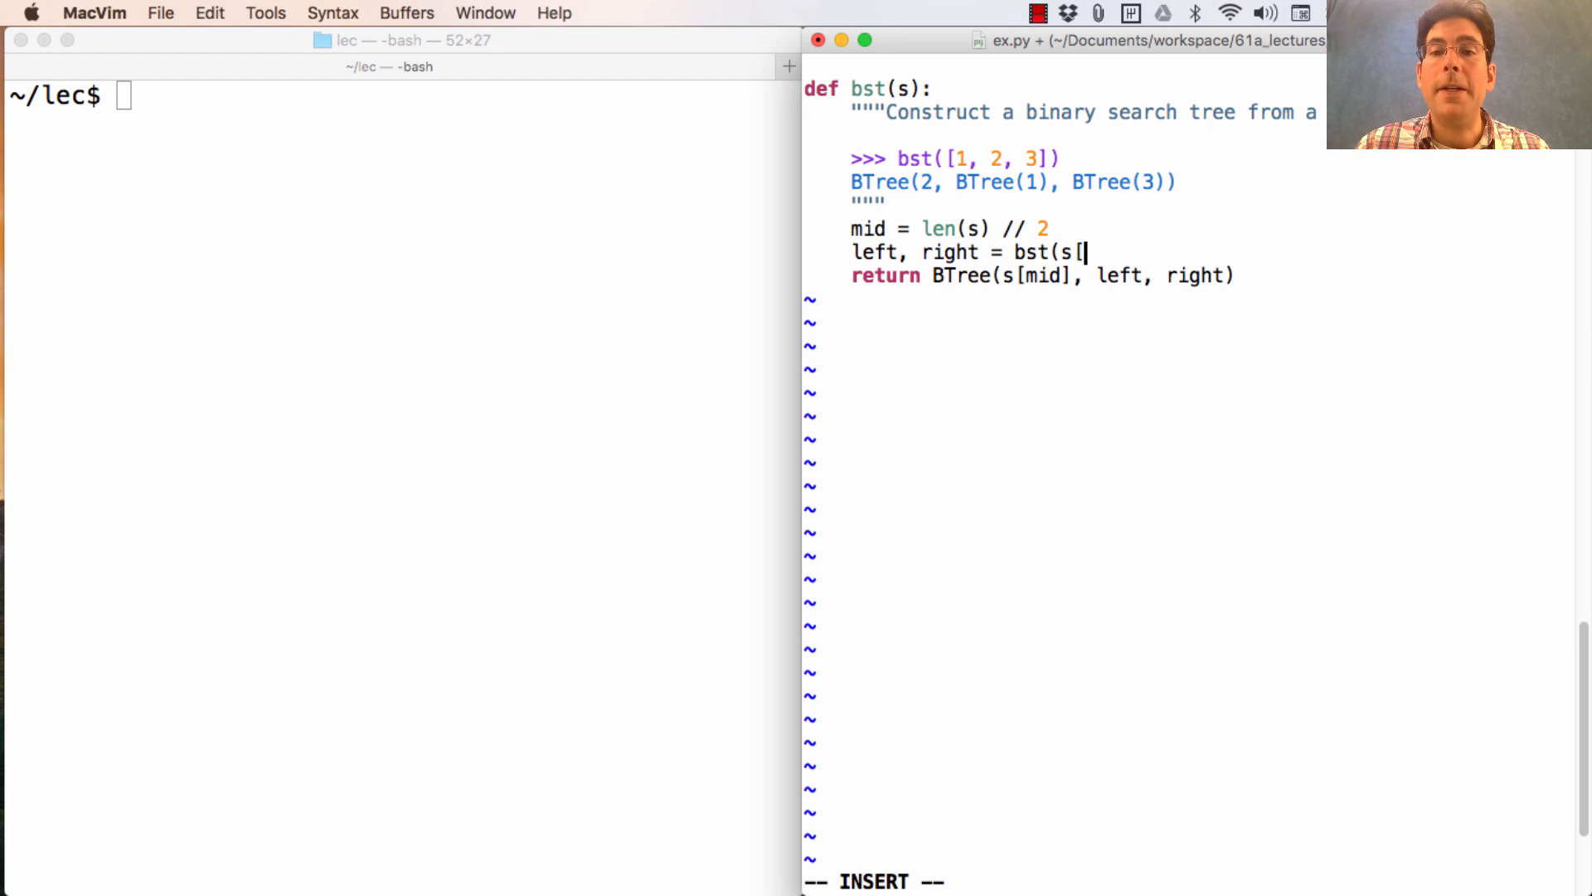
type(":")
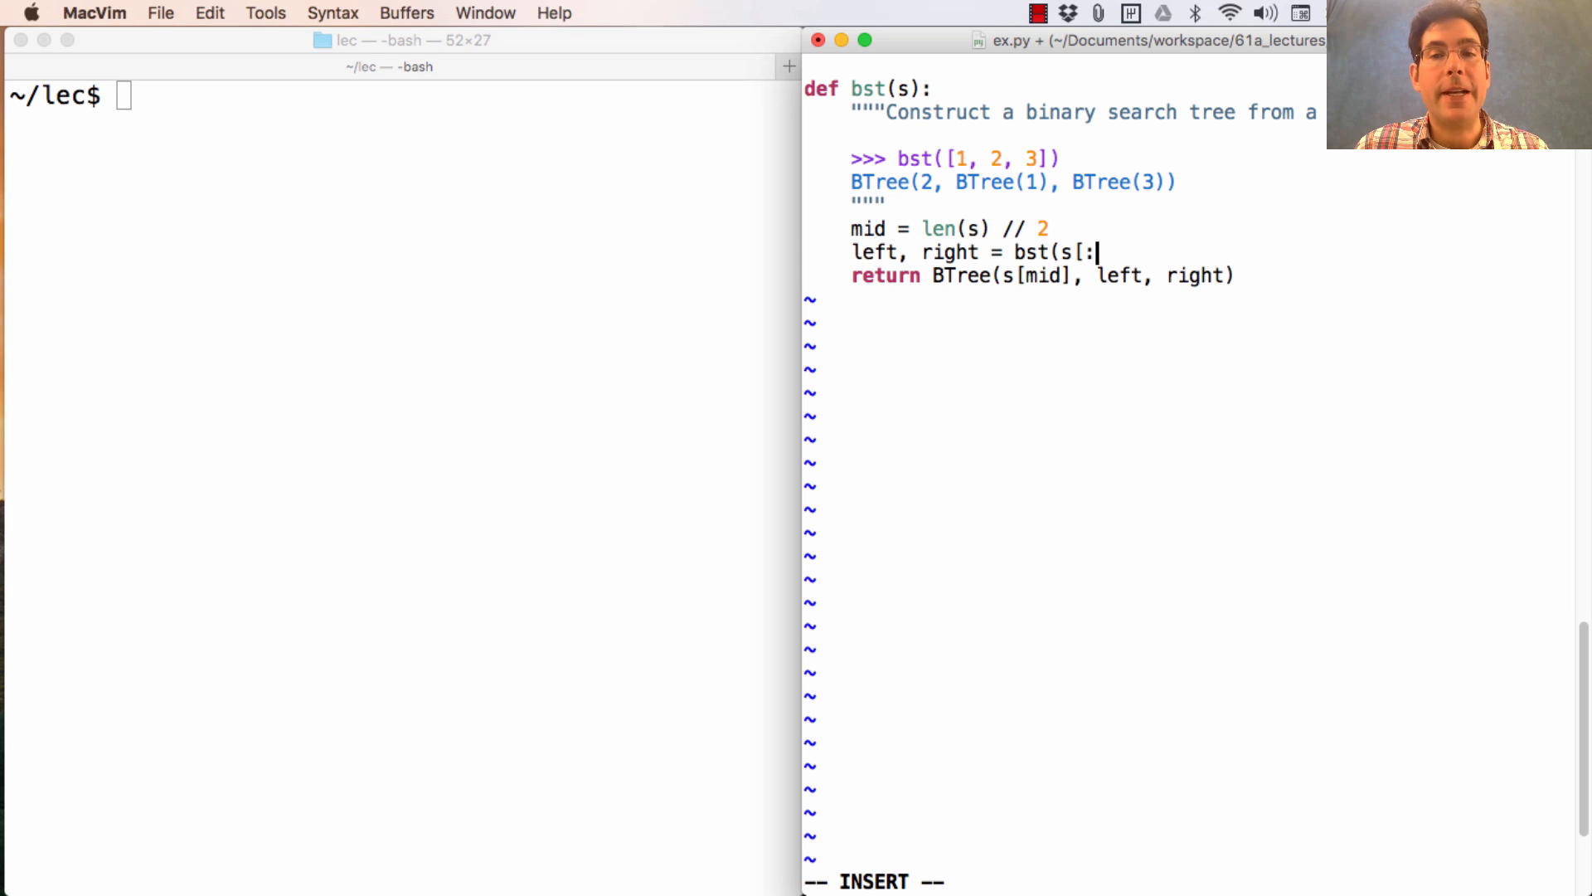
type("mid]")
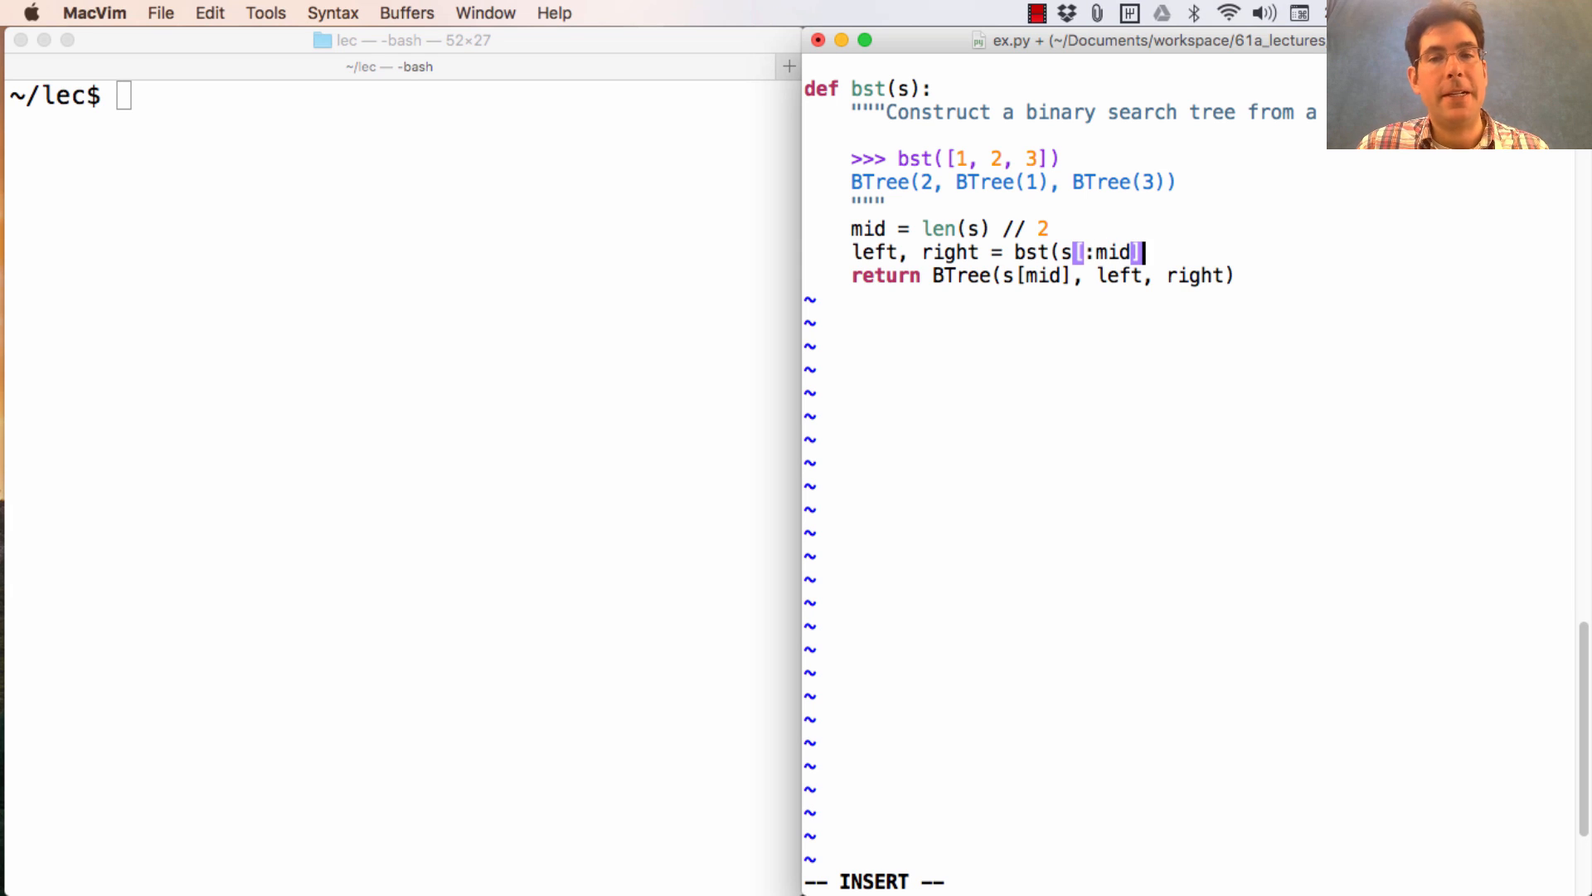
type("],")
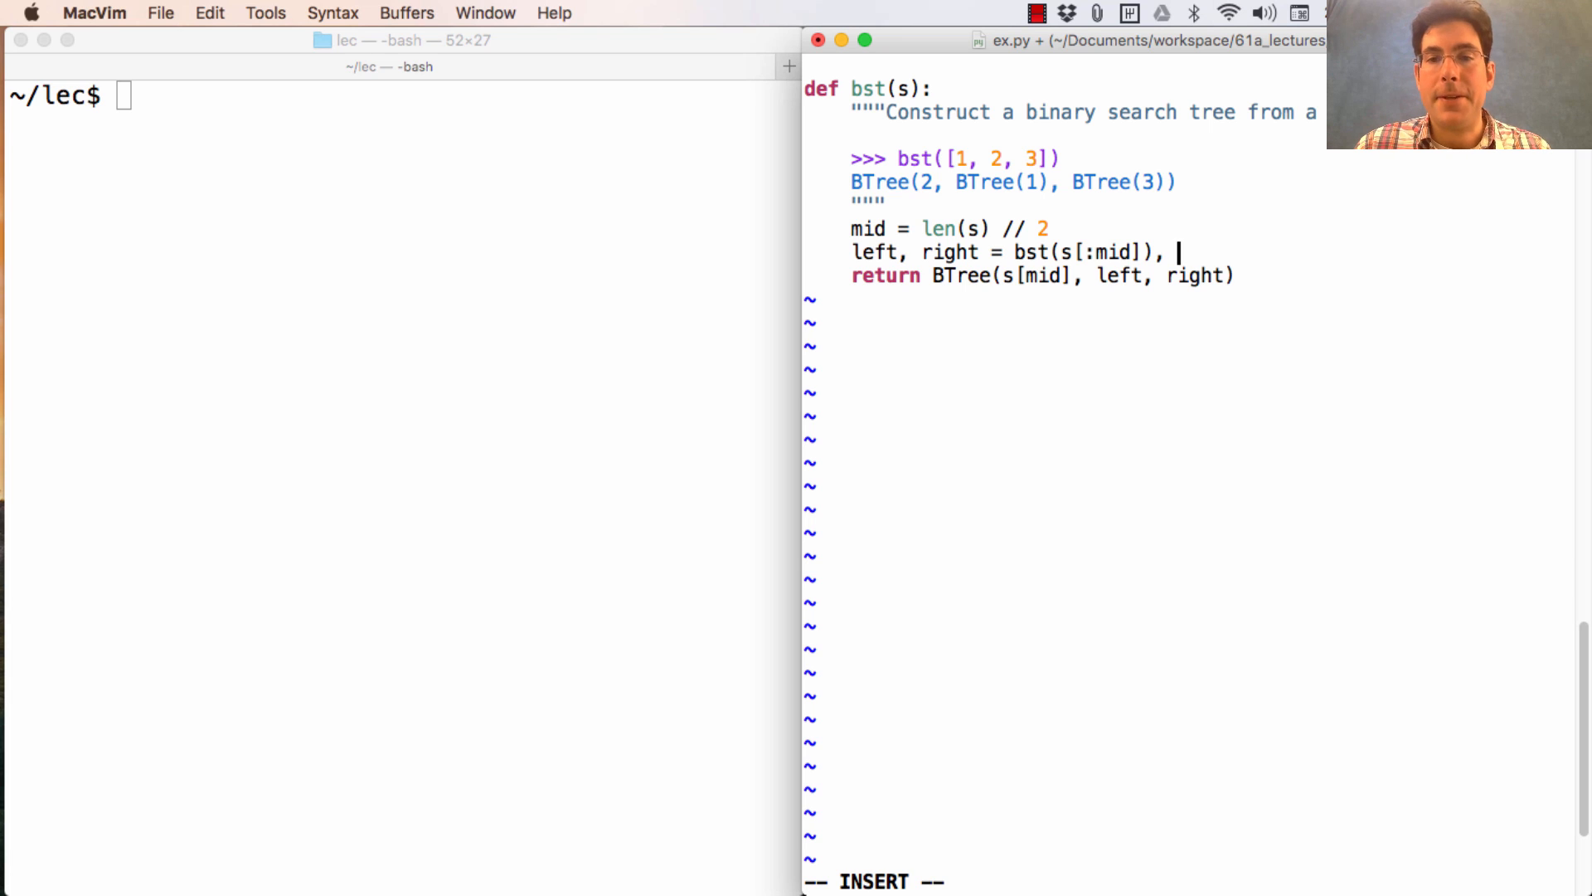
type("bst")
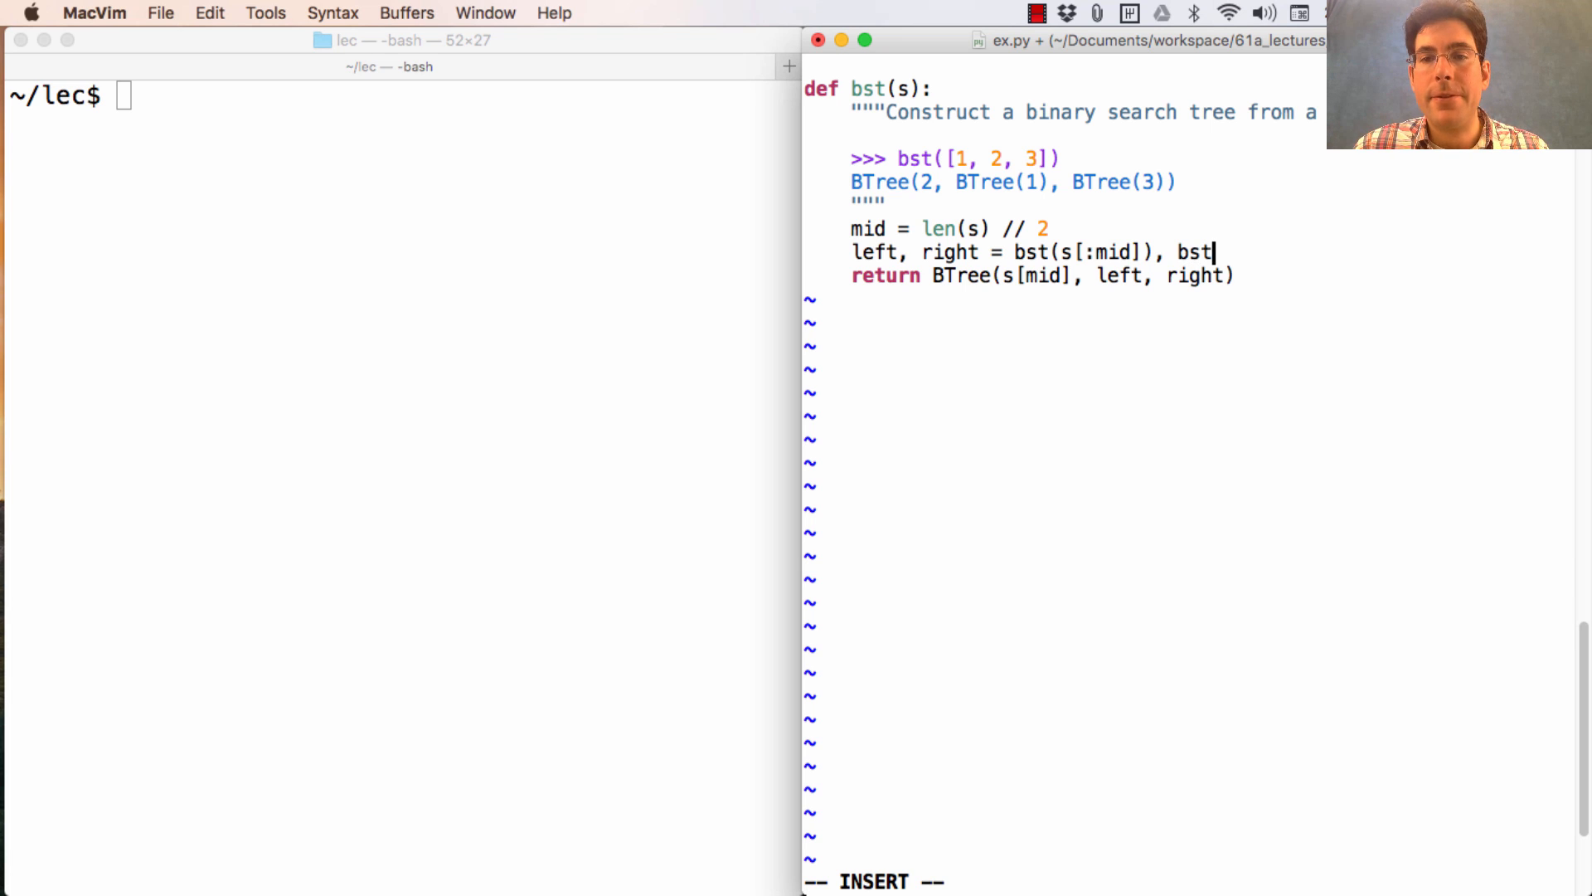
type("(s[mid")
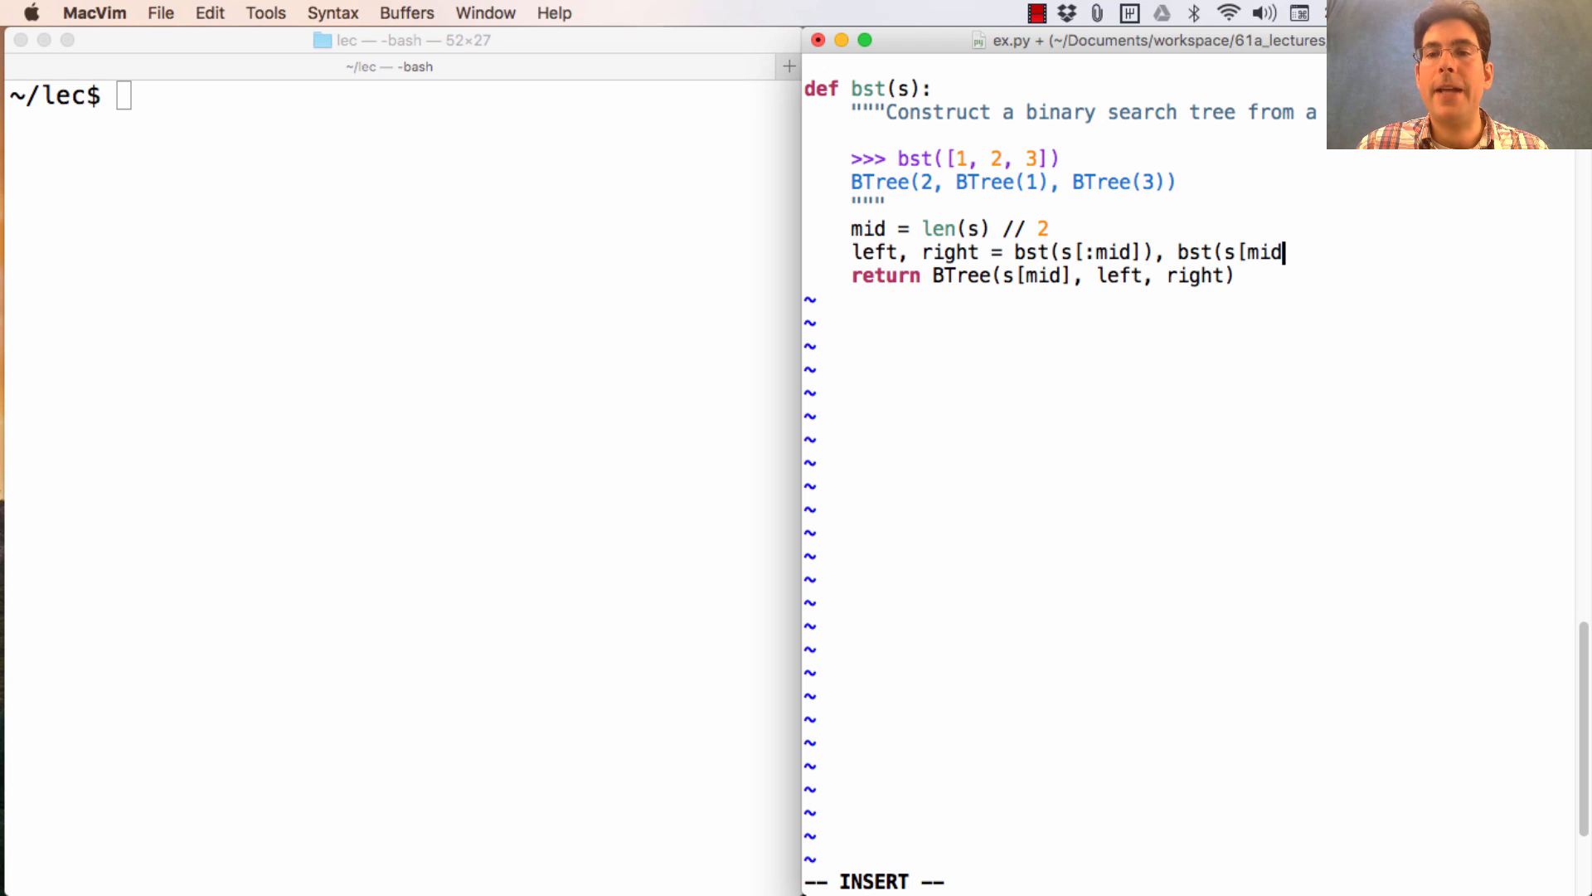
type("+1:]")
type("else:")
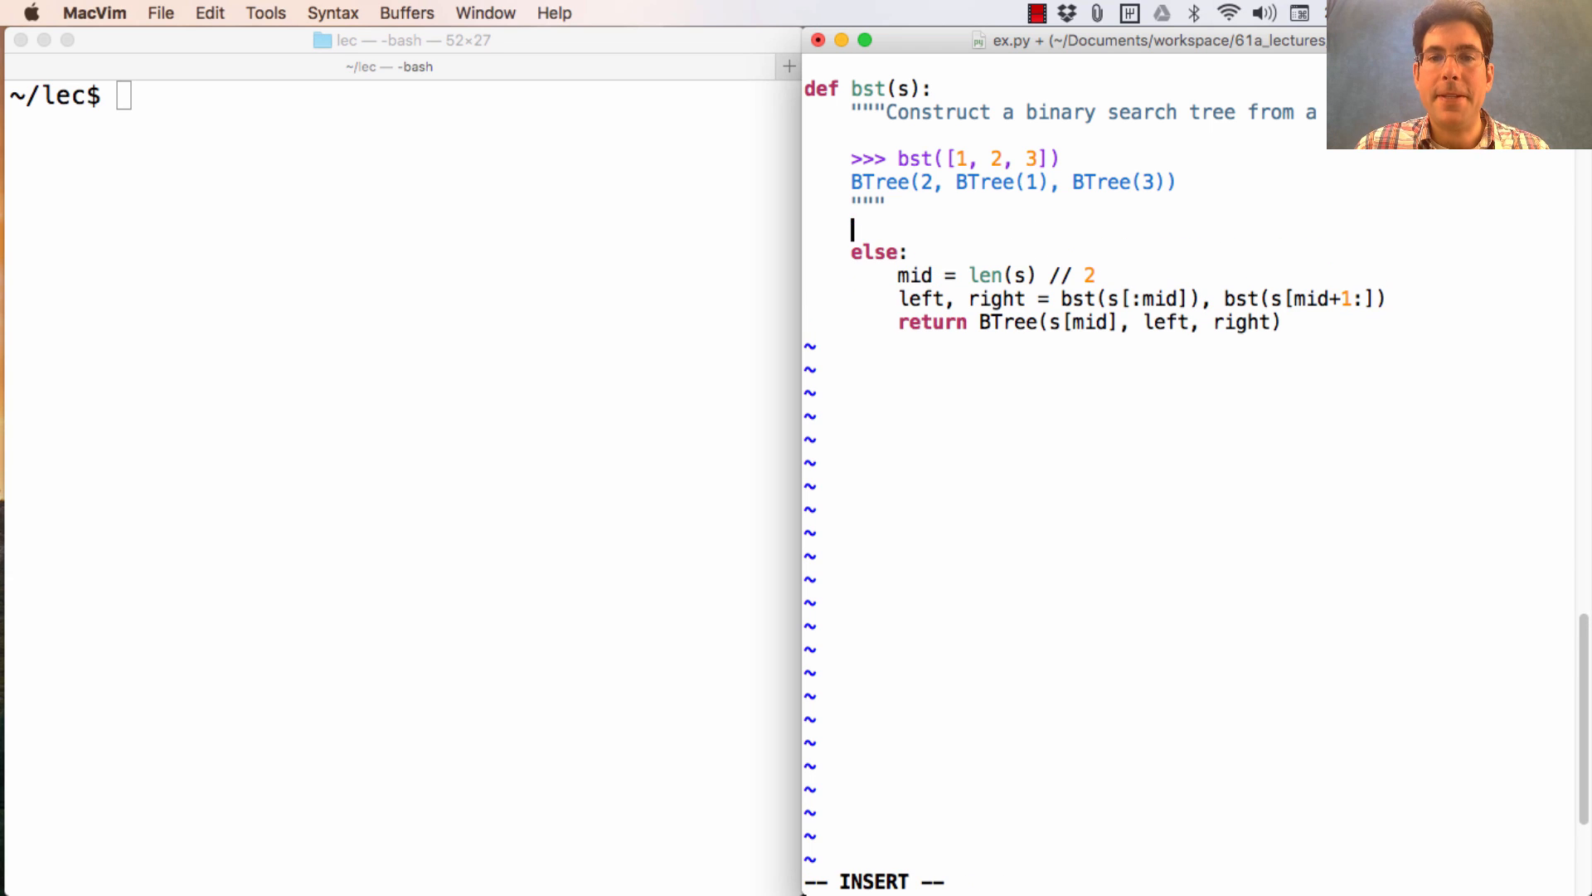
Add the base case: if not s, return BTree.empty
type("if not s:")
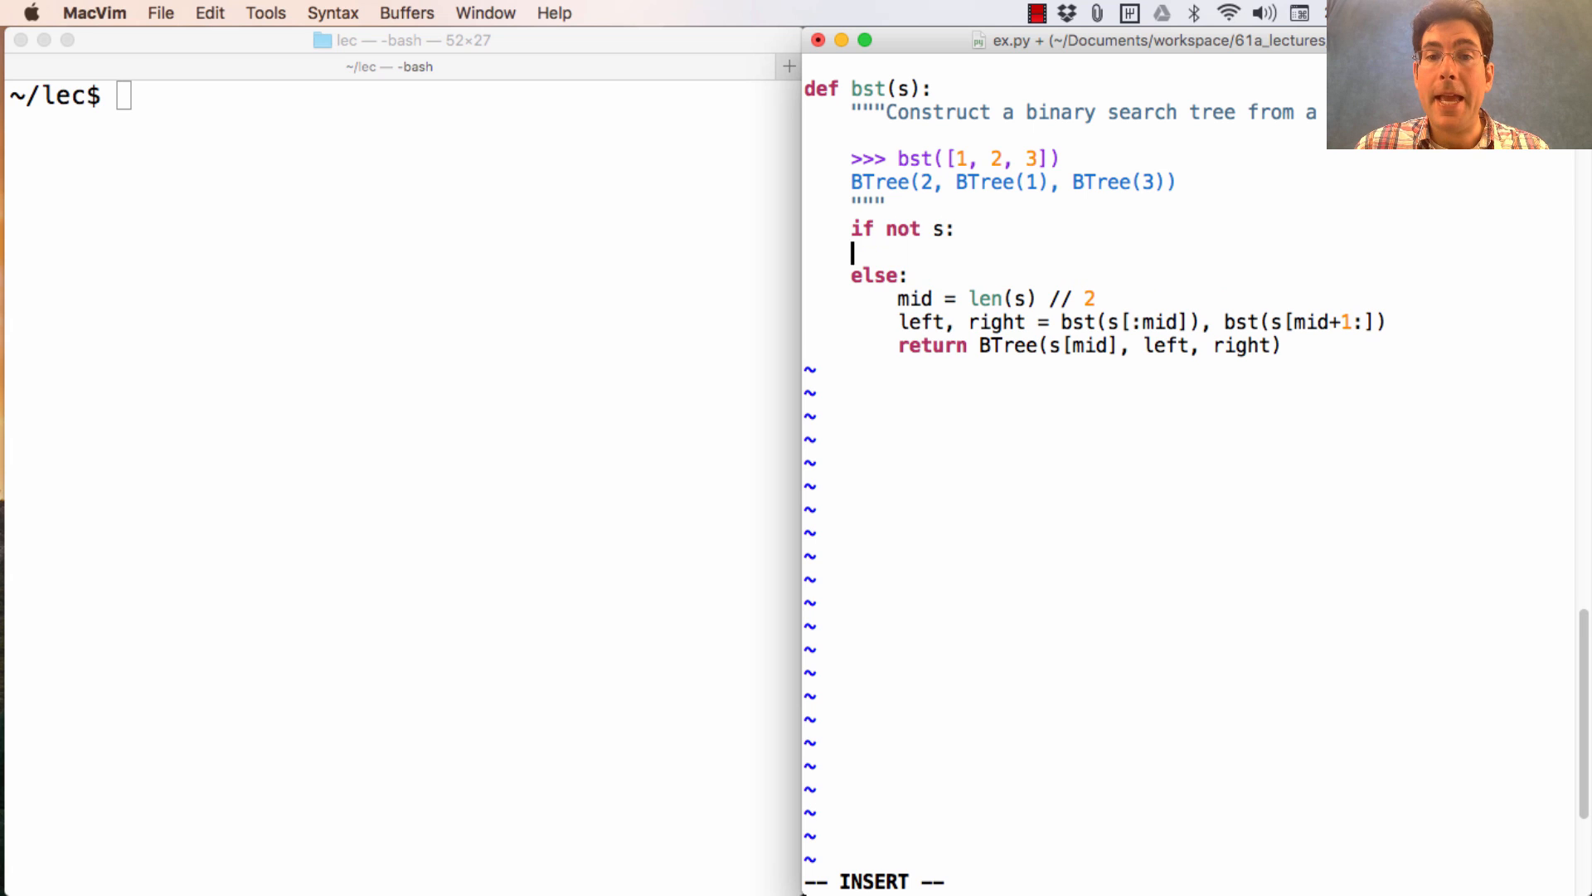
type("return")
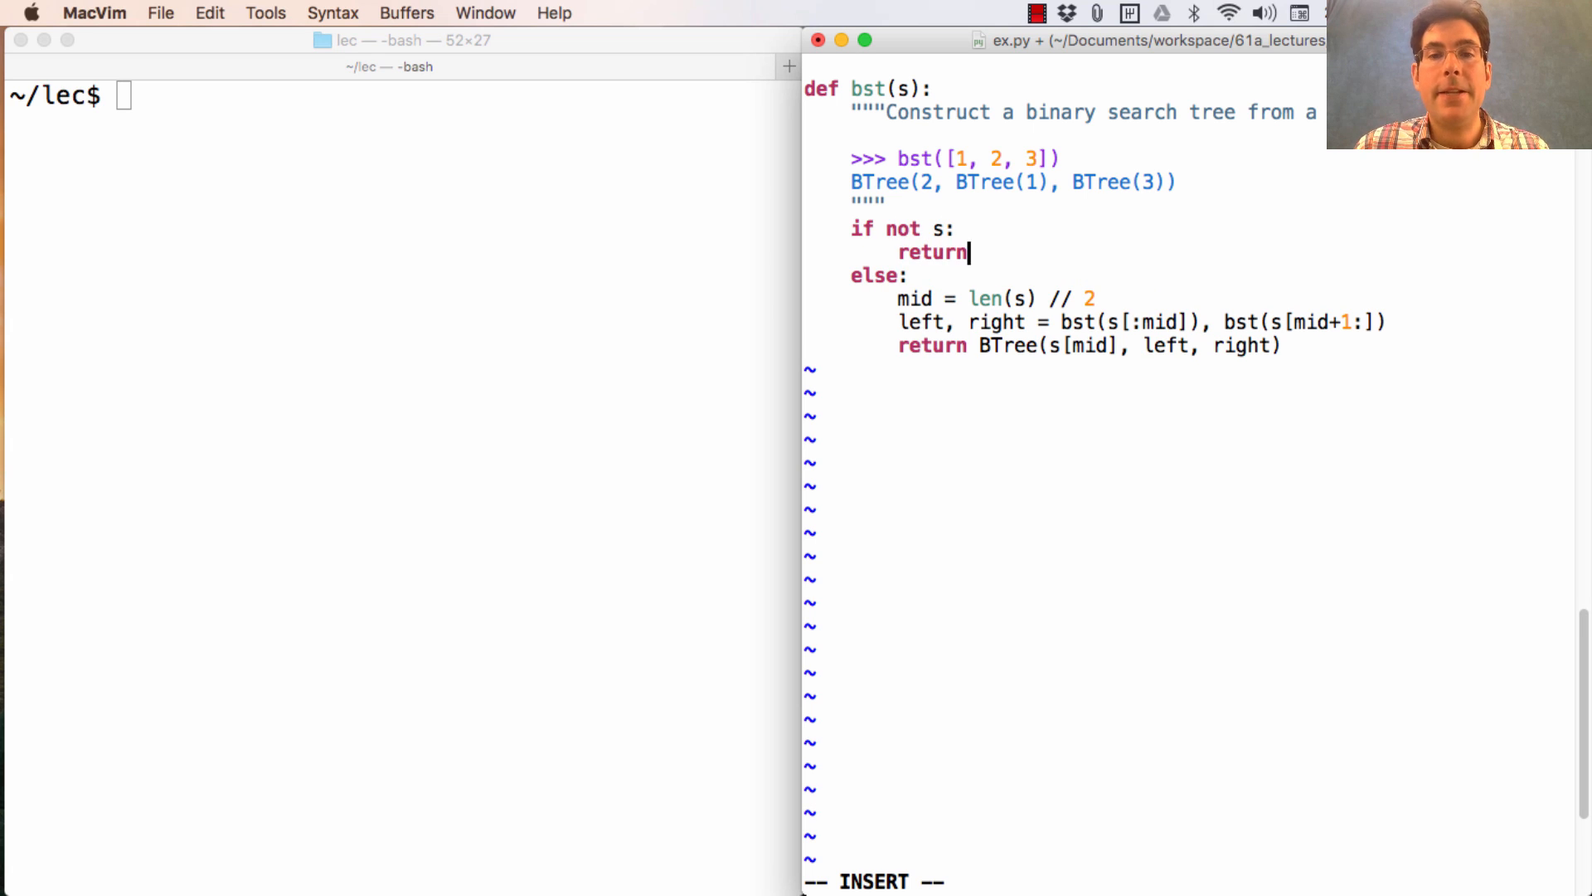
type("BTree.empty")
left_click(402, 97)
type("python3 -i ex.py")
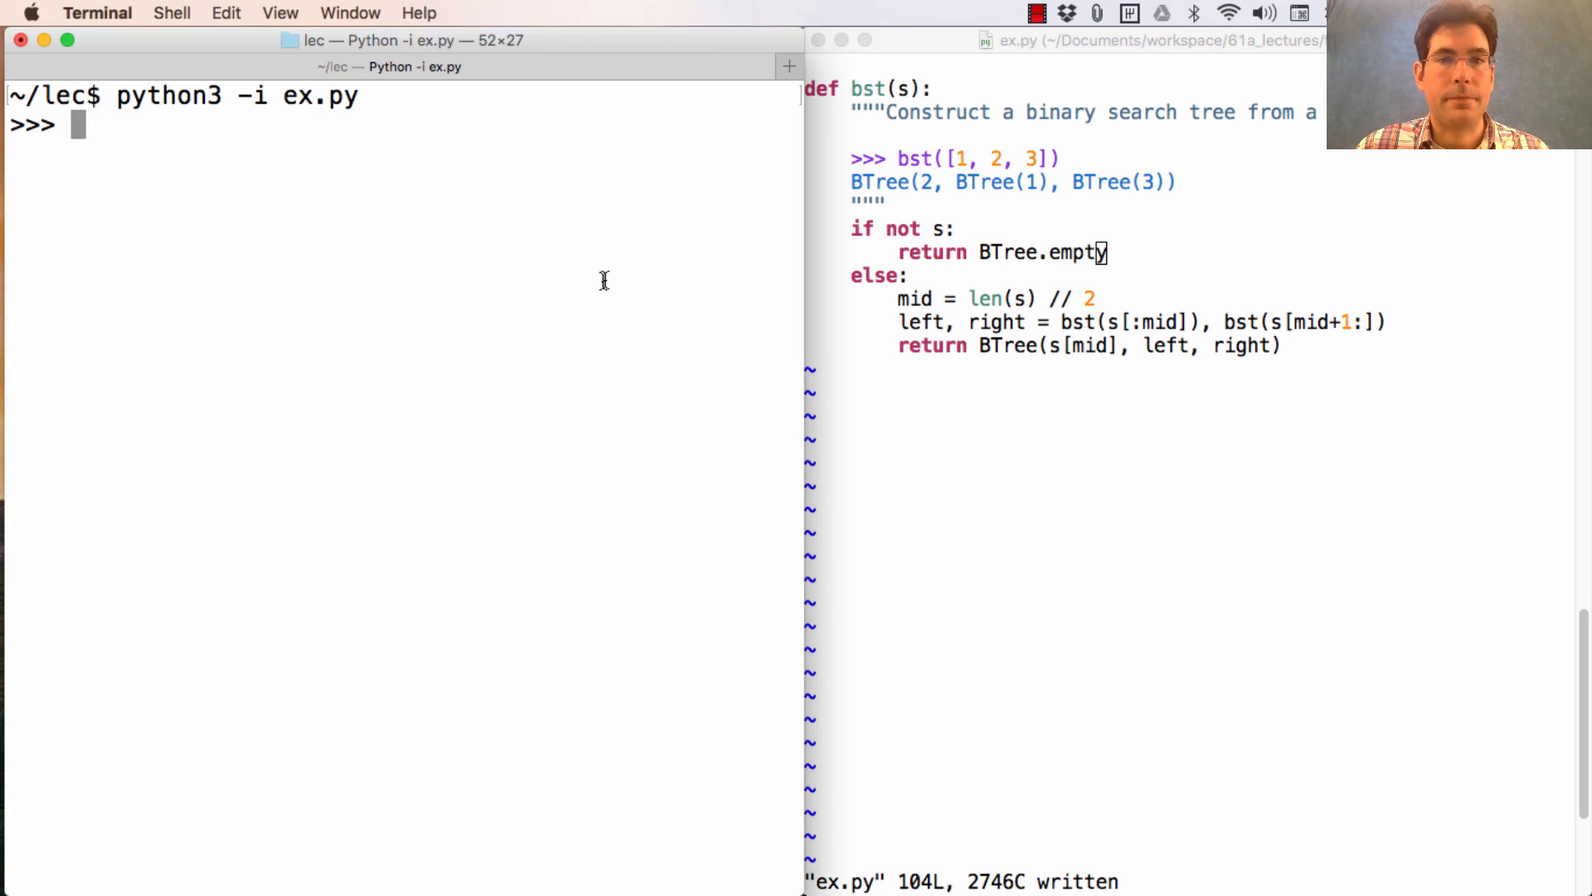
Evaluate bst([1, 2, 3]) and bst(range(10)), showing balanced trees rooted at 2 and 5
type("bst([")
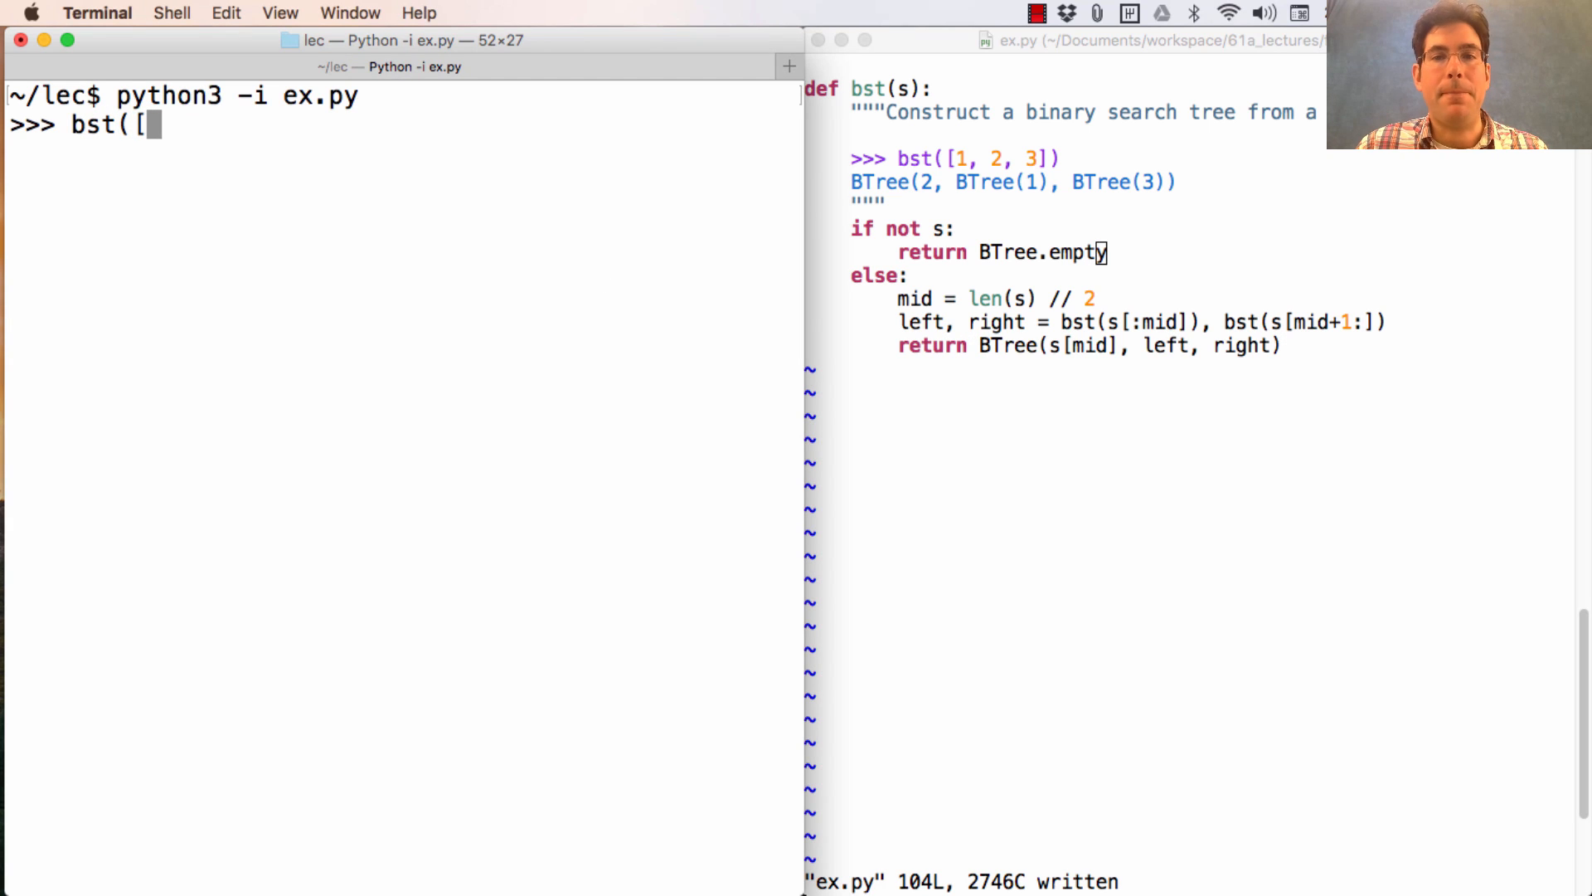
key("Return")
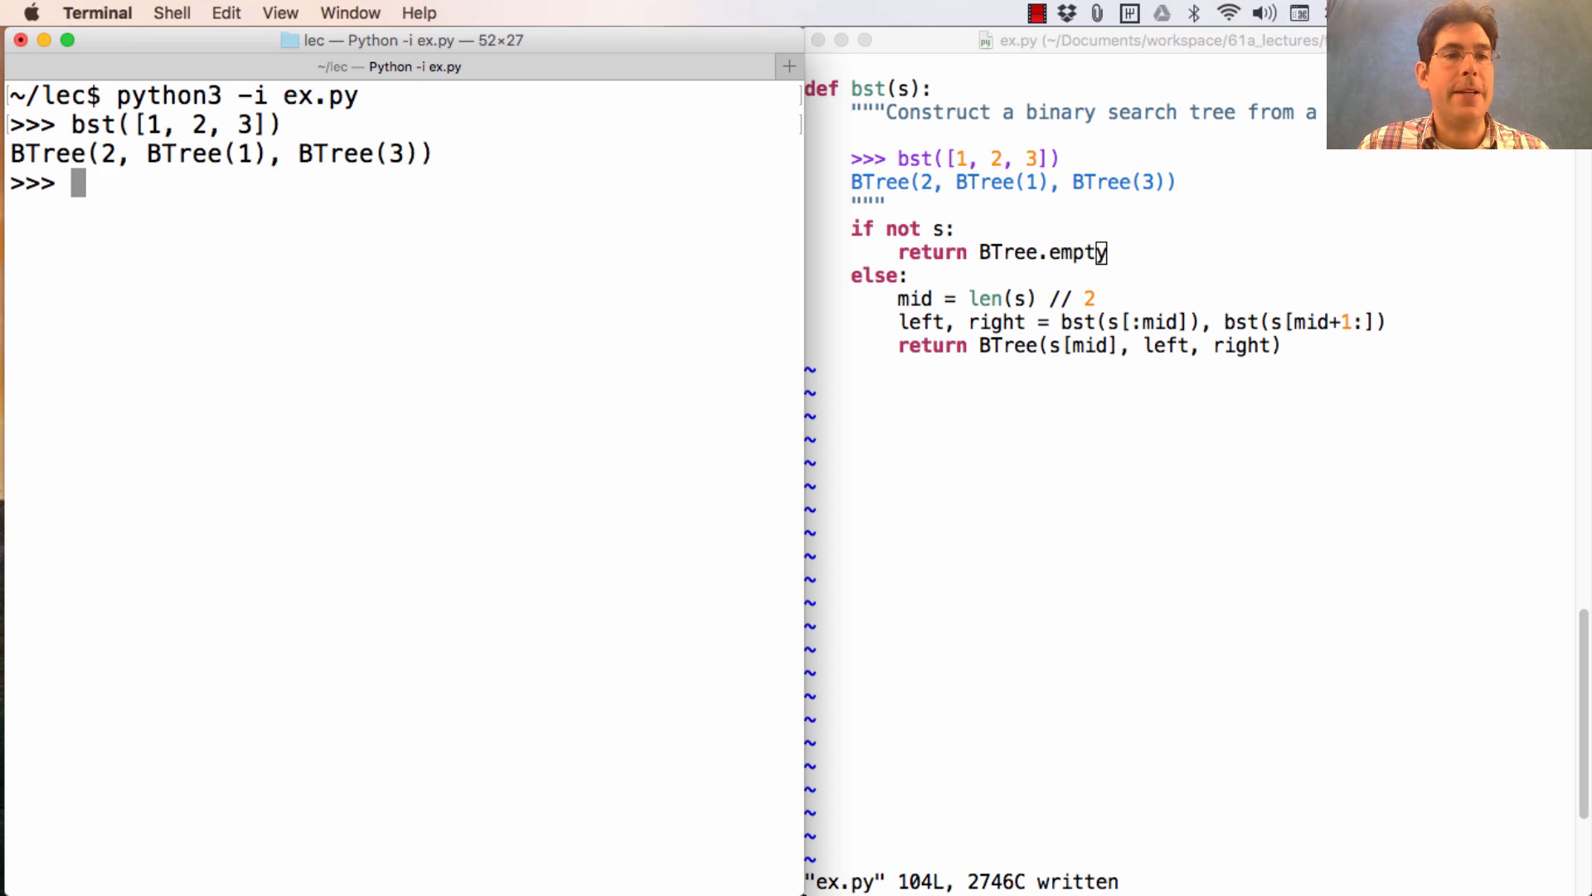
mouse_move(581, 284)
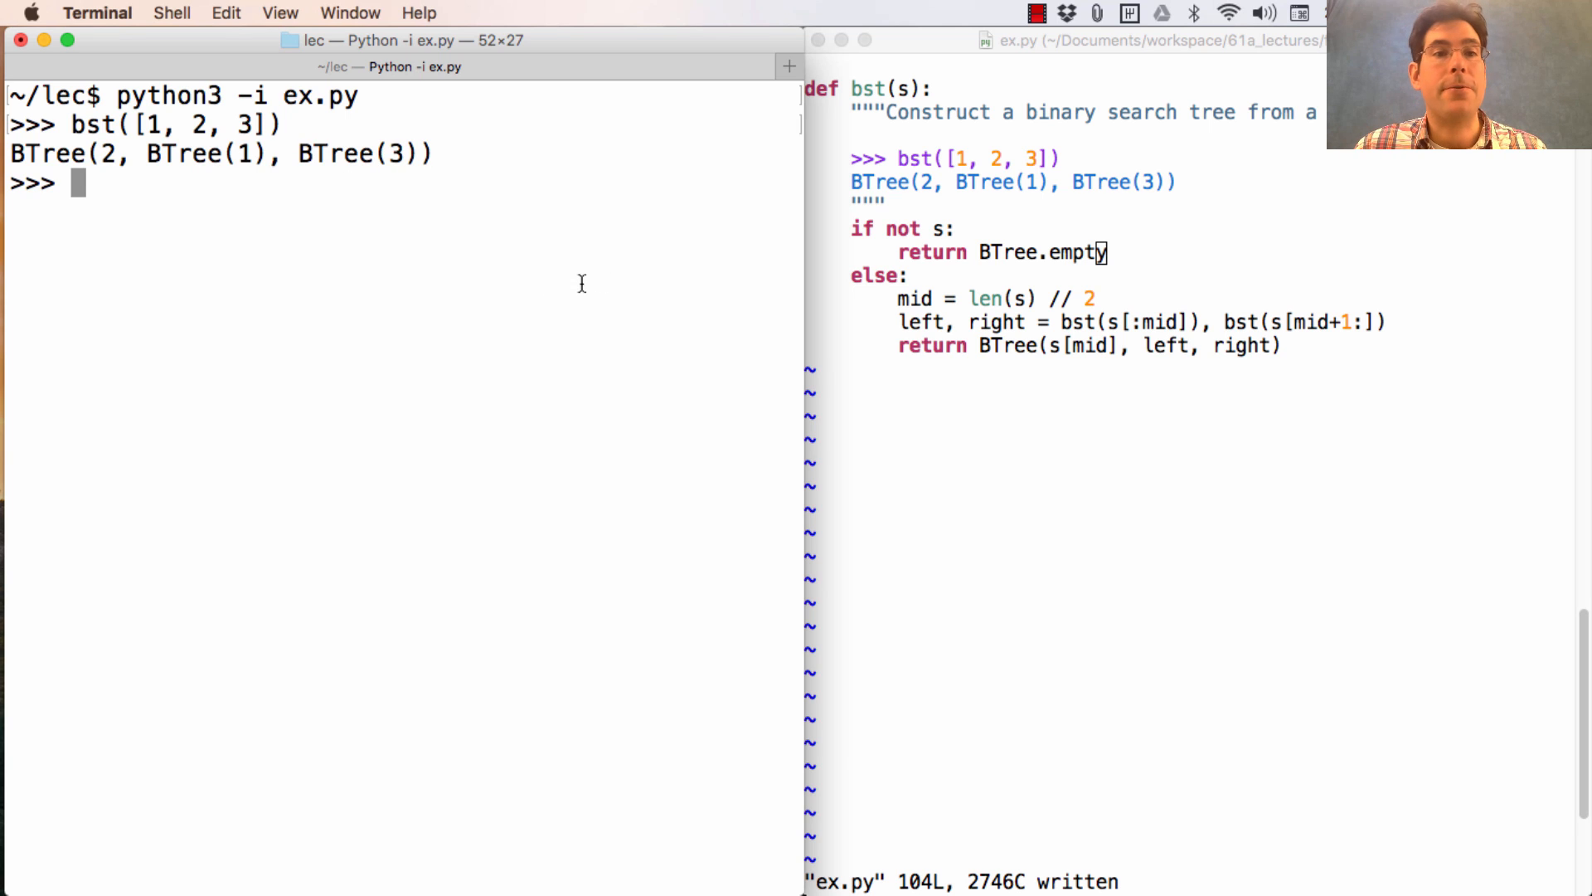
type("bst")
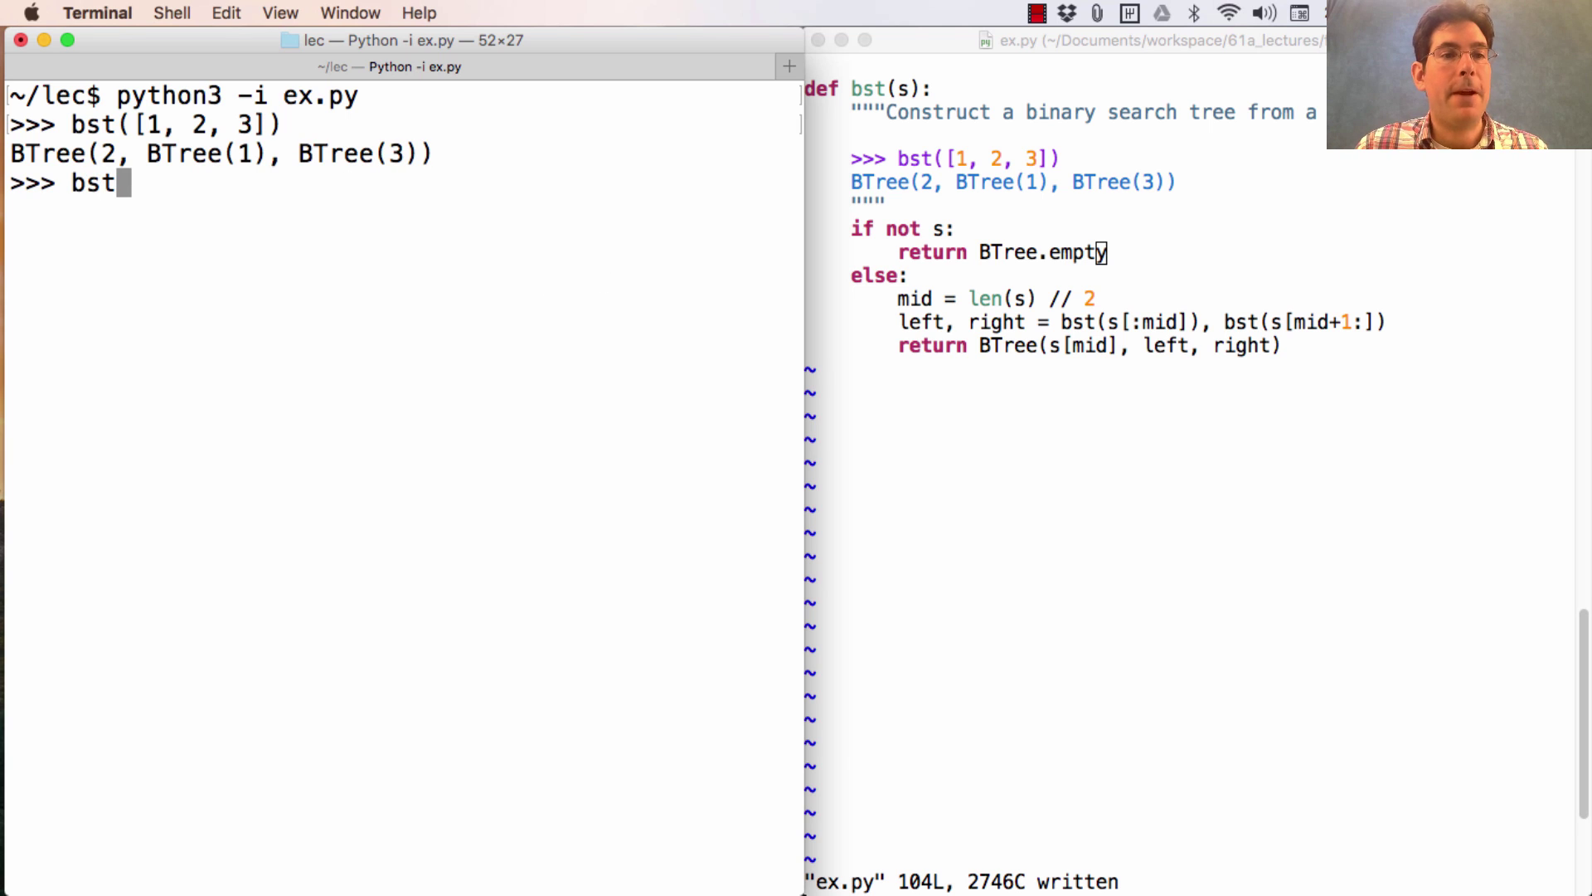
type("range(")
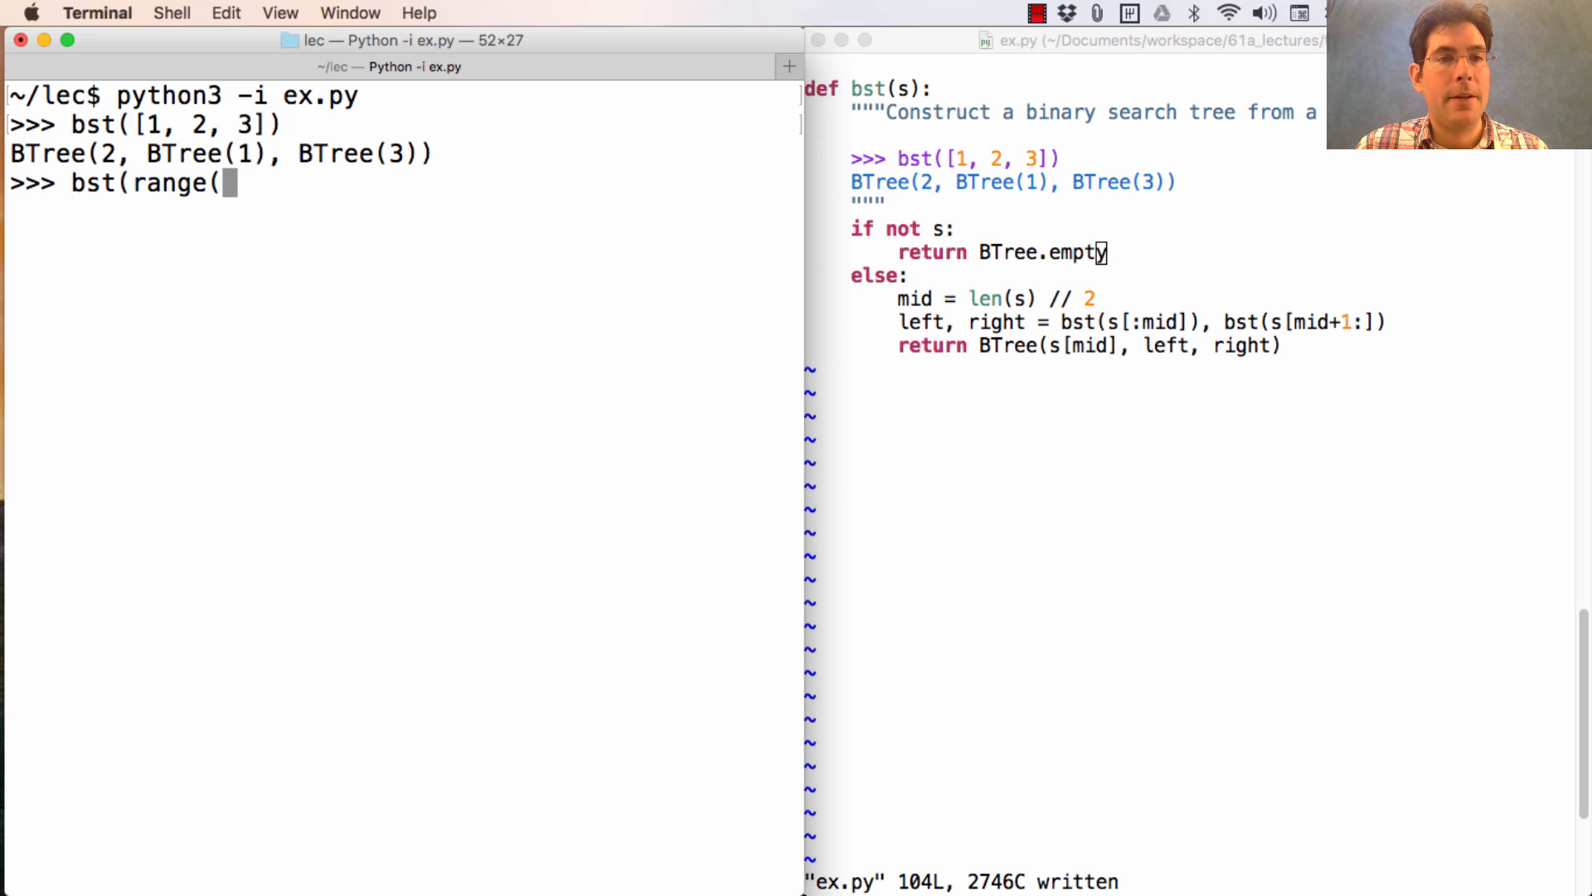
key("Return")
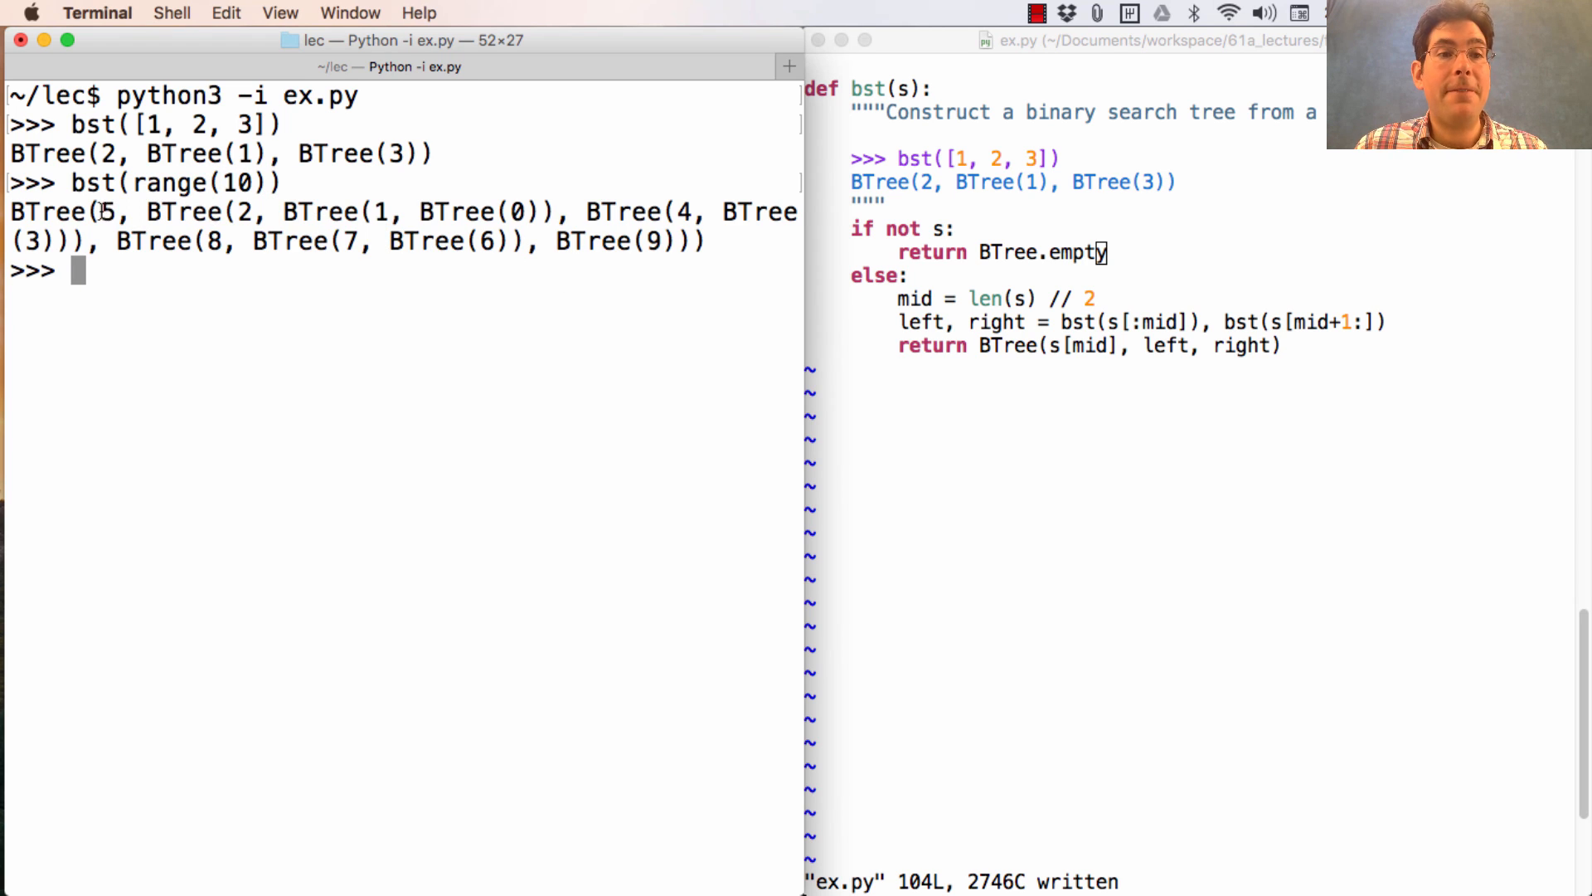
left_click_drag(145, 210, 414, 211)
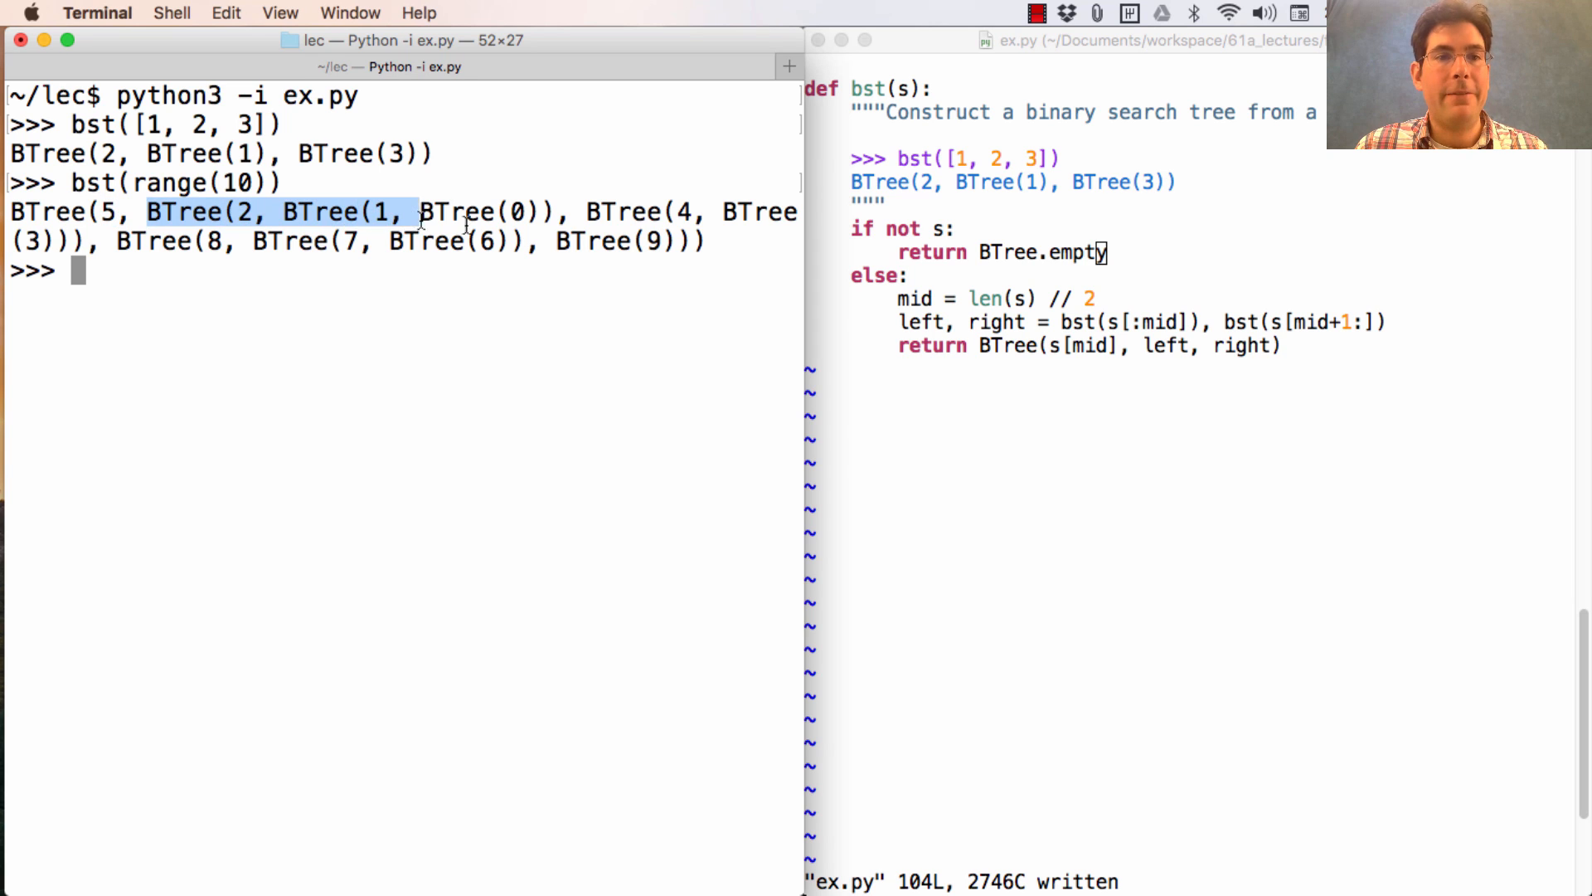